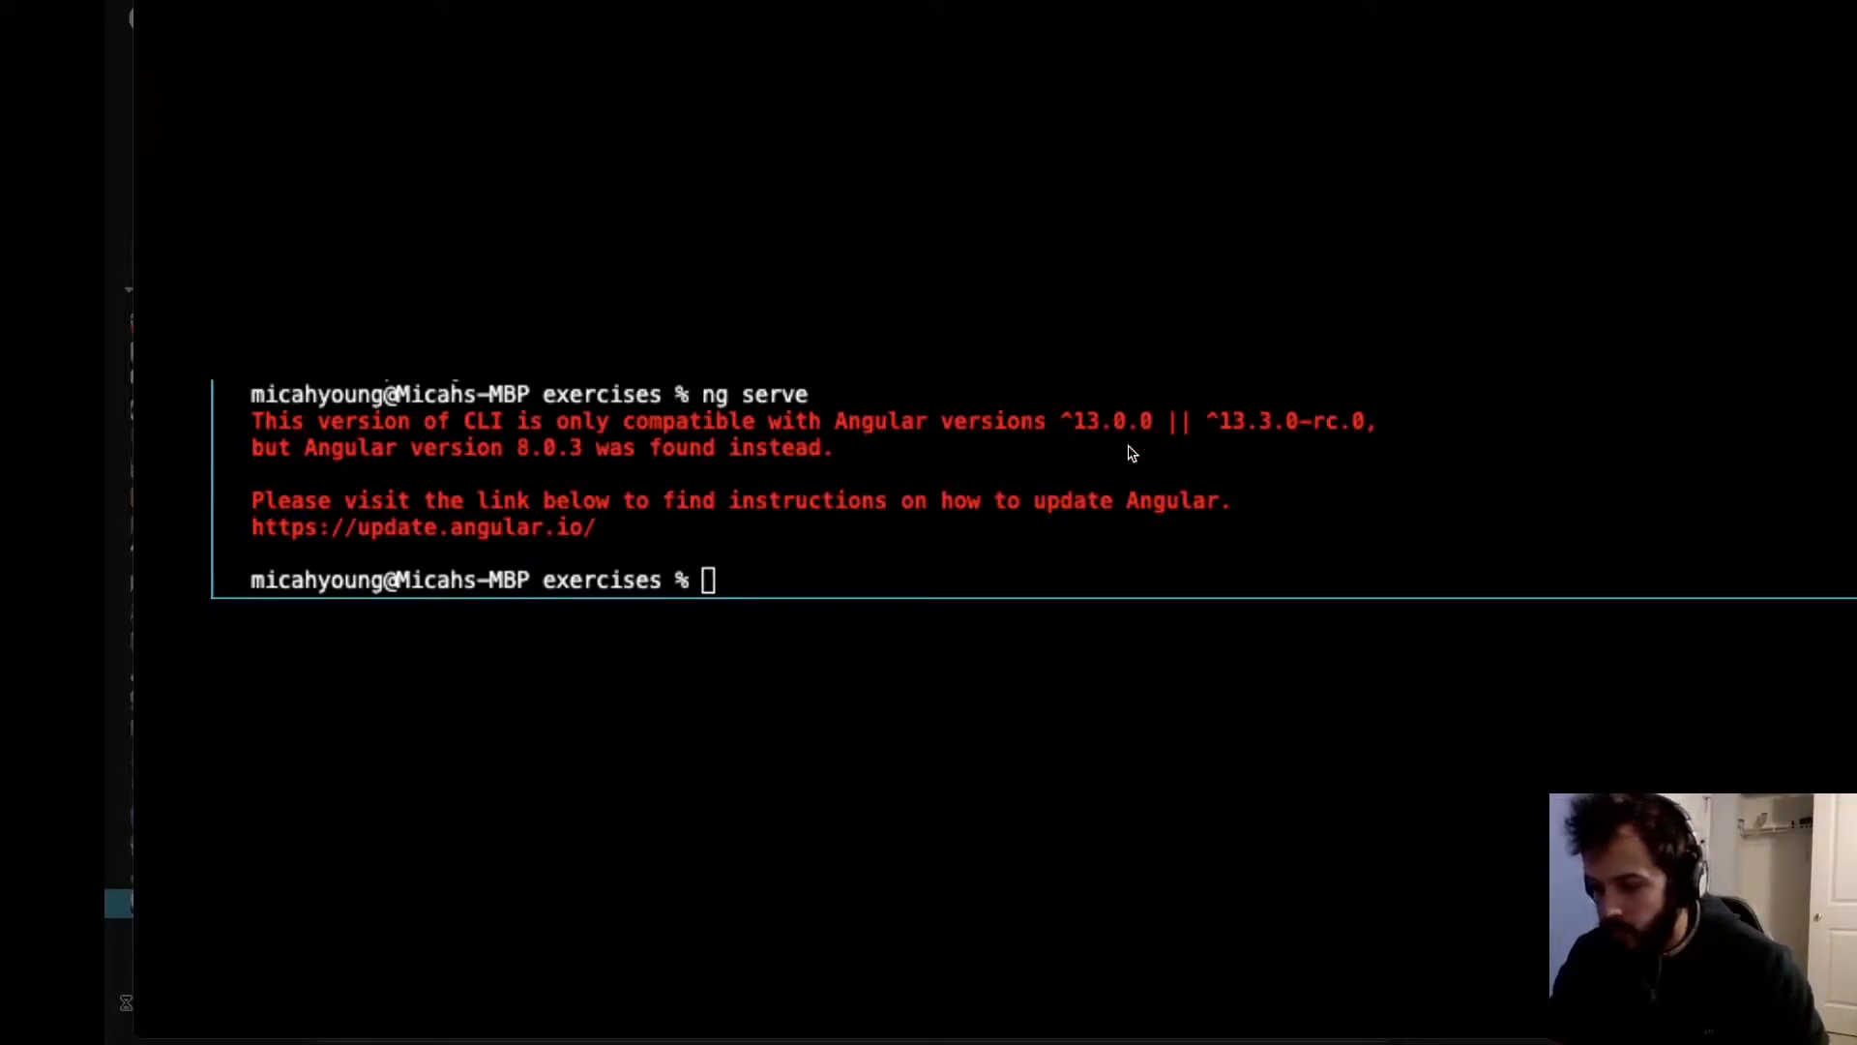
{"action": "mouse_move", "coordinate": [483, 487]}
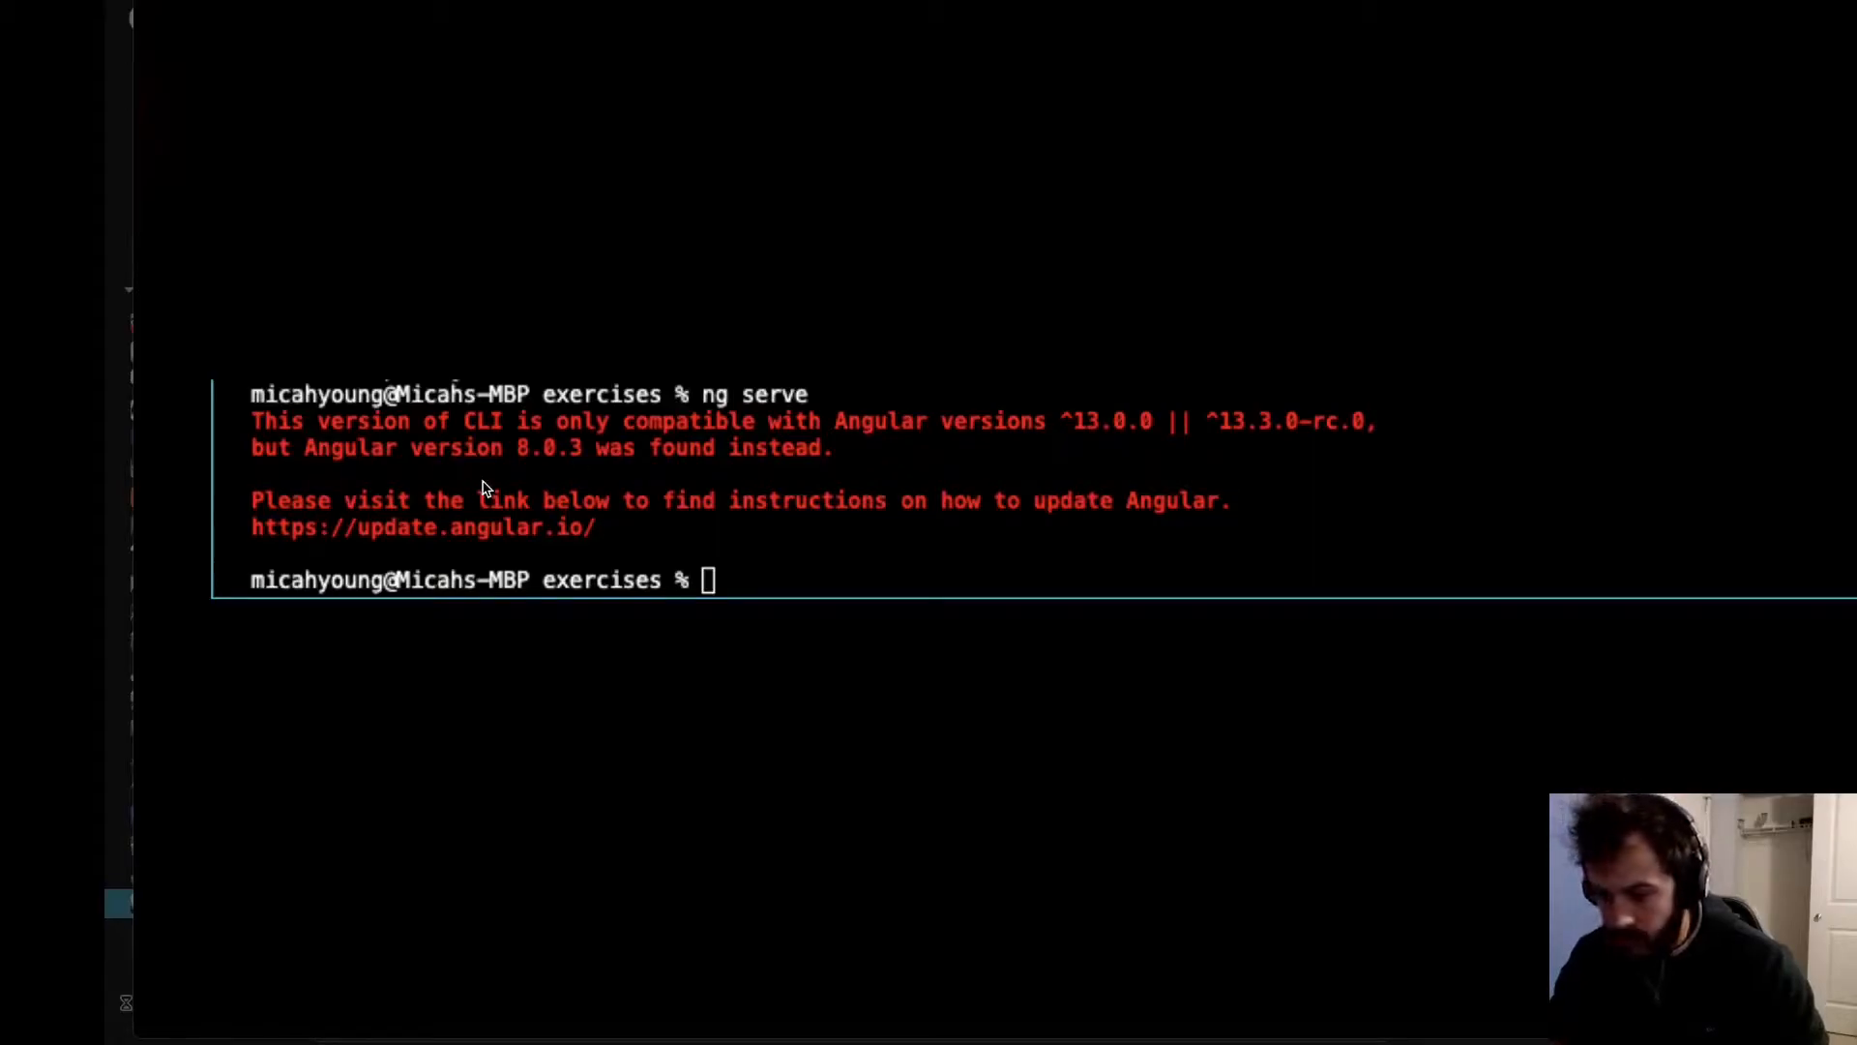
{"action": "mouse_move", "coordinate": [1046, 288]}
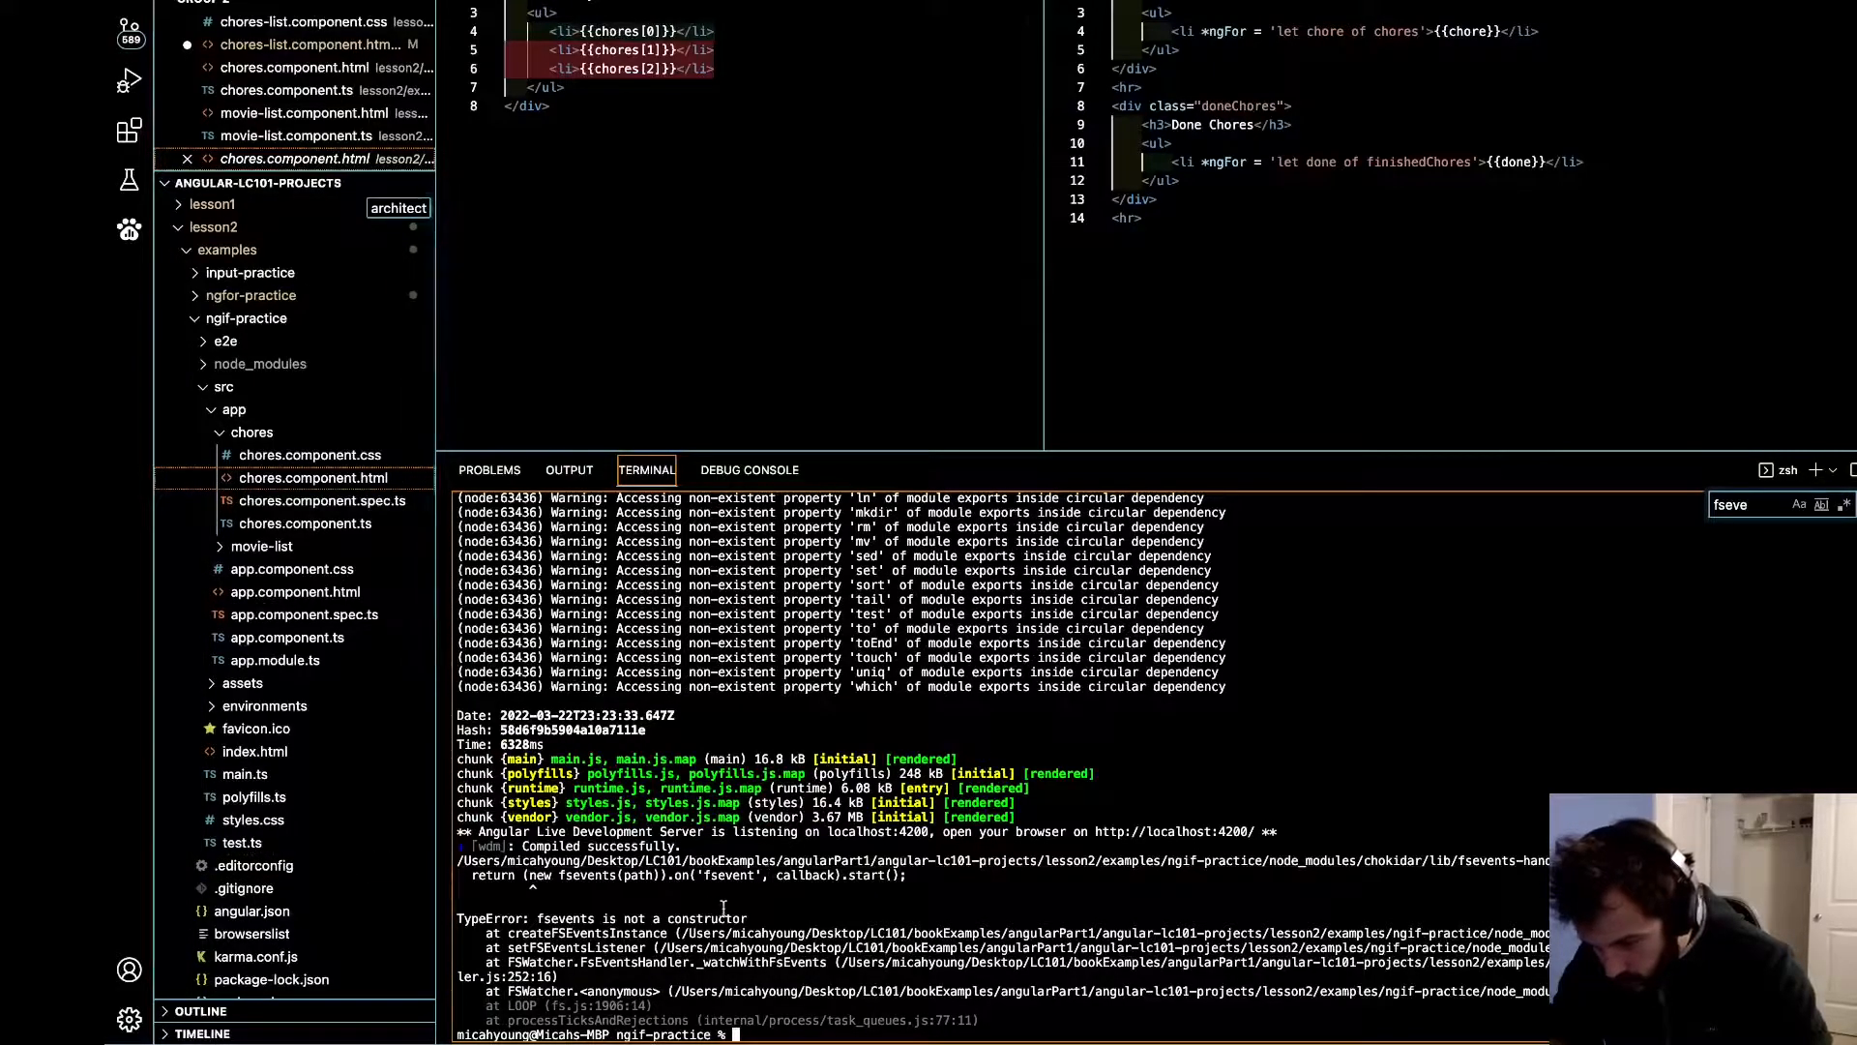
{"action": "double_click", "coordinate": [640, 917]}
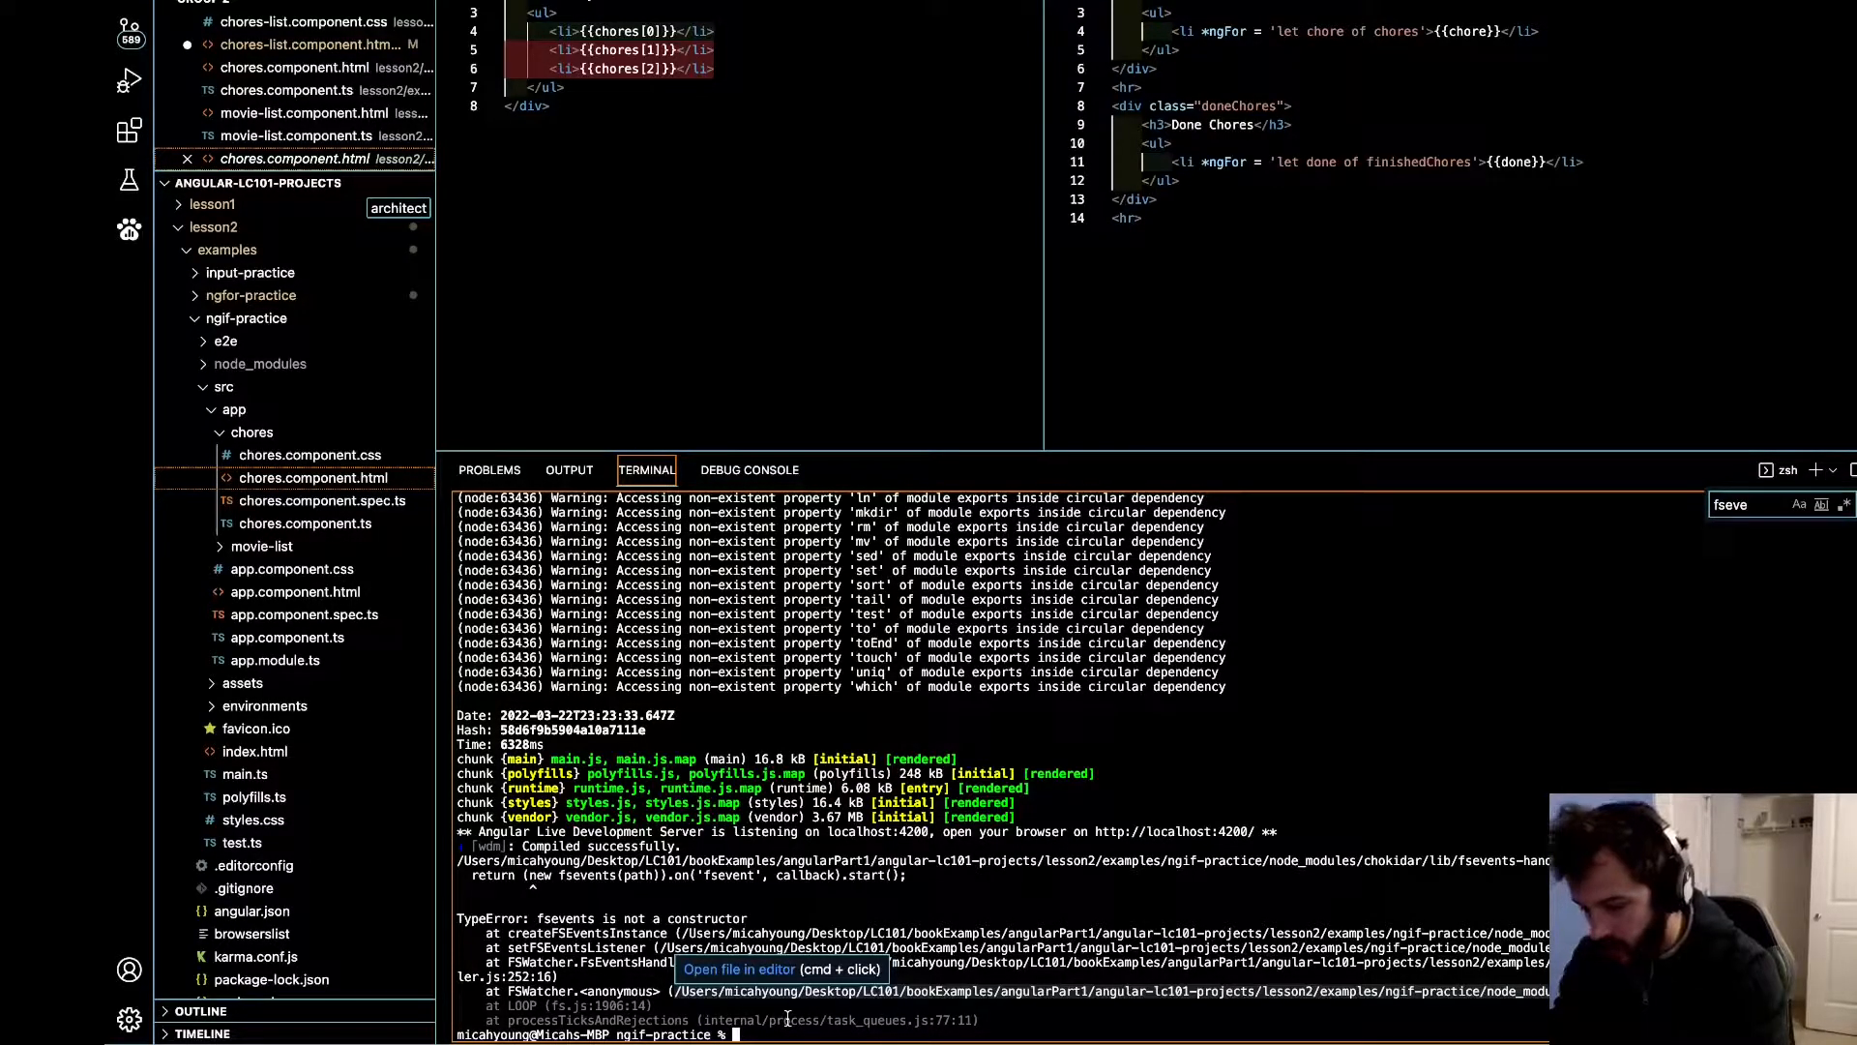
{"action": "mouse_move", "coordinate": [788, 1020]}
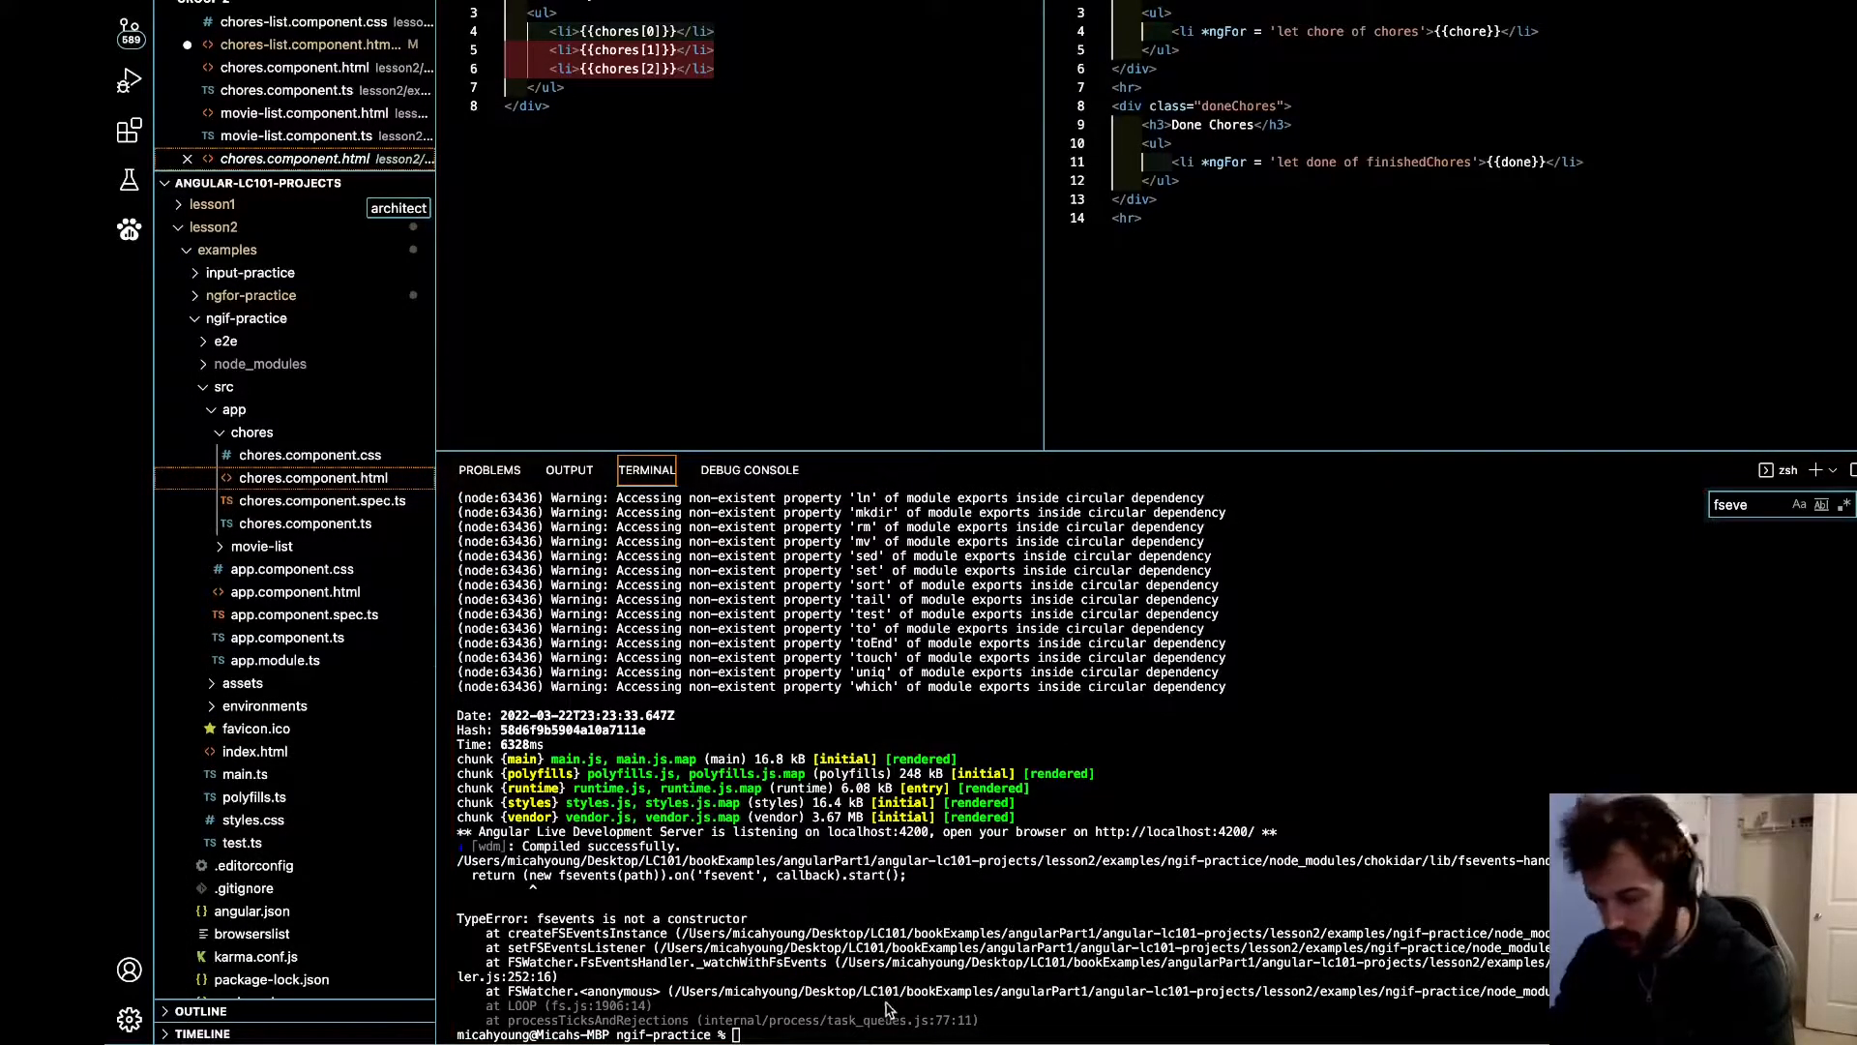
Step: Run npm audit fix --force in the terminal and let it update the packages
{"action": "type", "text": "non"}
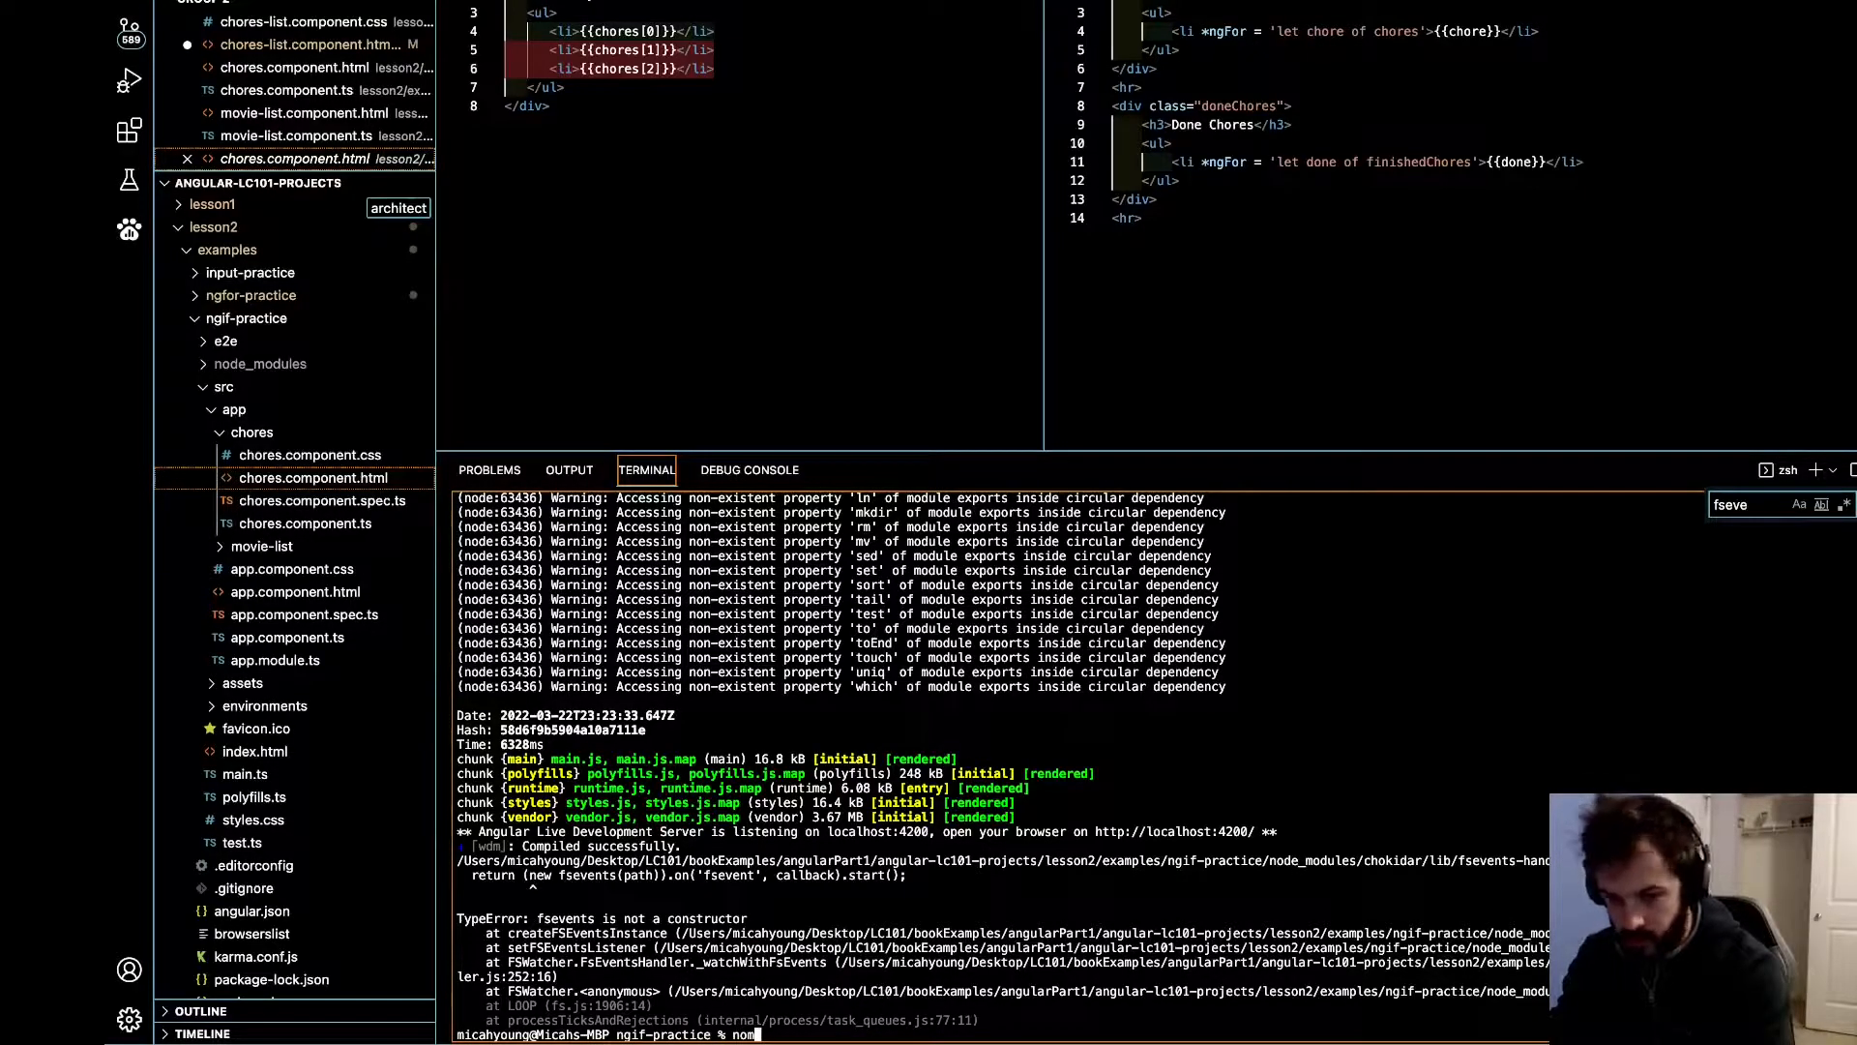
{"action": "type", "text": "npm"}
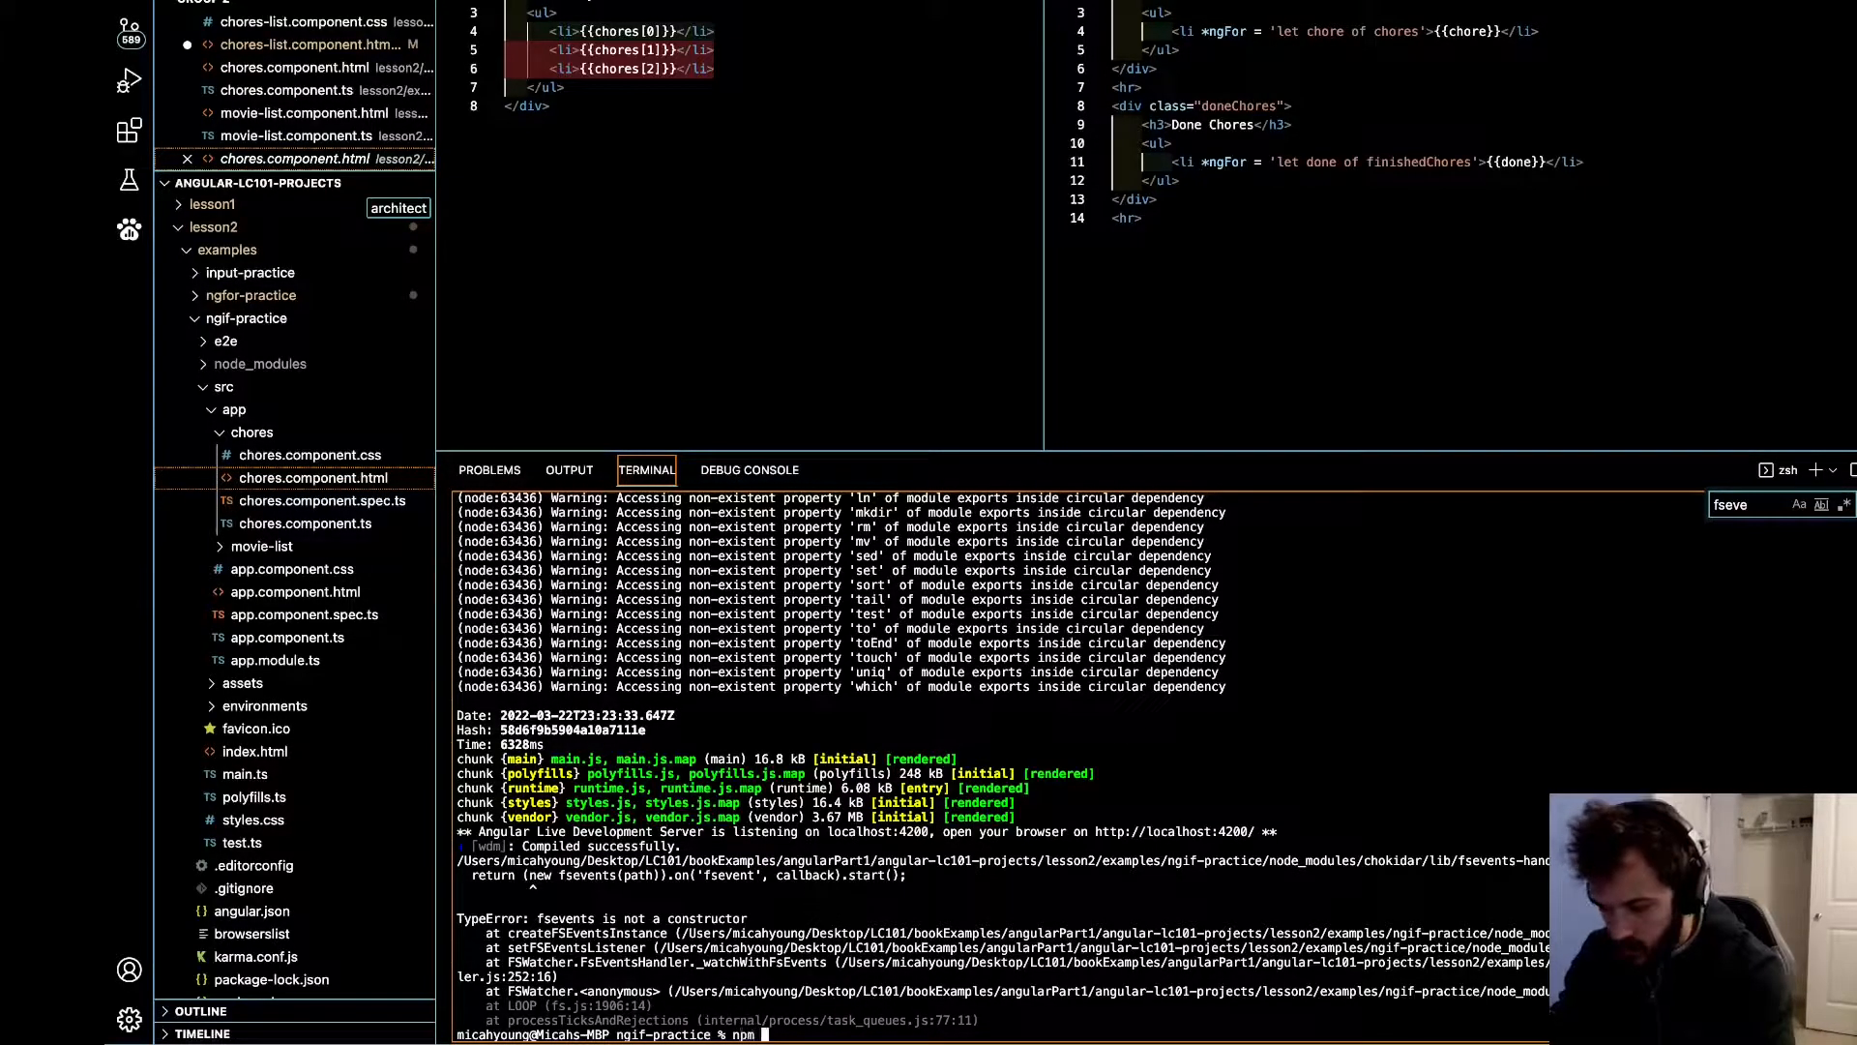
{"action": "type", "text": "audit fix"}
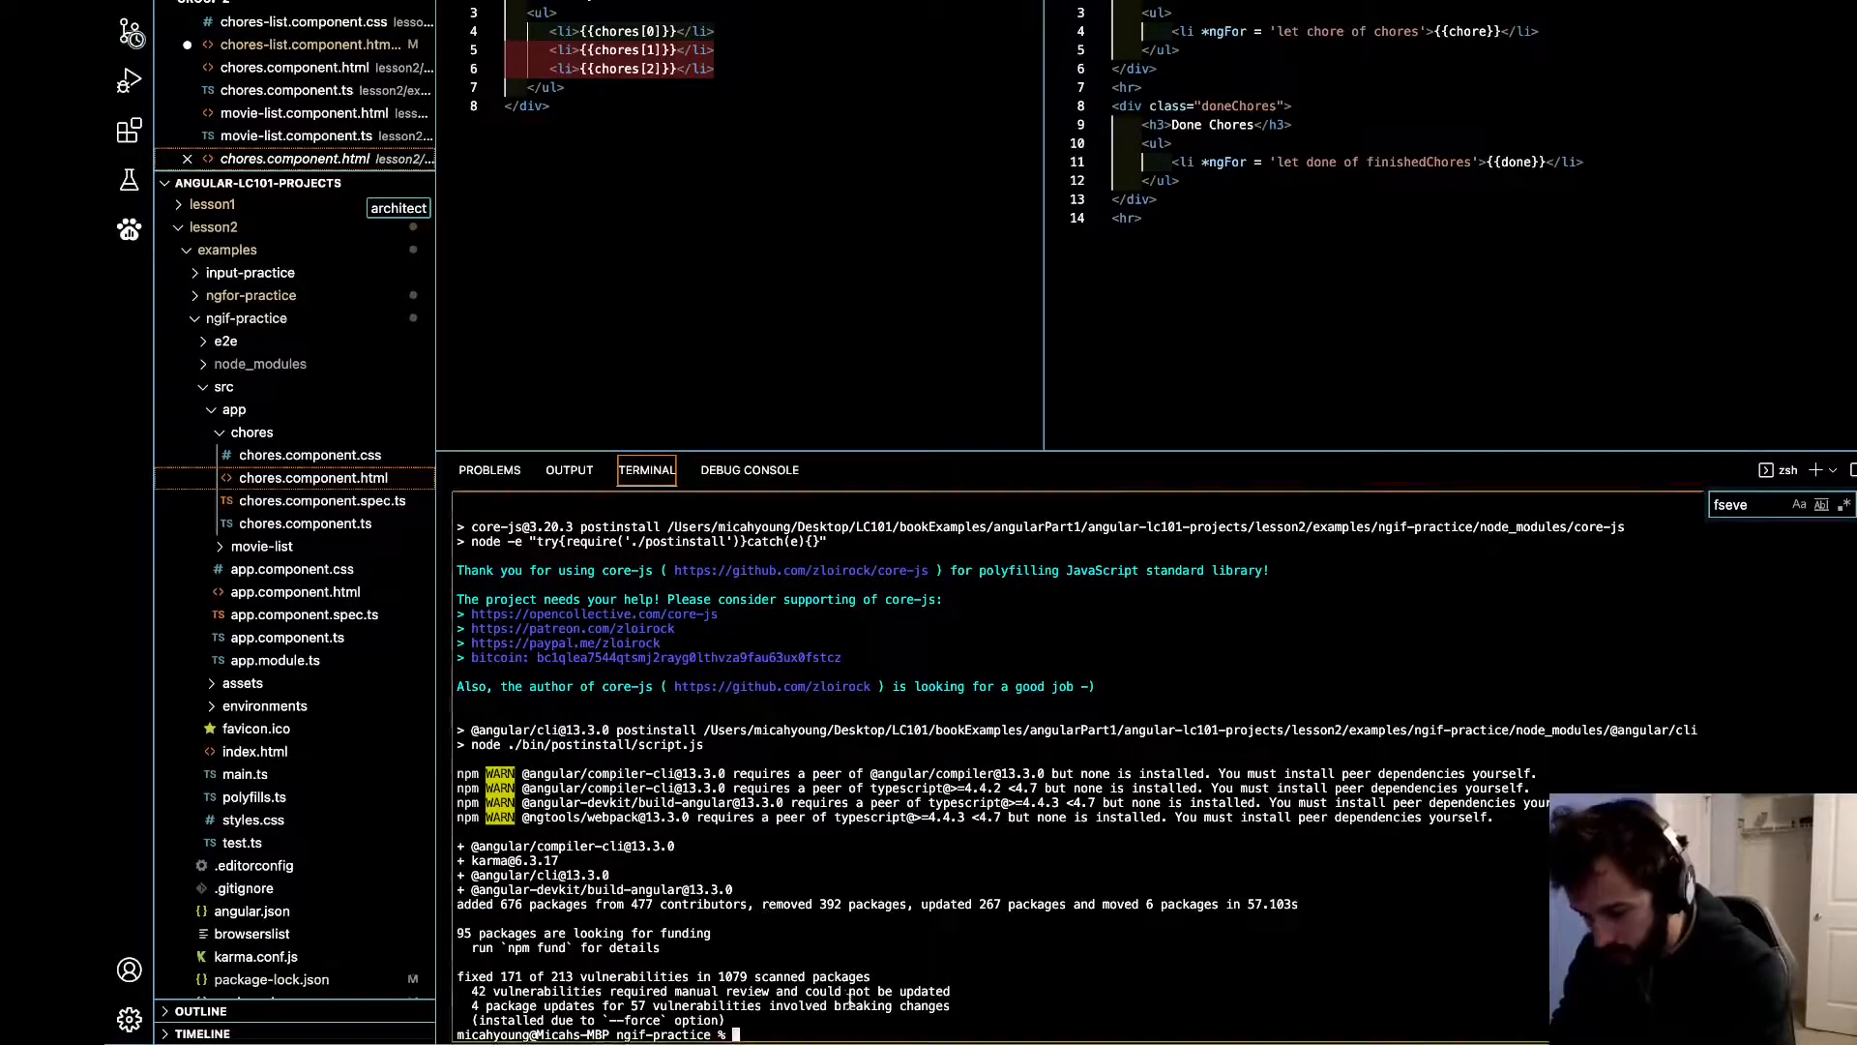
Step: Run ng serve, then ng update, then git status to review the uncommitted changes
{"action": "type", "text": "ng serve"}
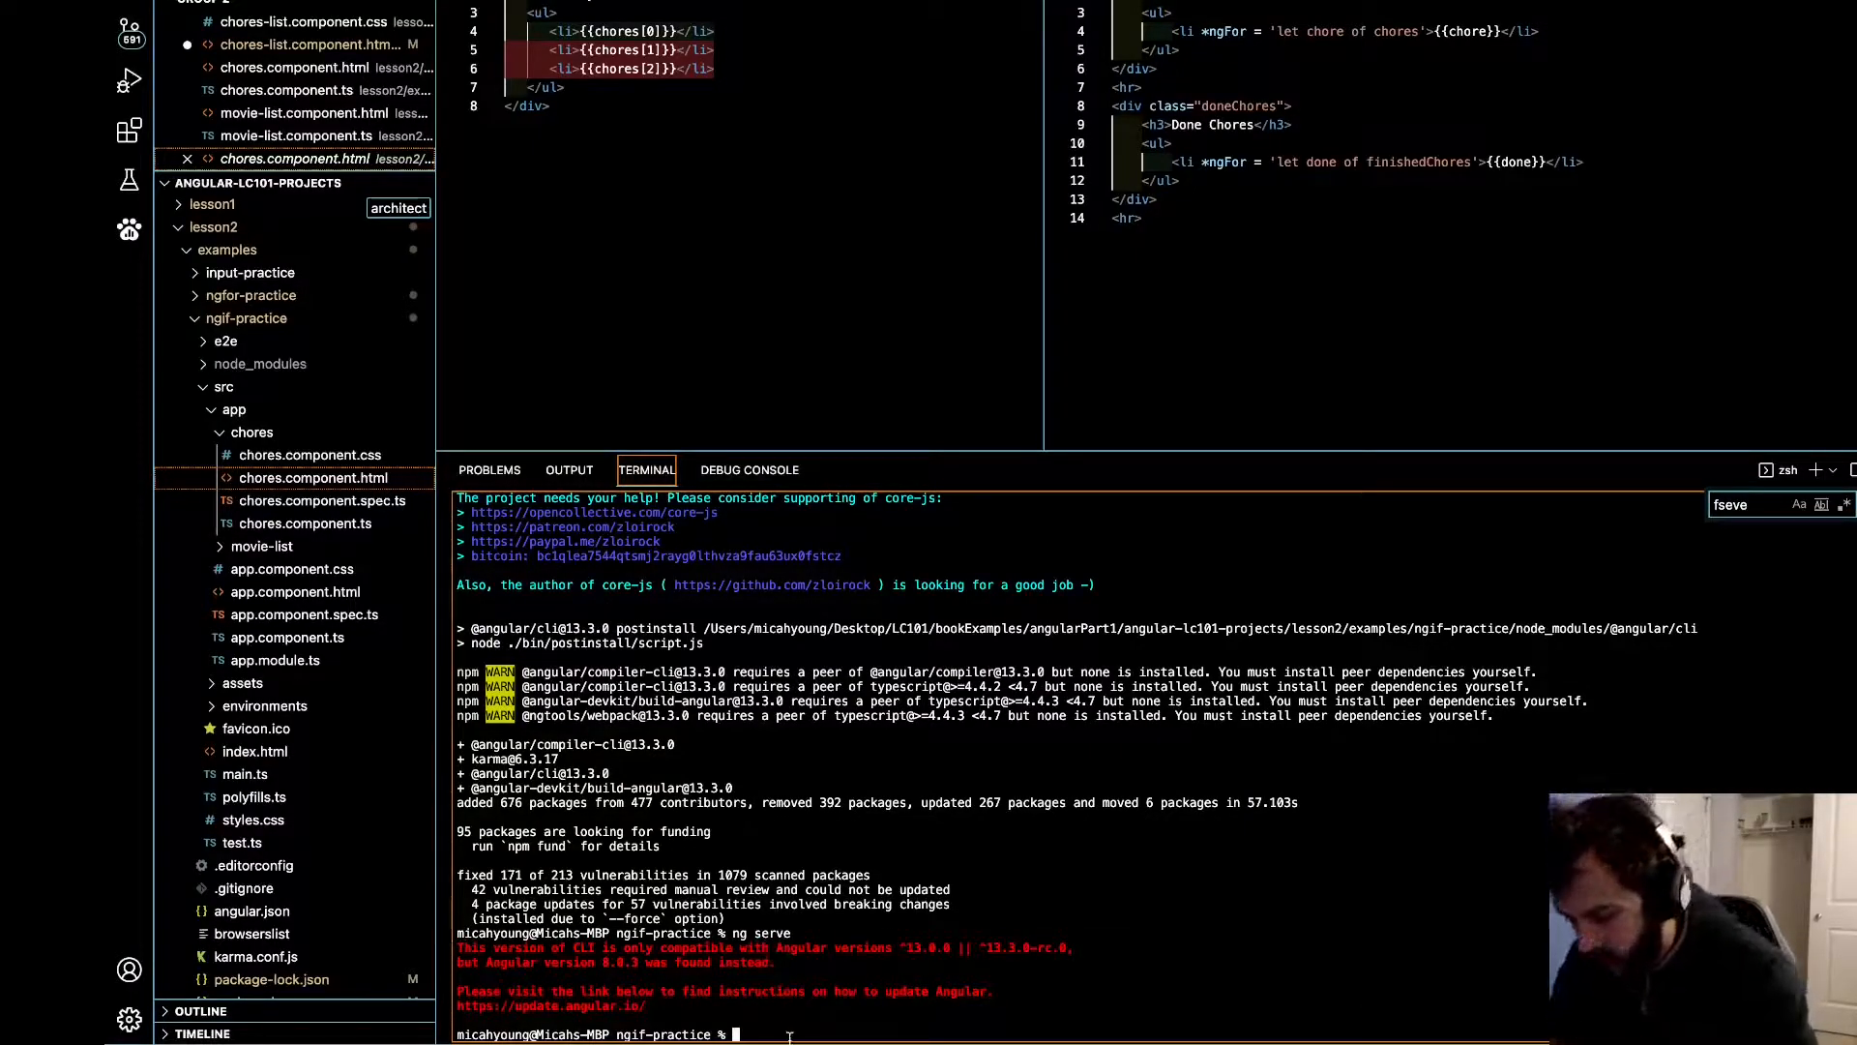
{"action": "type", "text": "ng update"}
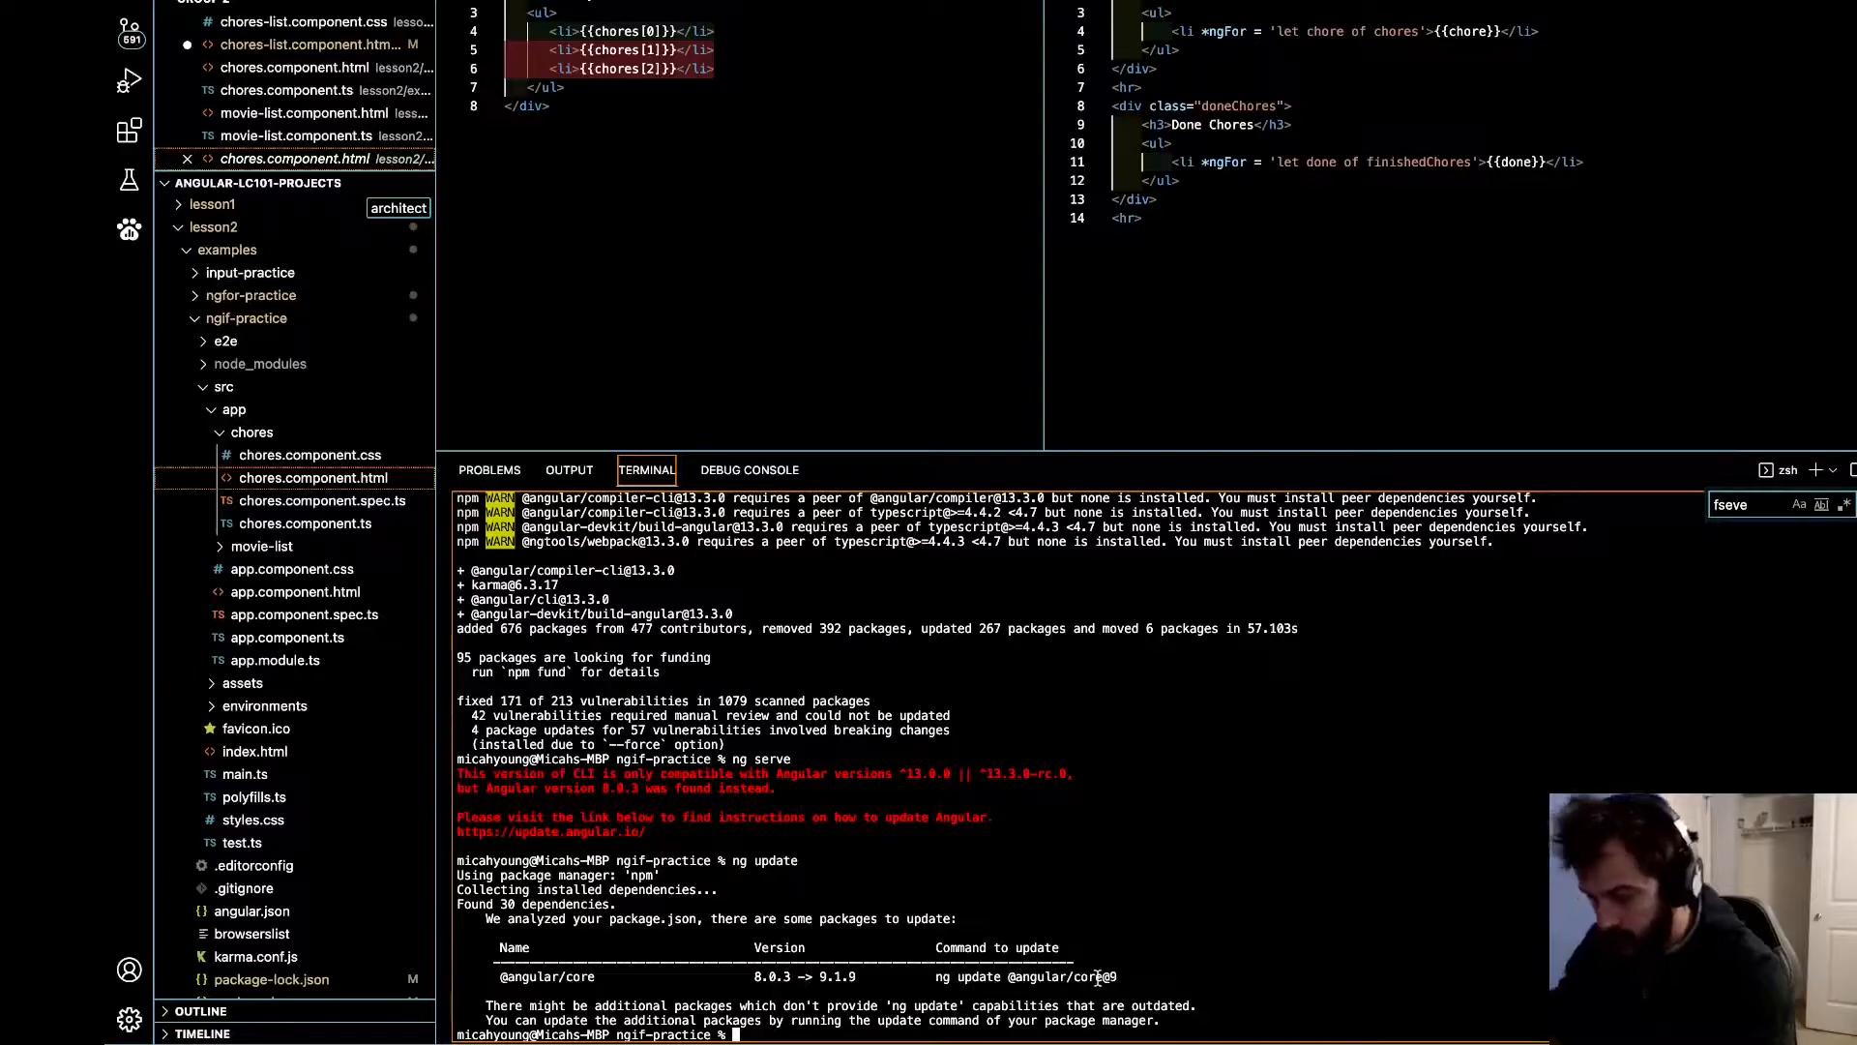
{"action": "type", "text": "git st"}
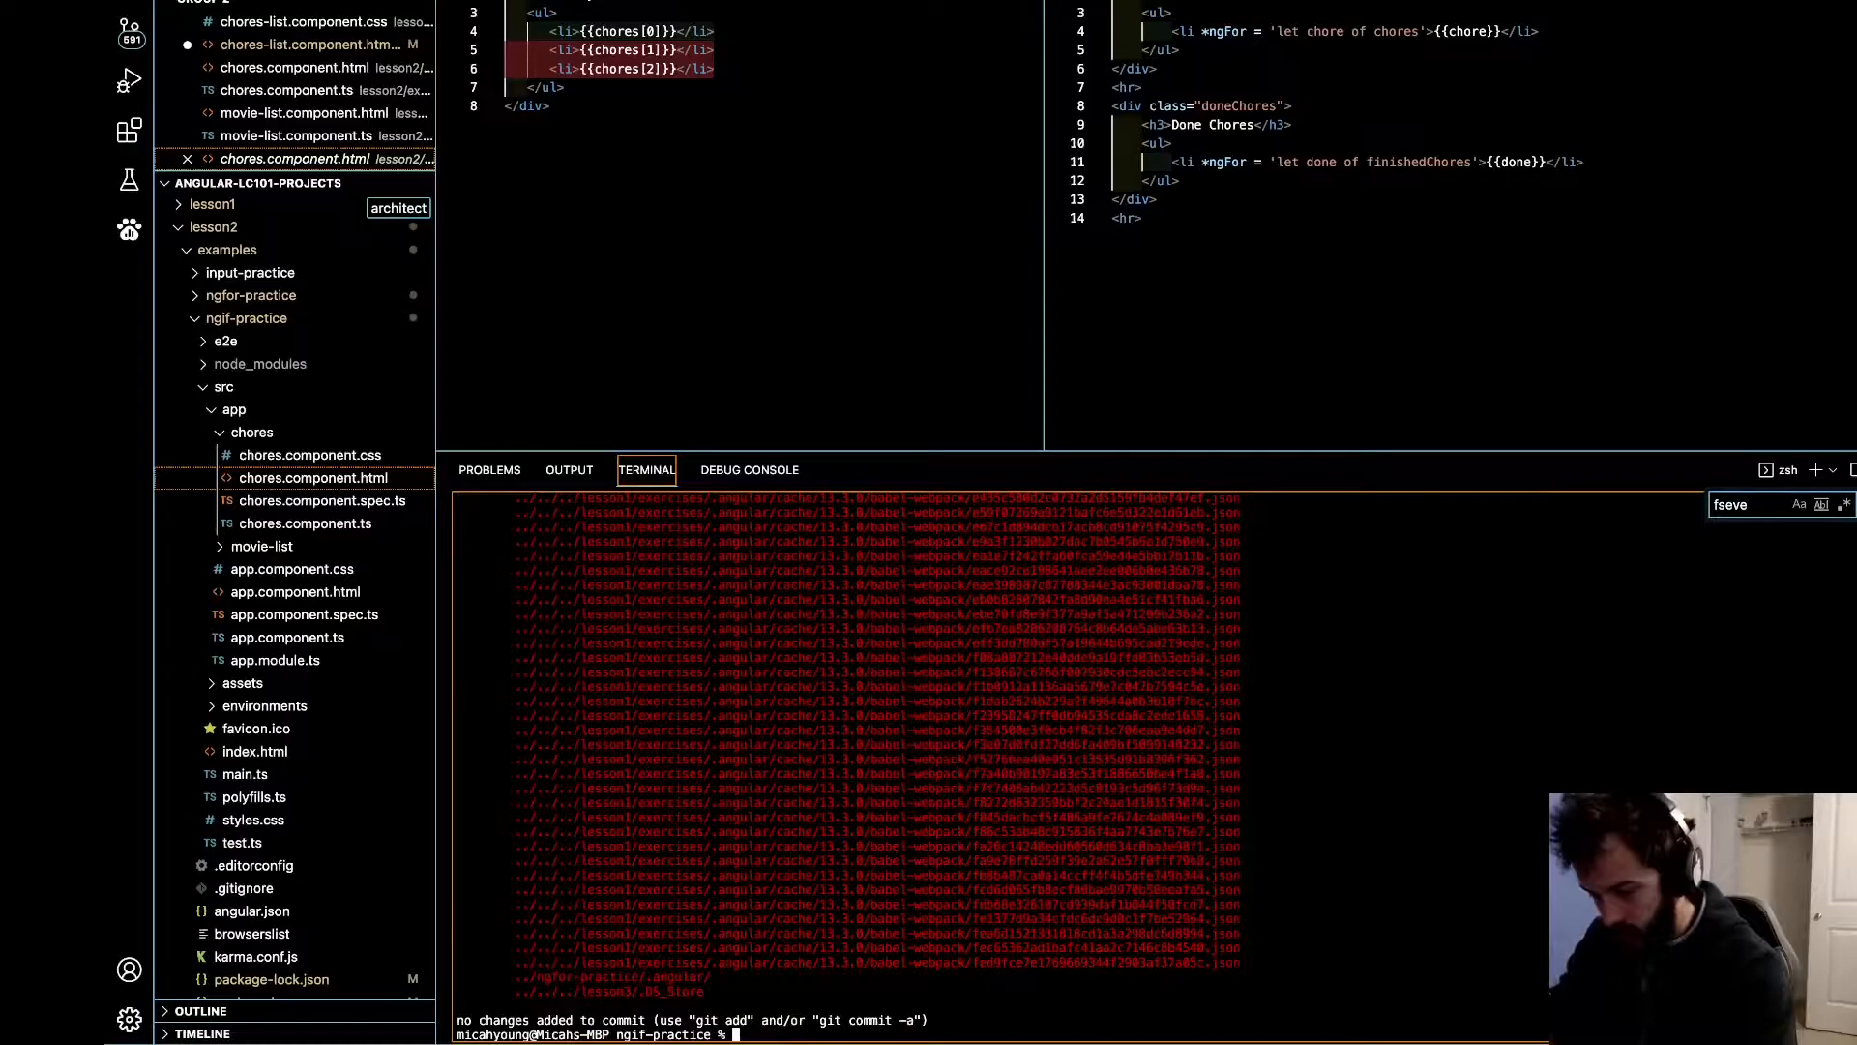
Step: Stage all changes and commit them with the message "Angular update"
{"action": "type", "text": "git add ."}
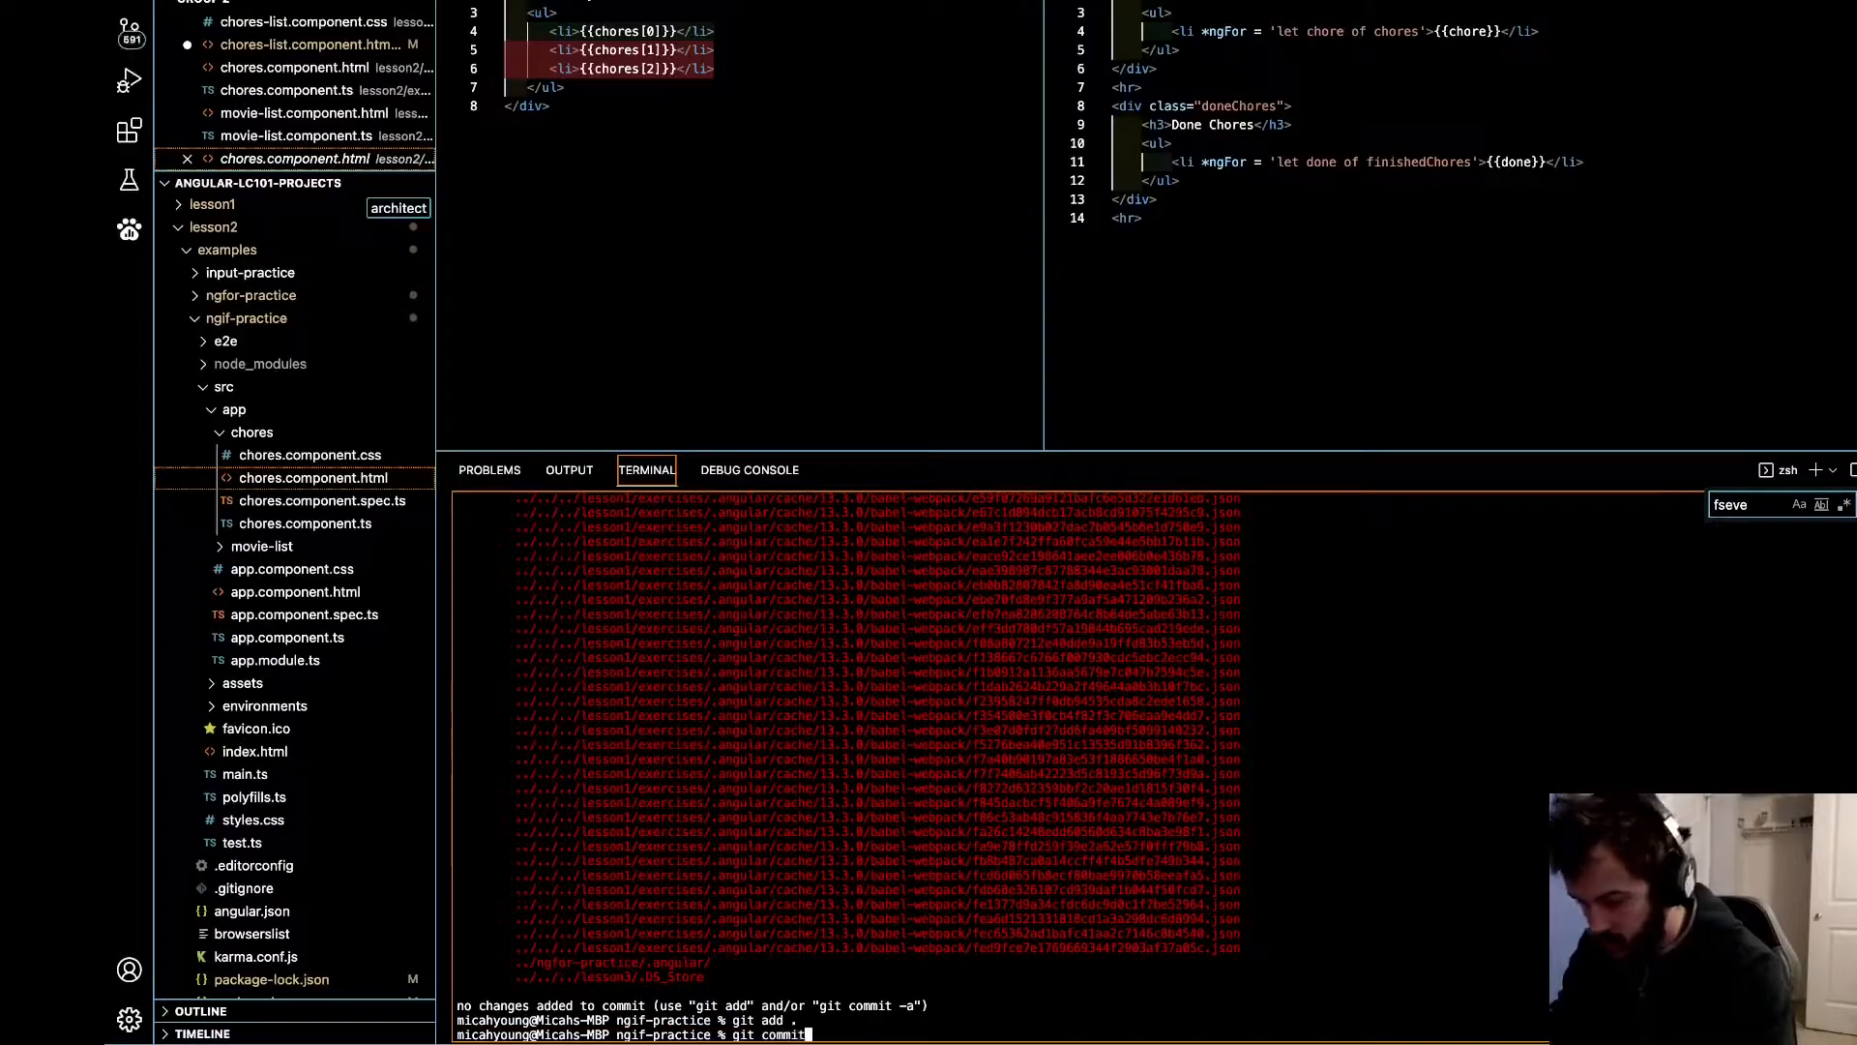
{"action": "type", "text": "-m\"Angular update"}
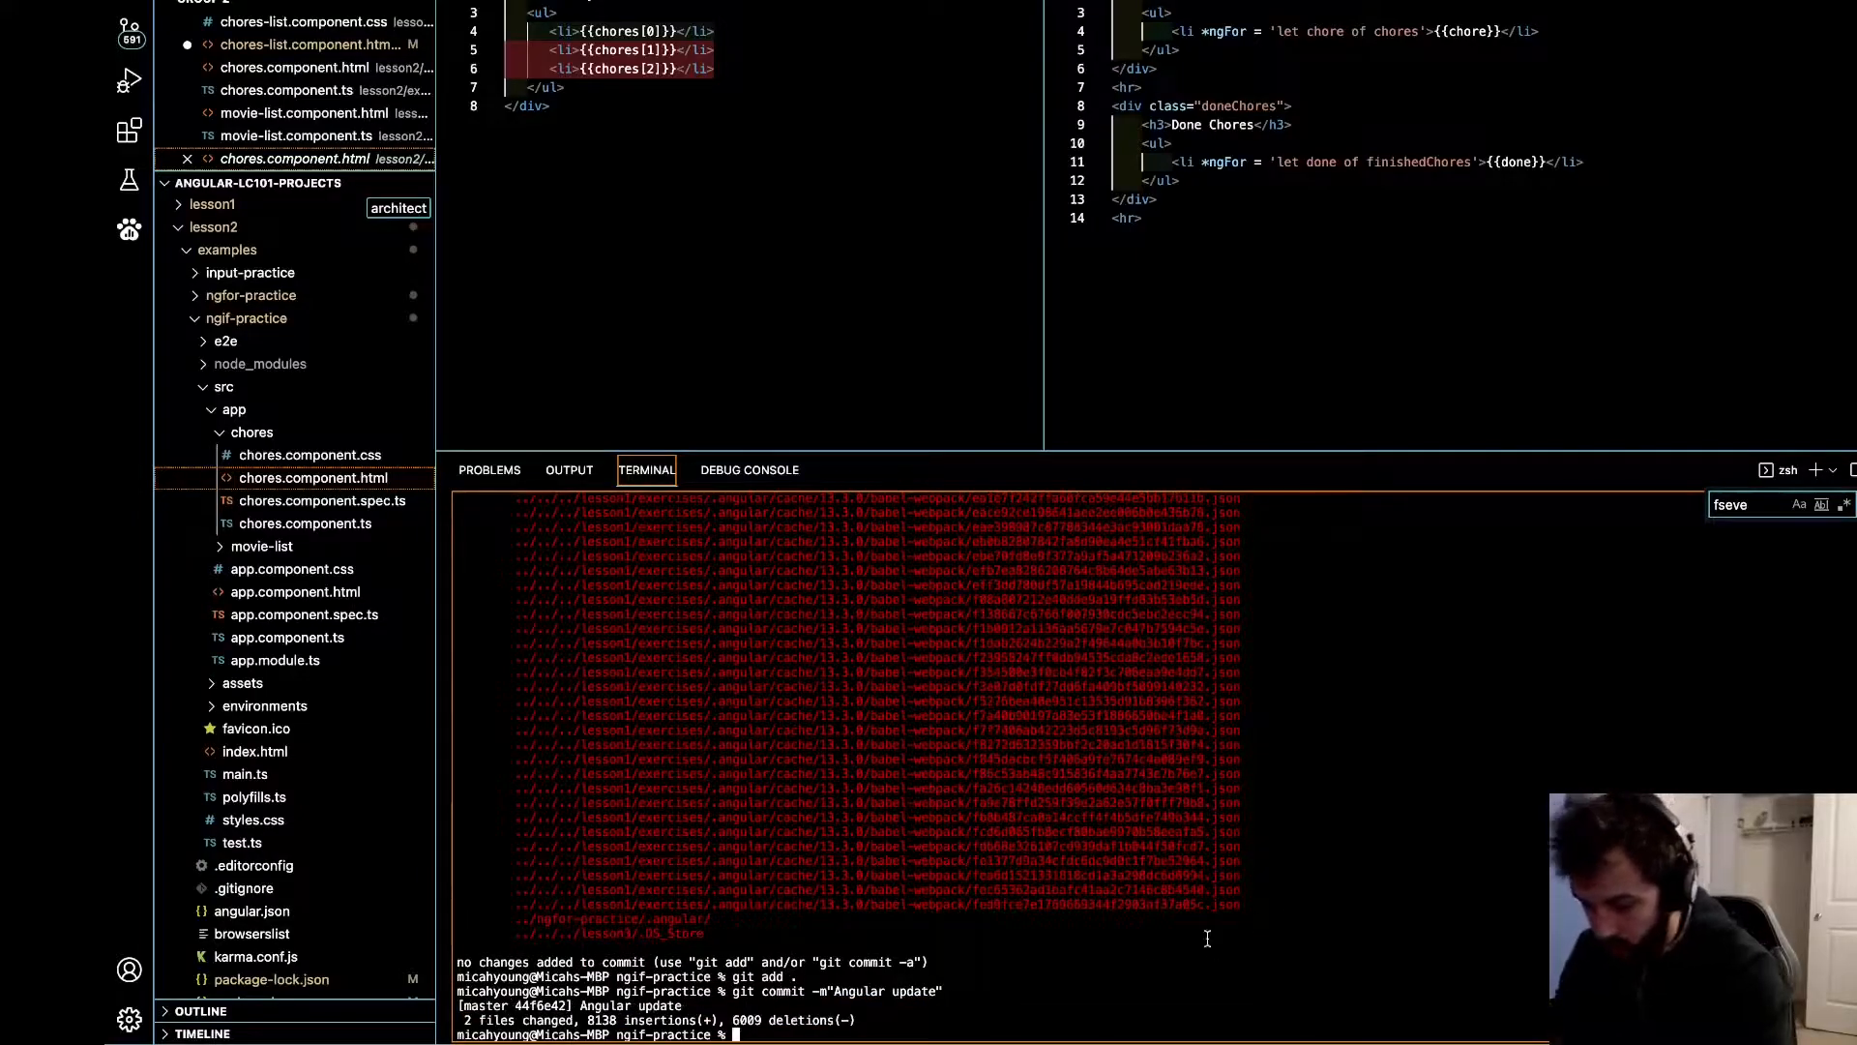
{"action": "mouse_move", "coordinate": [1073, 814]}
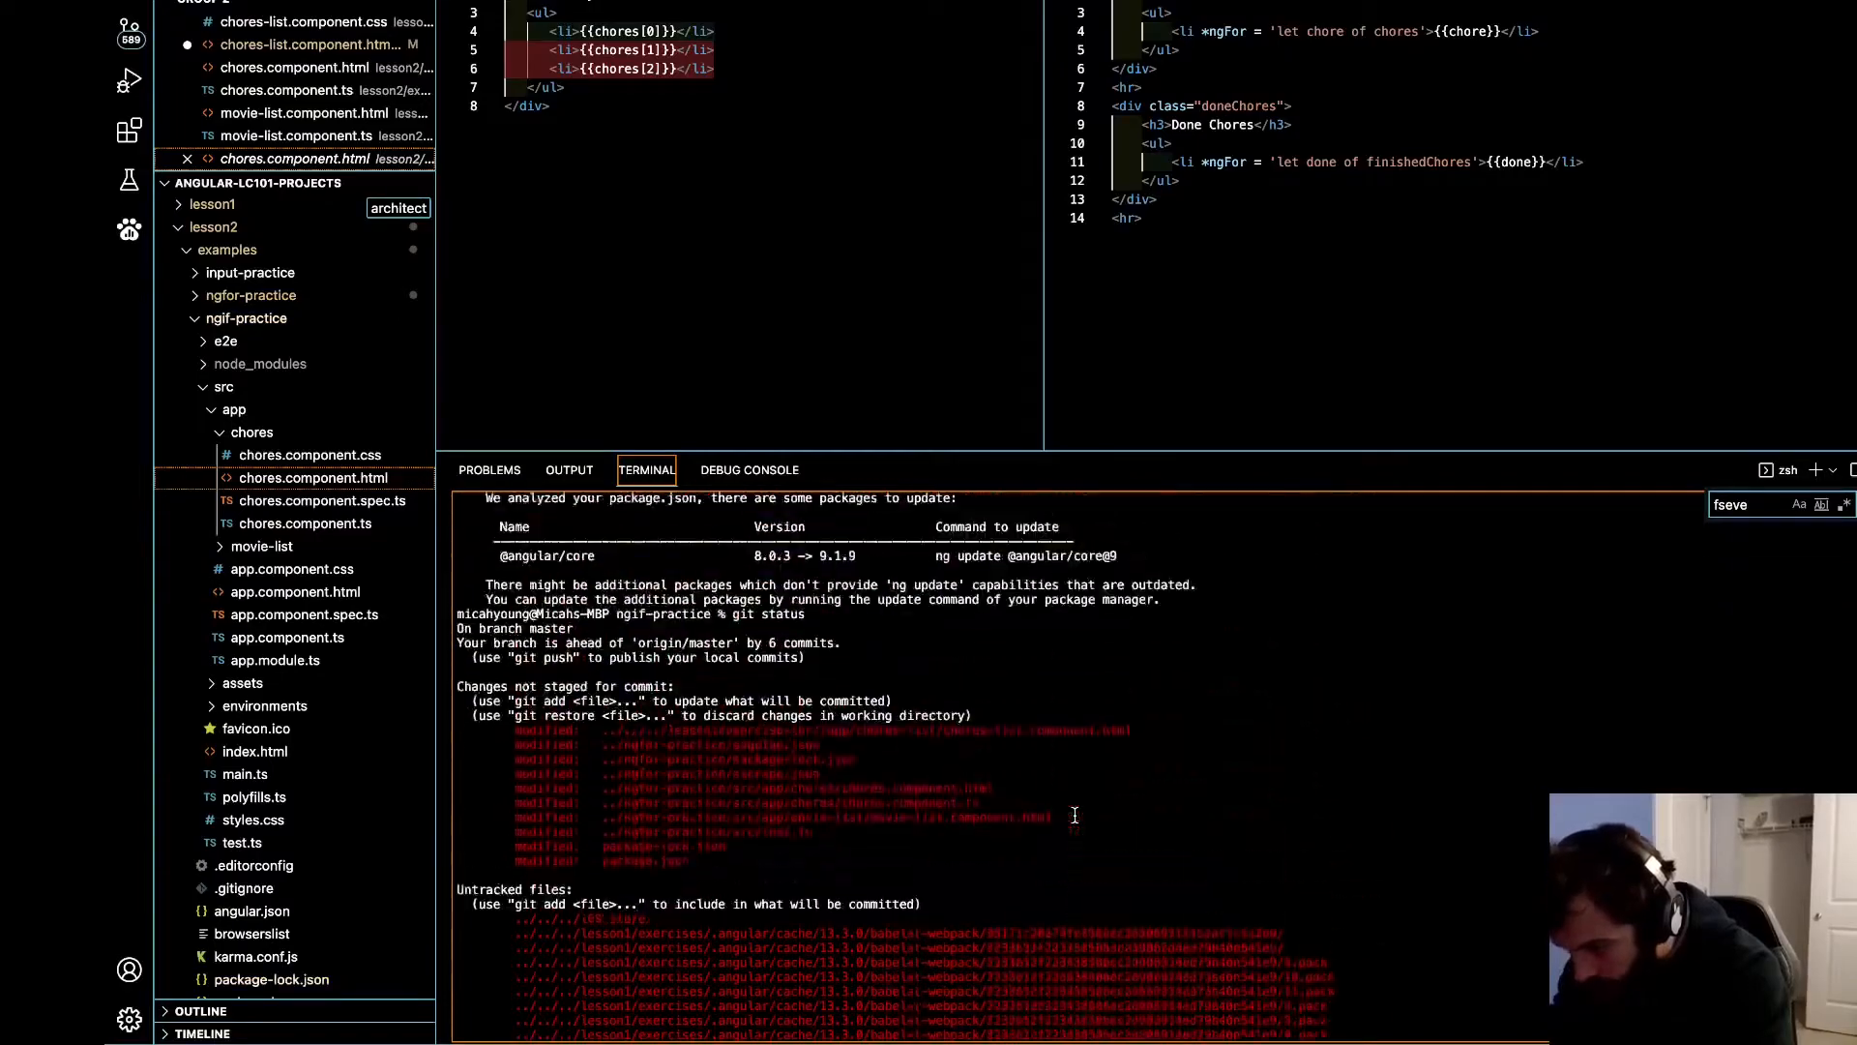
{"action": "scroll", "scroll_direction": "down", "scroll_amount": 3}
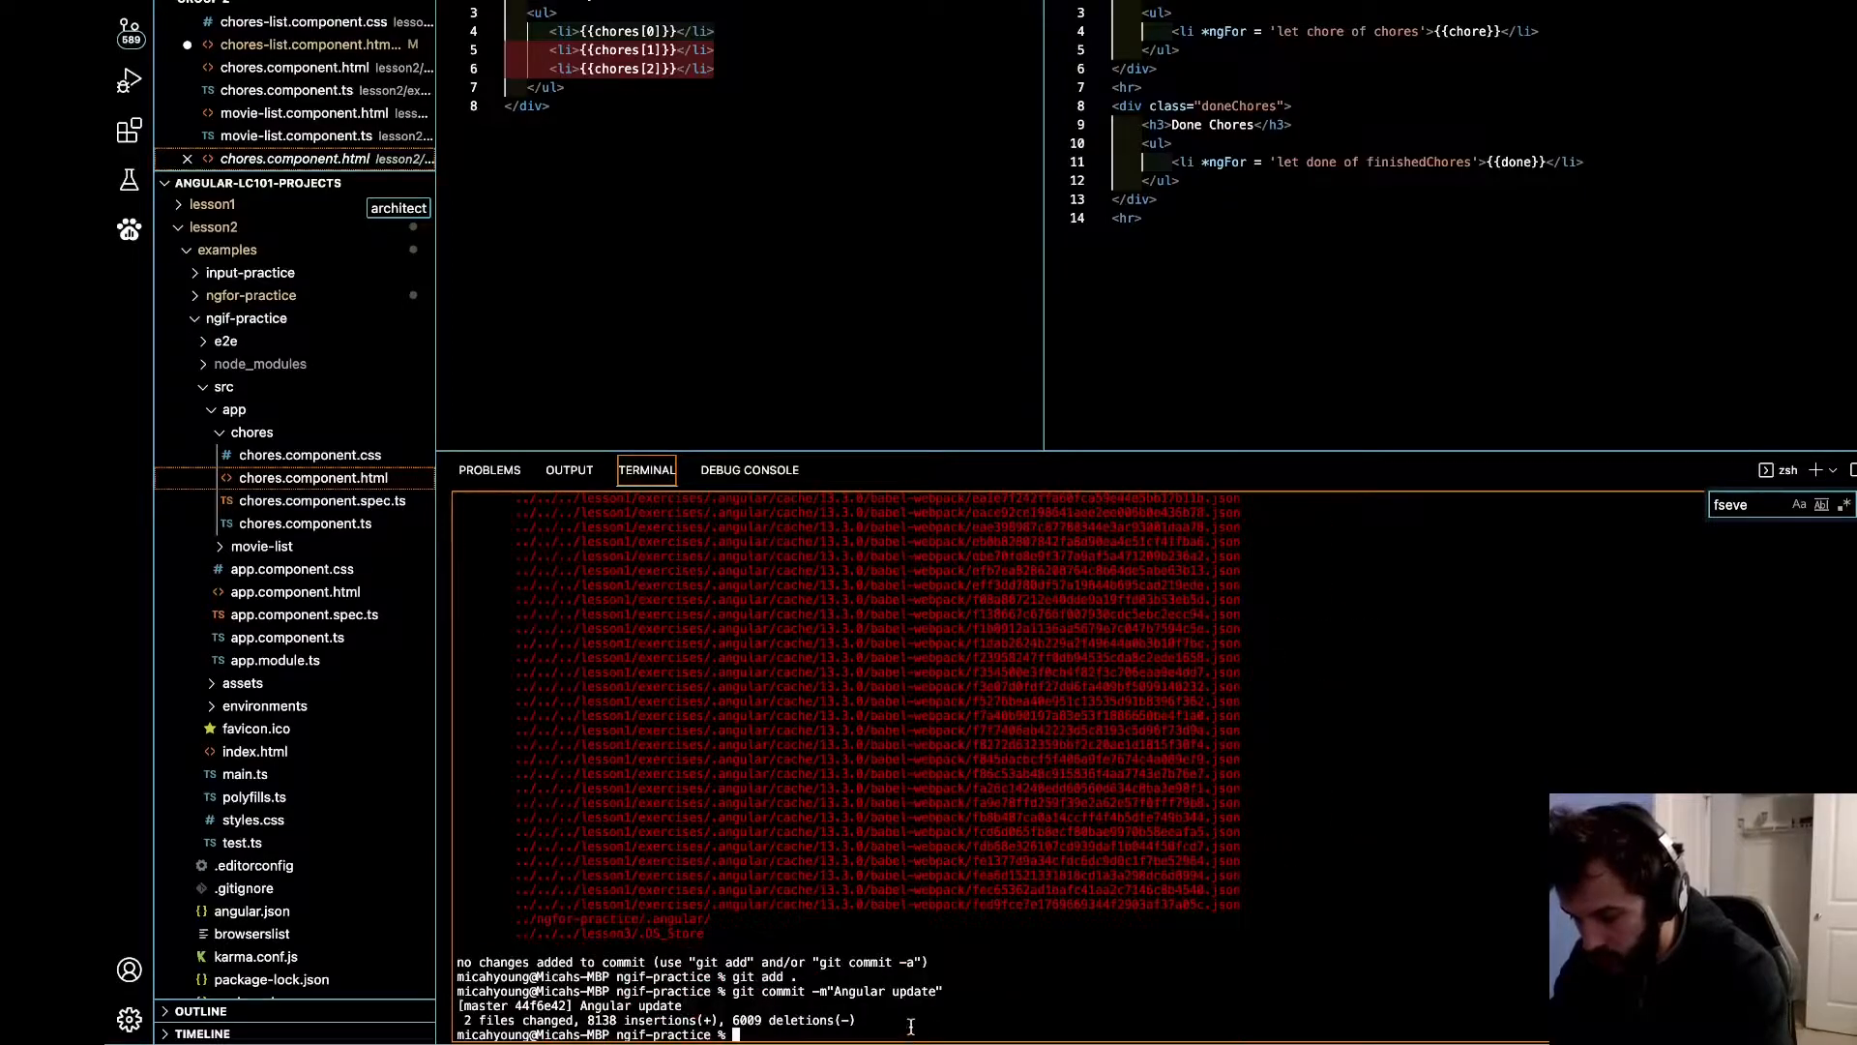
{"action": "type", "text": "ng update @angular/core@9"}
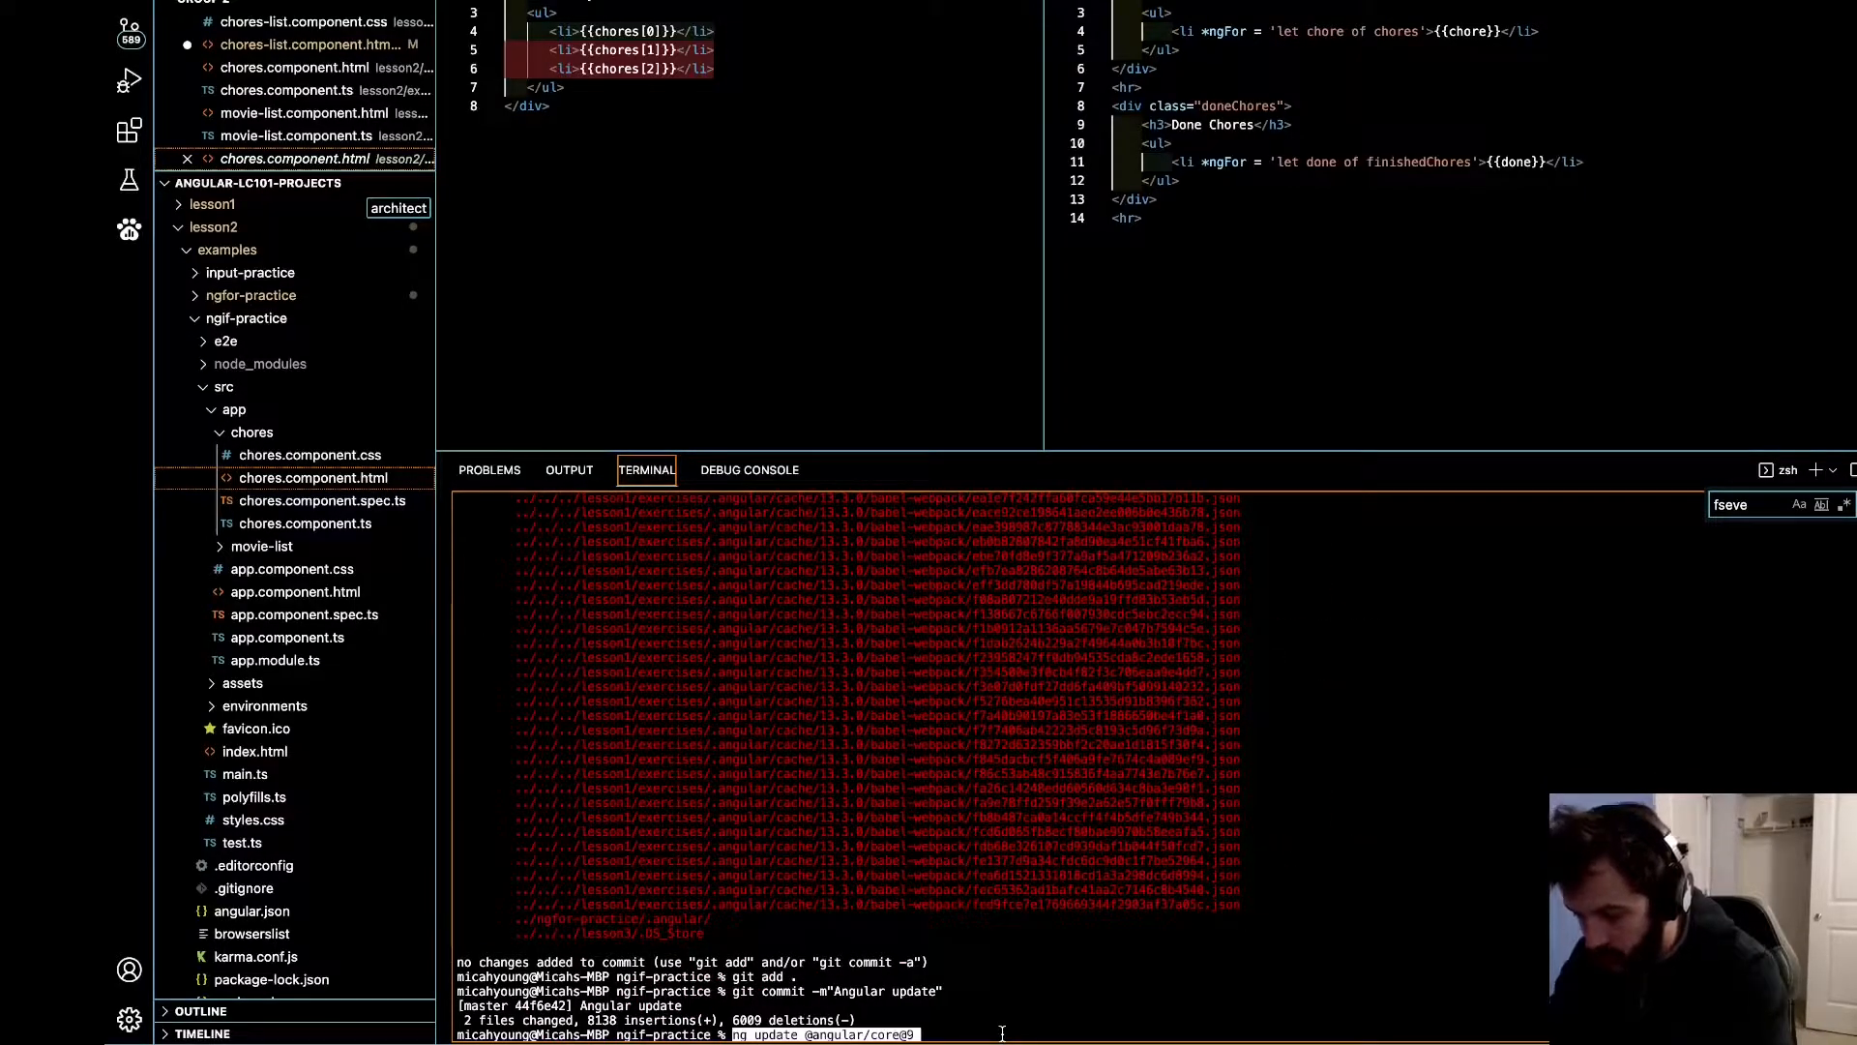
{"action": "type", "text": "--force"}
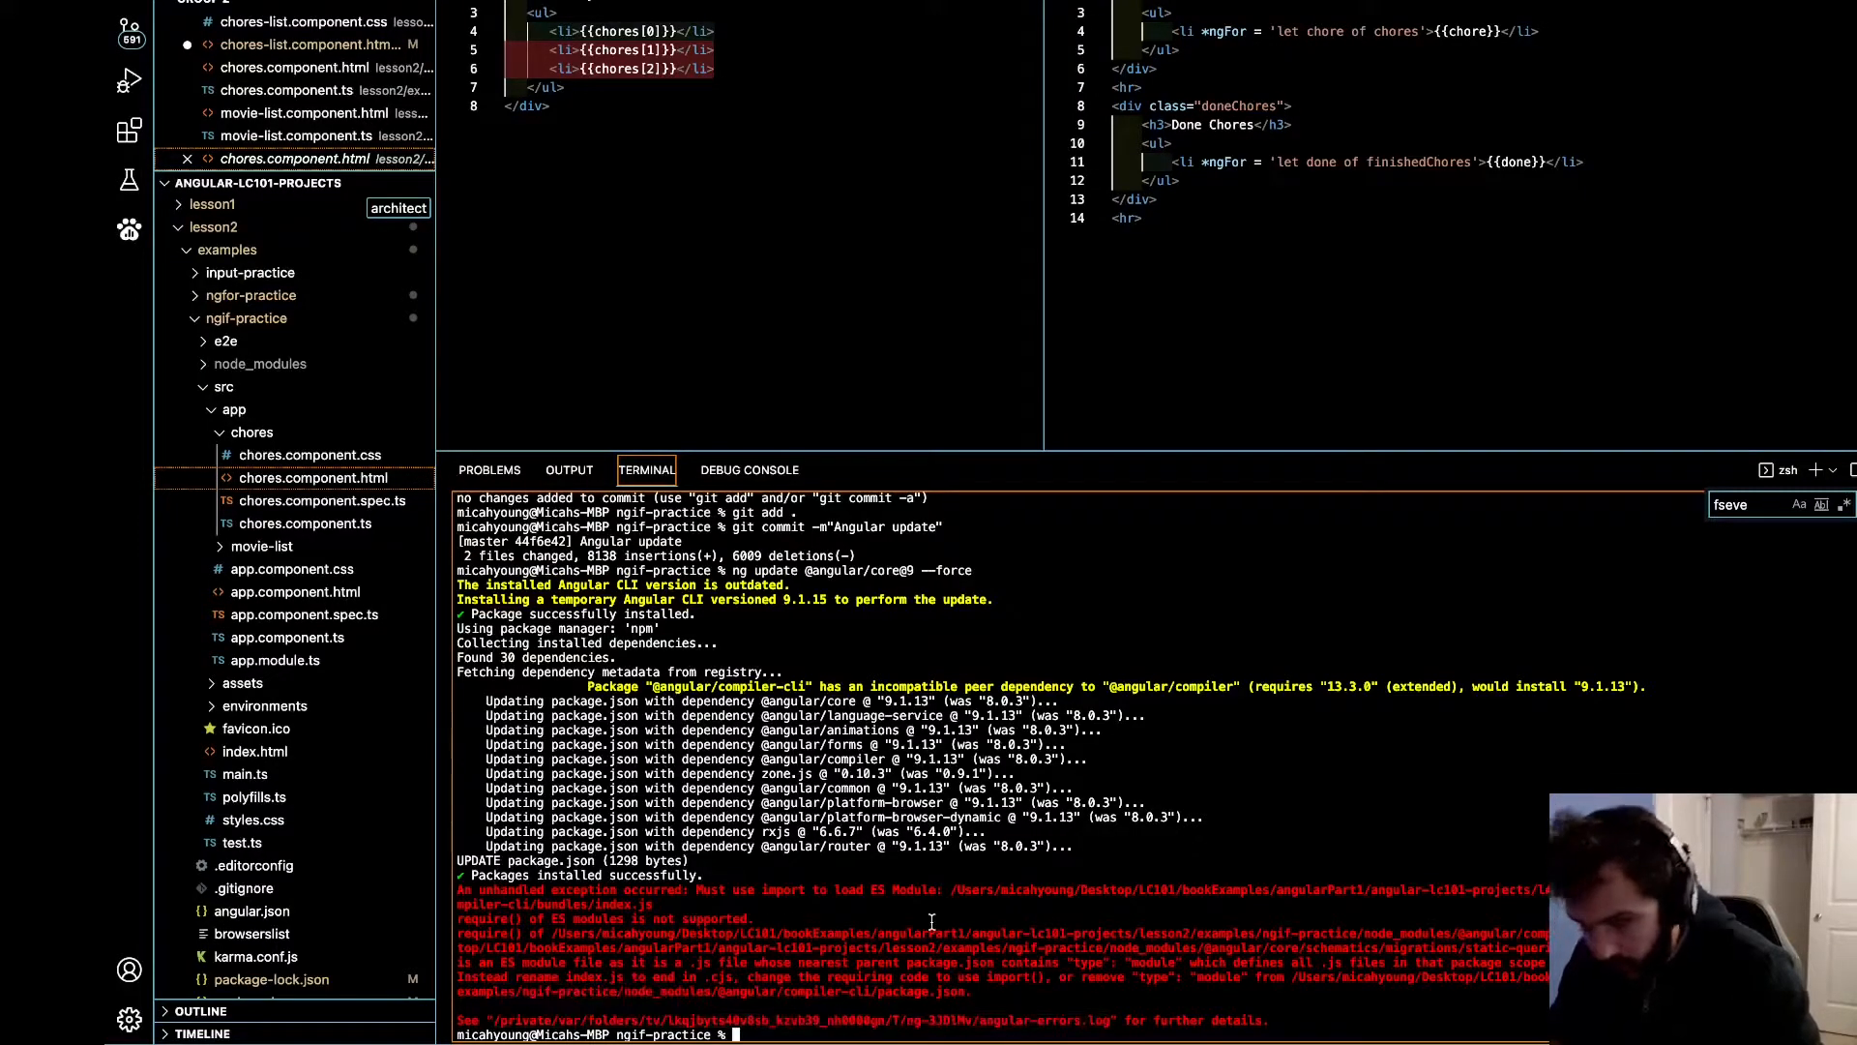
{"action": "type", "text": "ng update"}
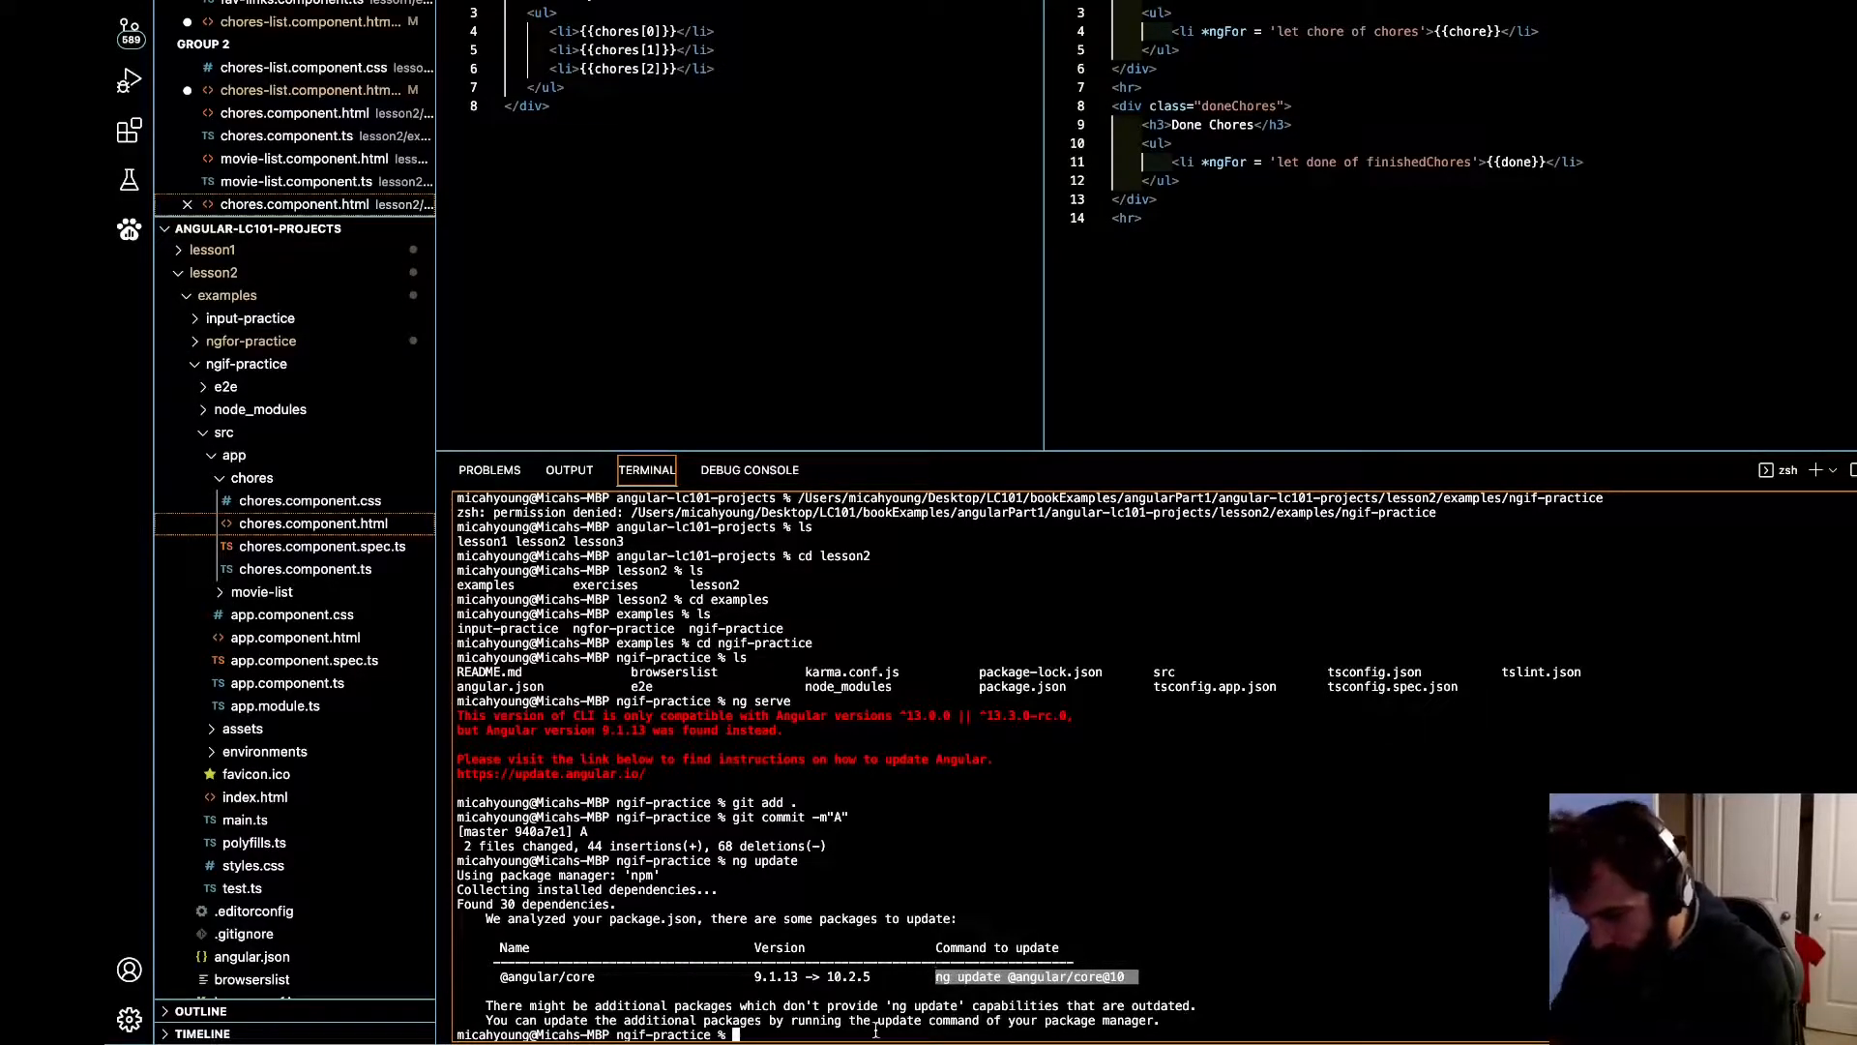
Step: Force-update Angular core to 10 and commit the result with message "A"
{"action": "type", "text": "ng update @angular/core@10"}
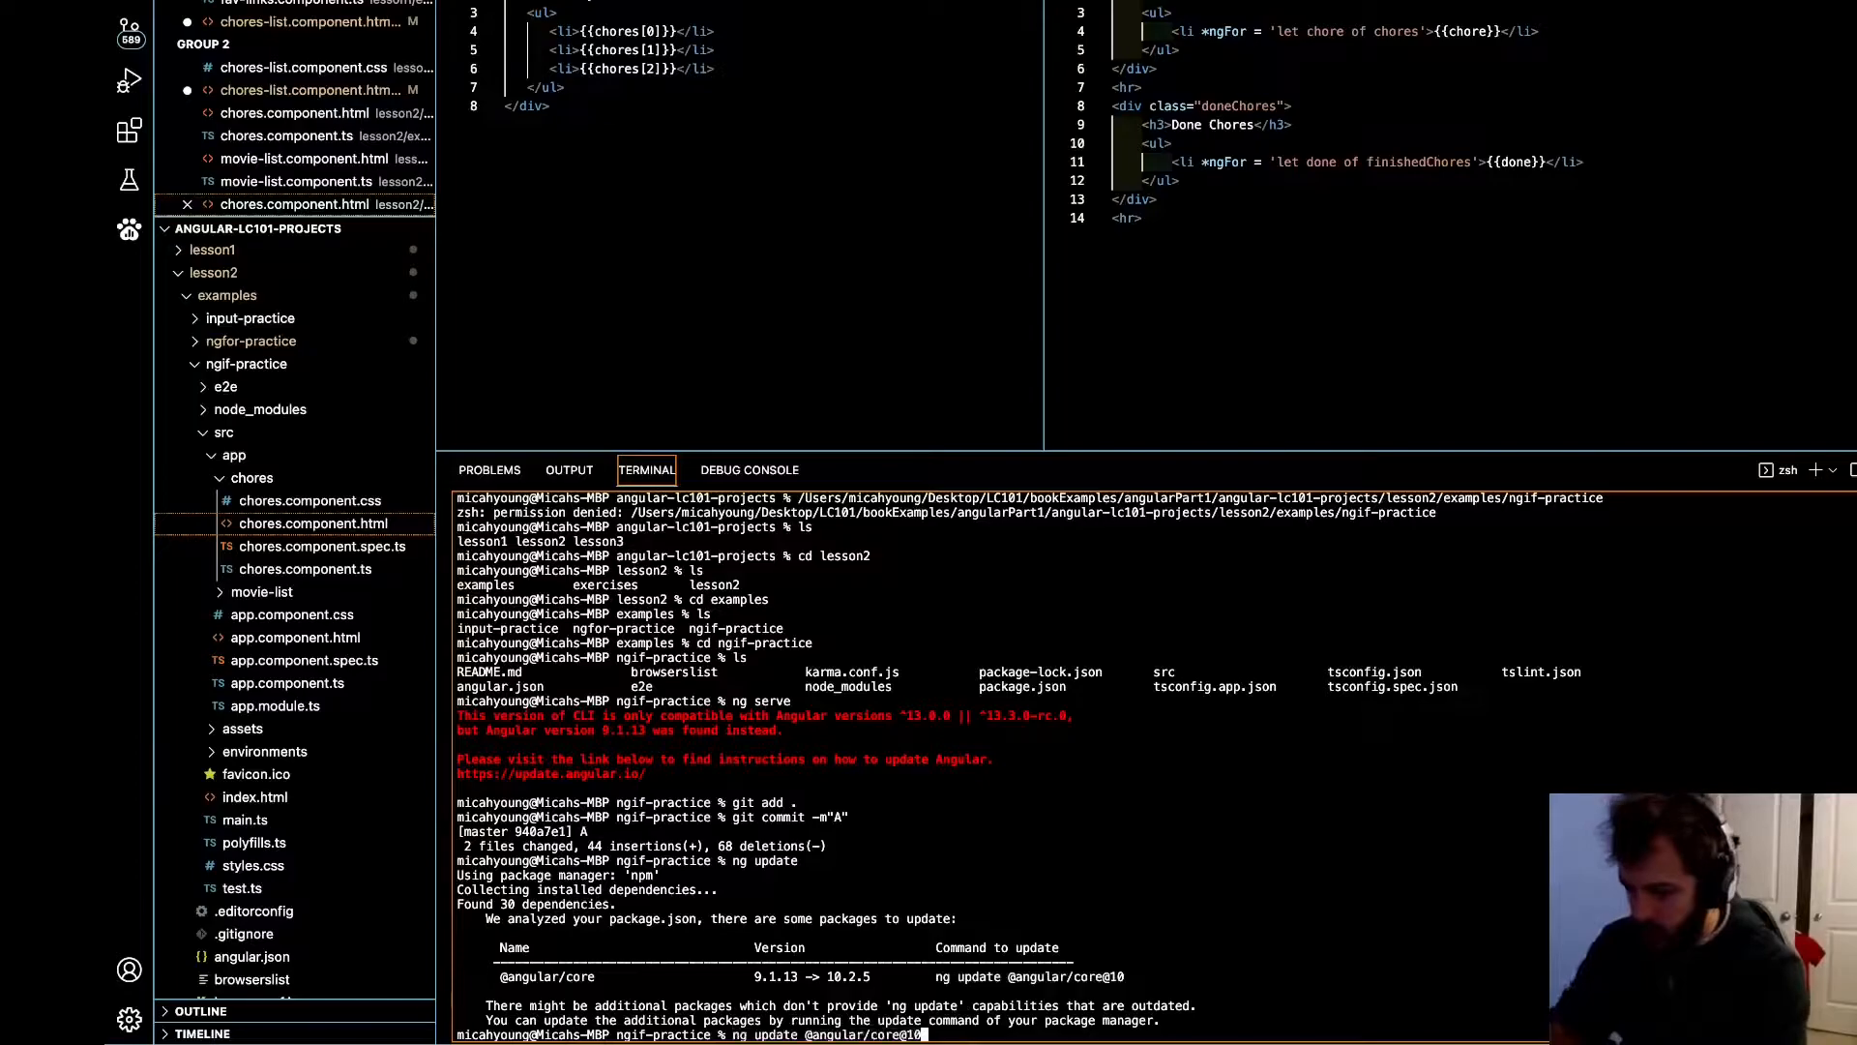
{"action": "type", "text": "--force"}
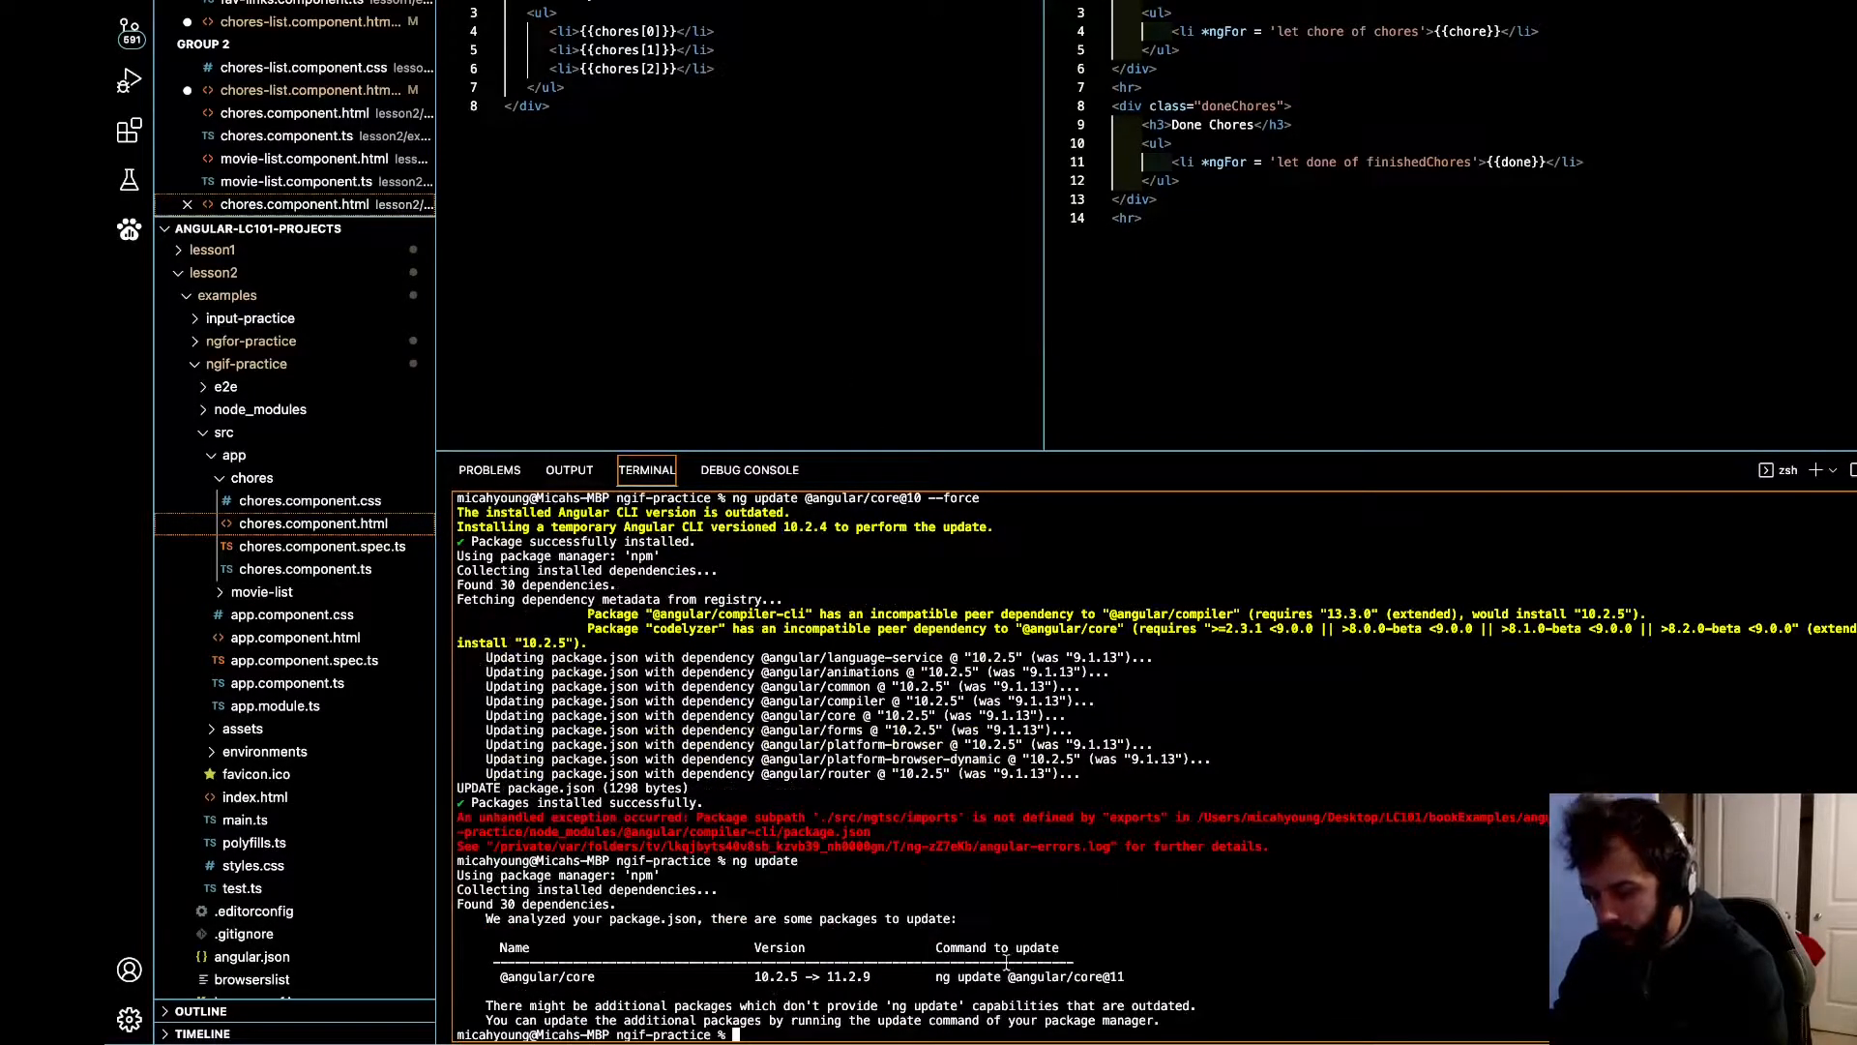
{"action": "type", "text": "git add ."}
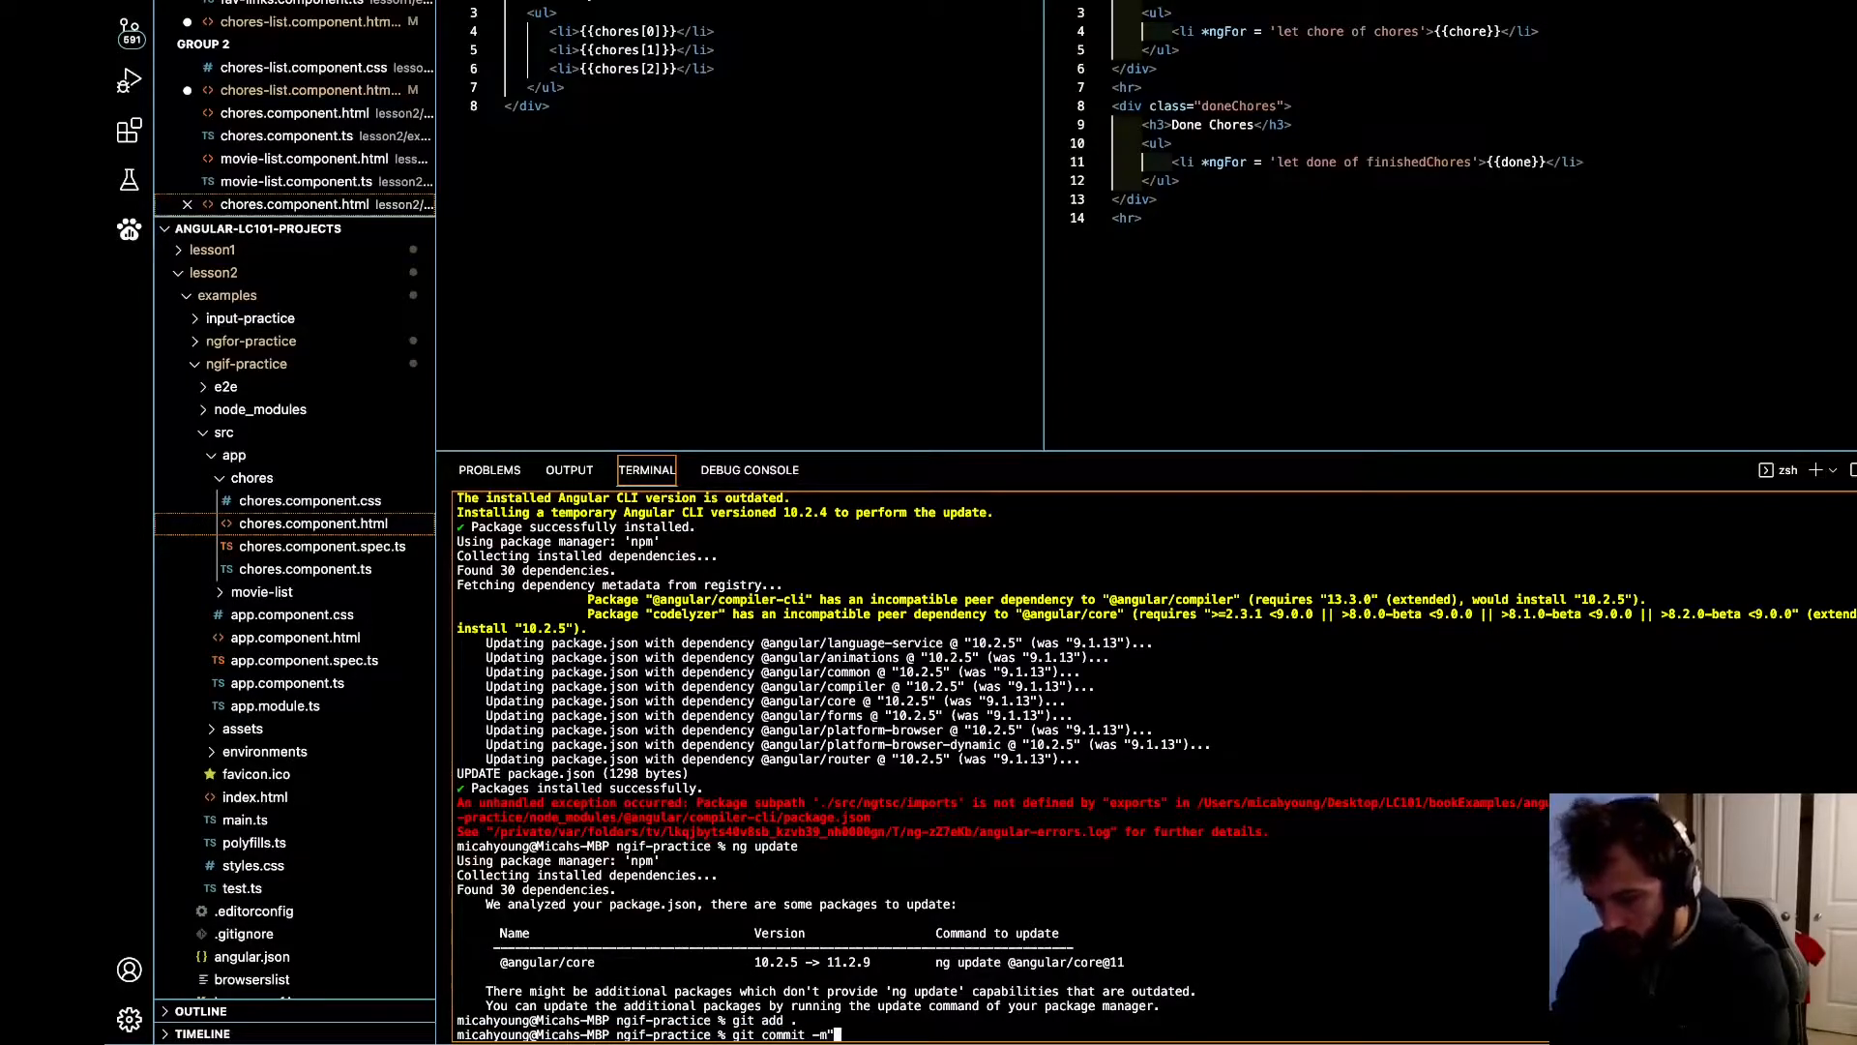
{"action": "type", "text": "\"A"}
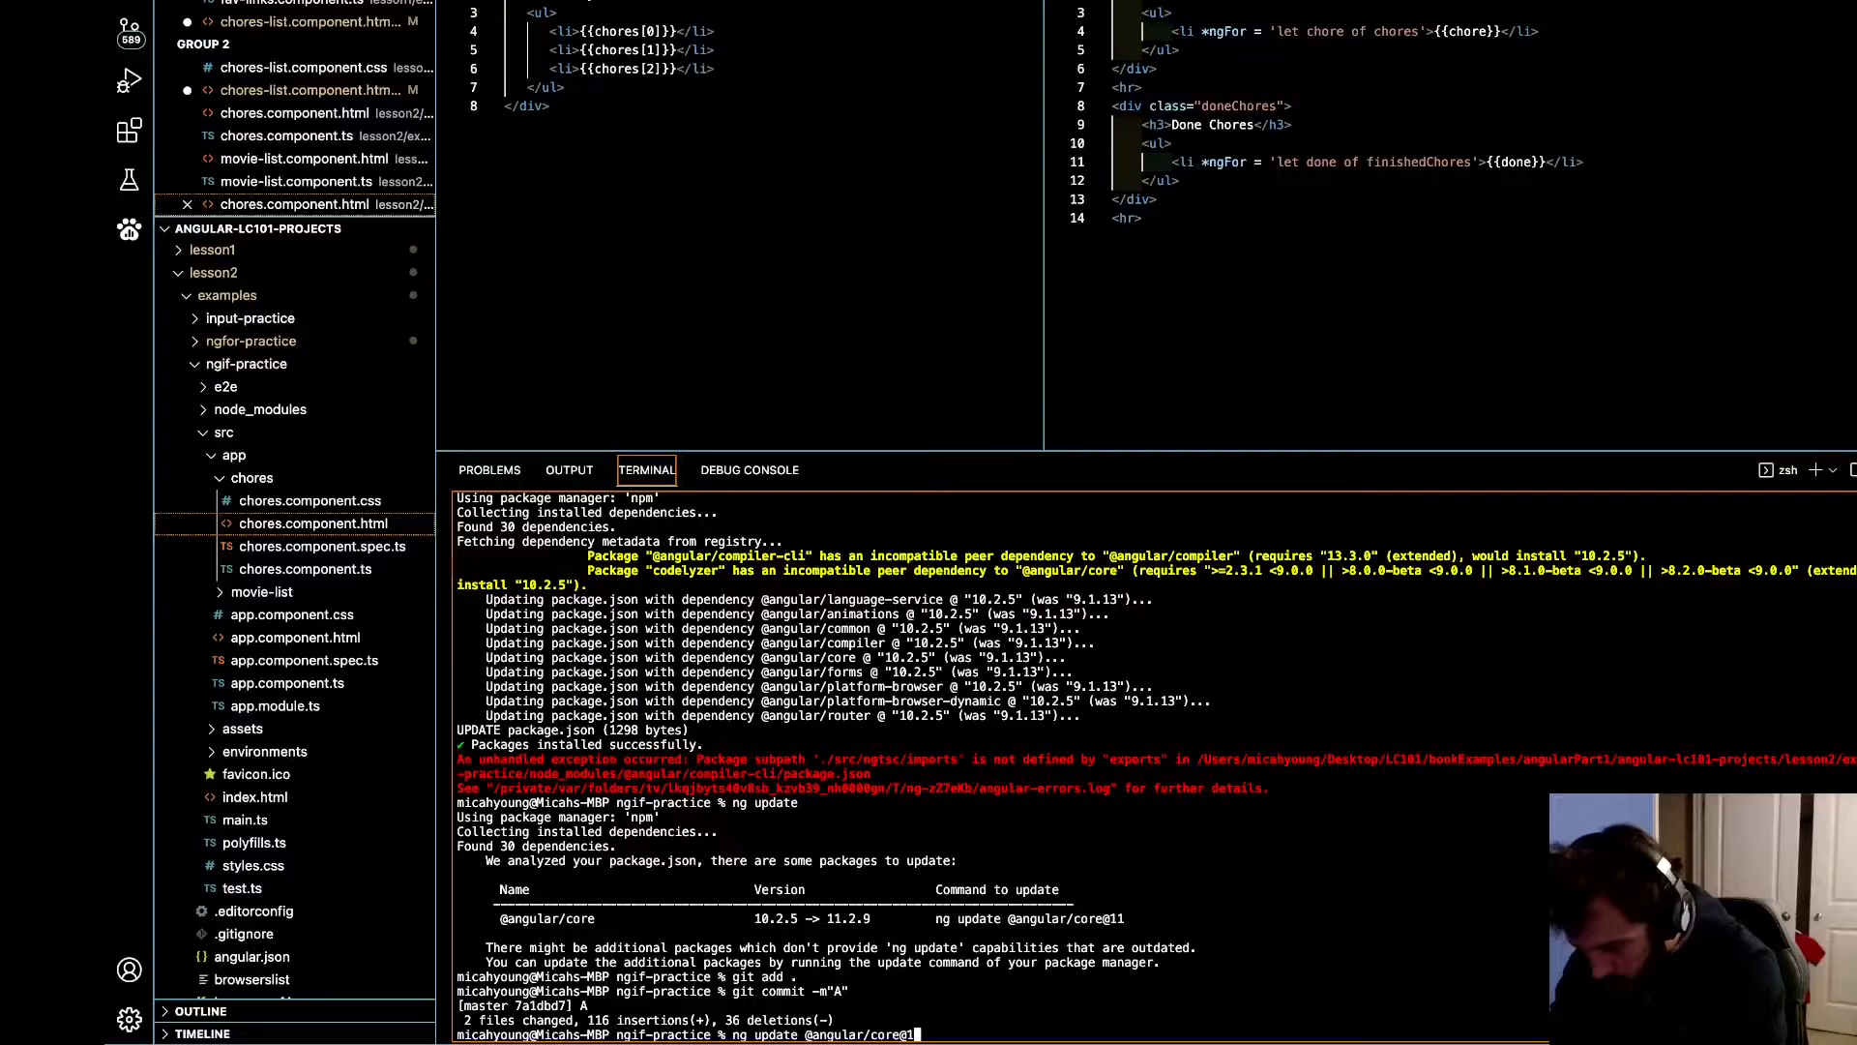
Step: Run the forced update to Angular core 11 and start committing it
{"action": "type", "text": "--force"}
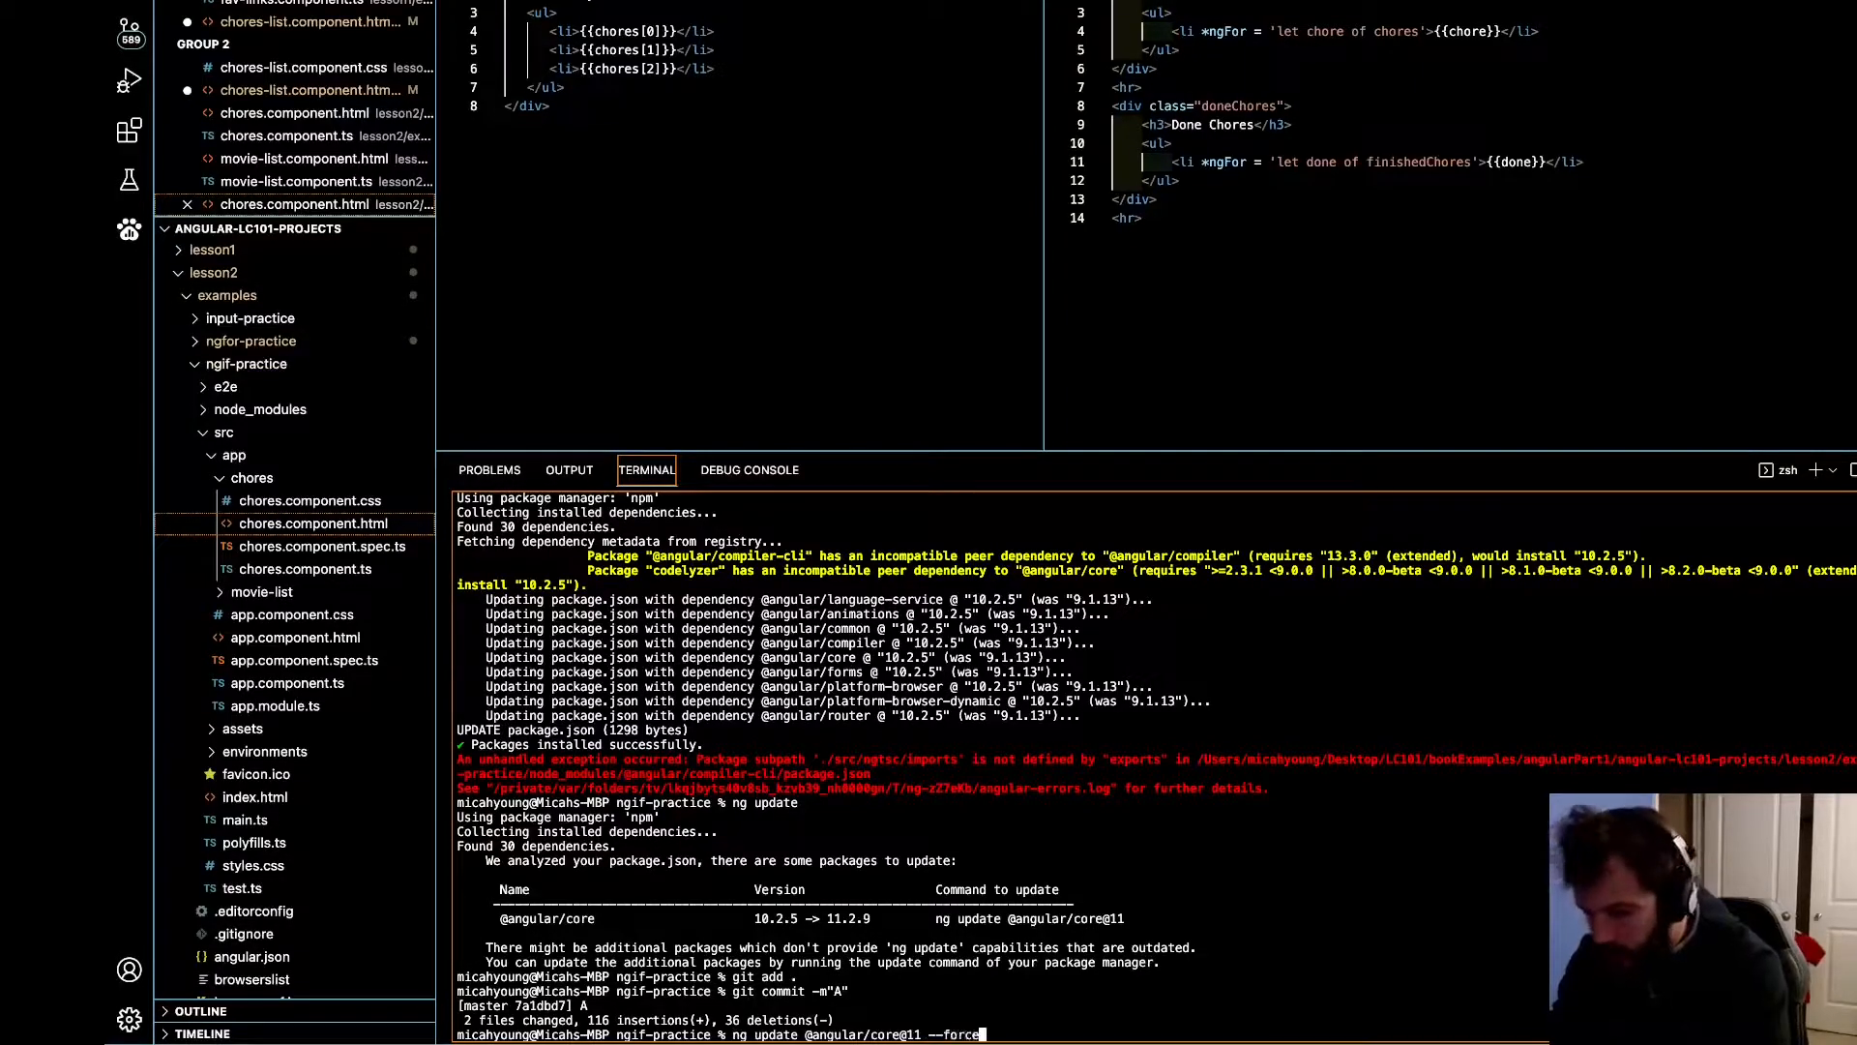
{"action": "key", "text": "enter"}
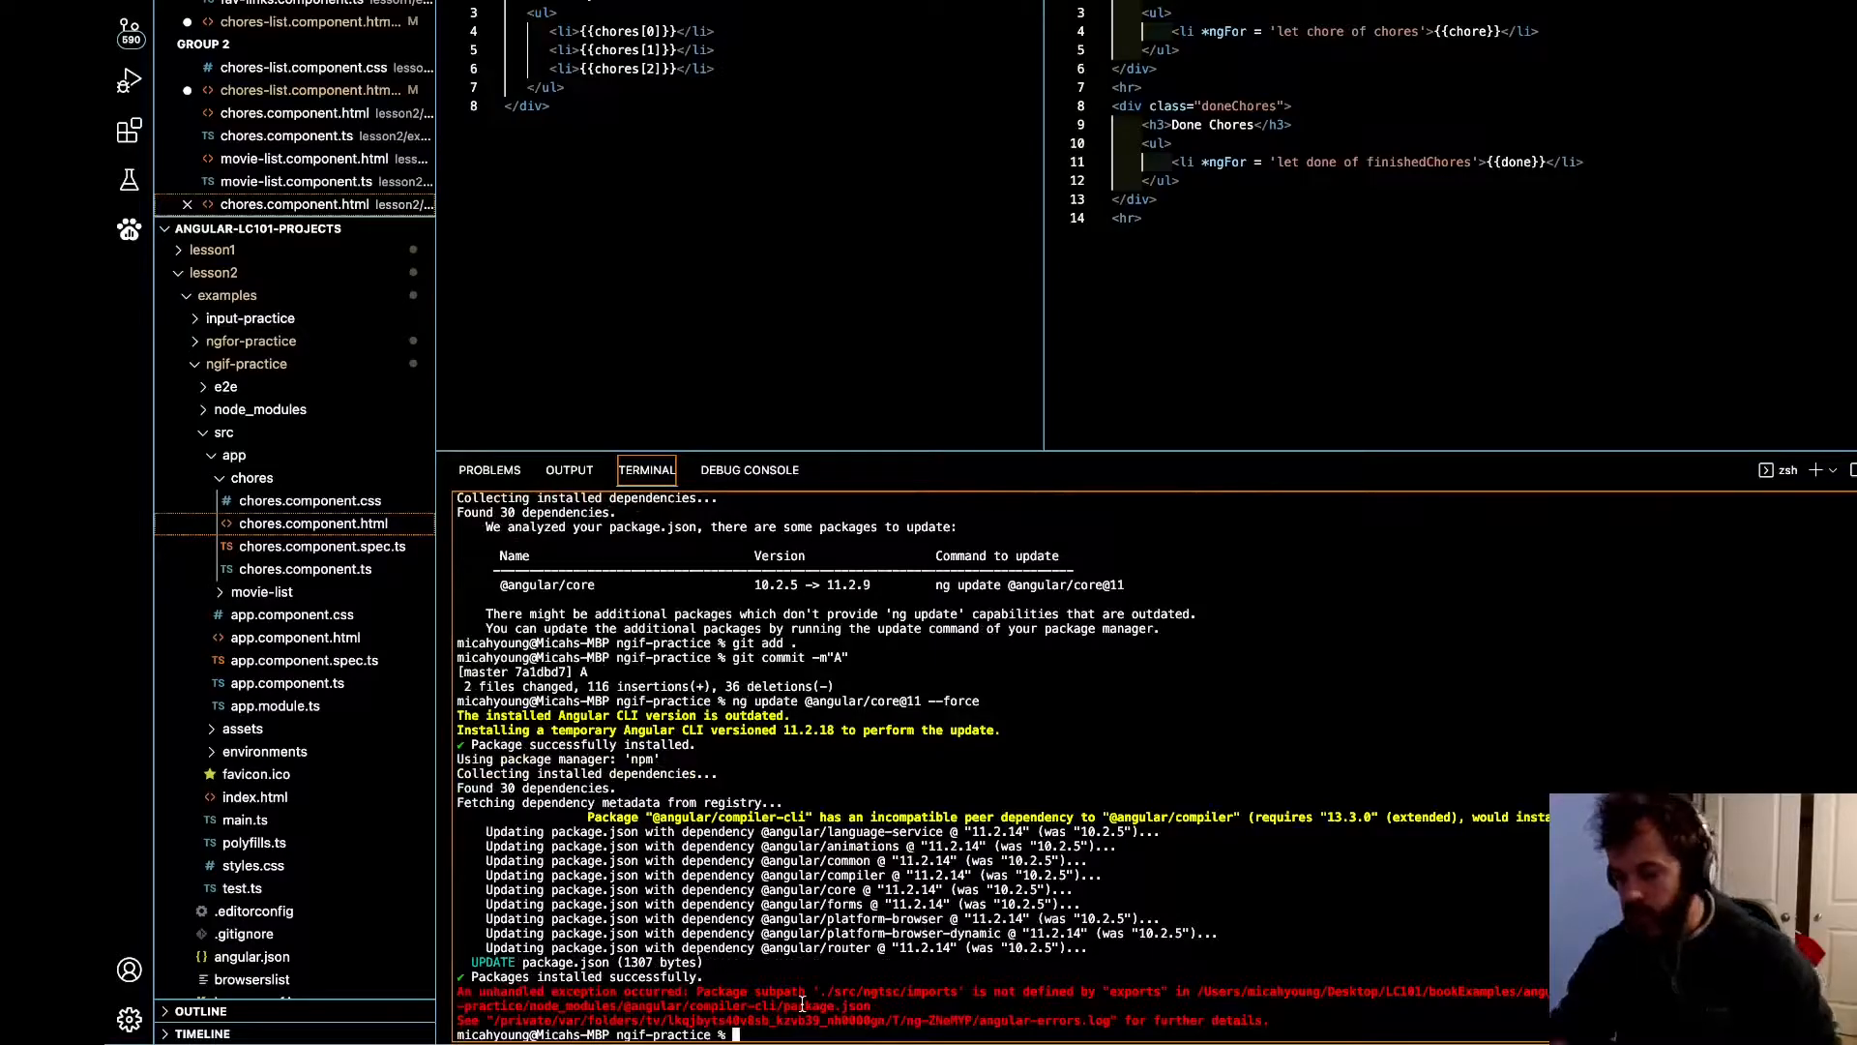
{"action": "type", "text": "it"}
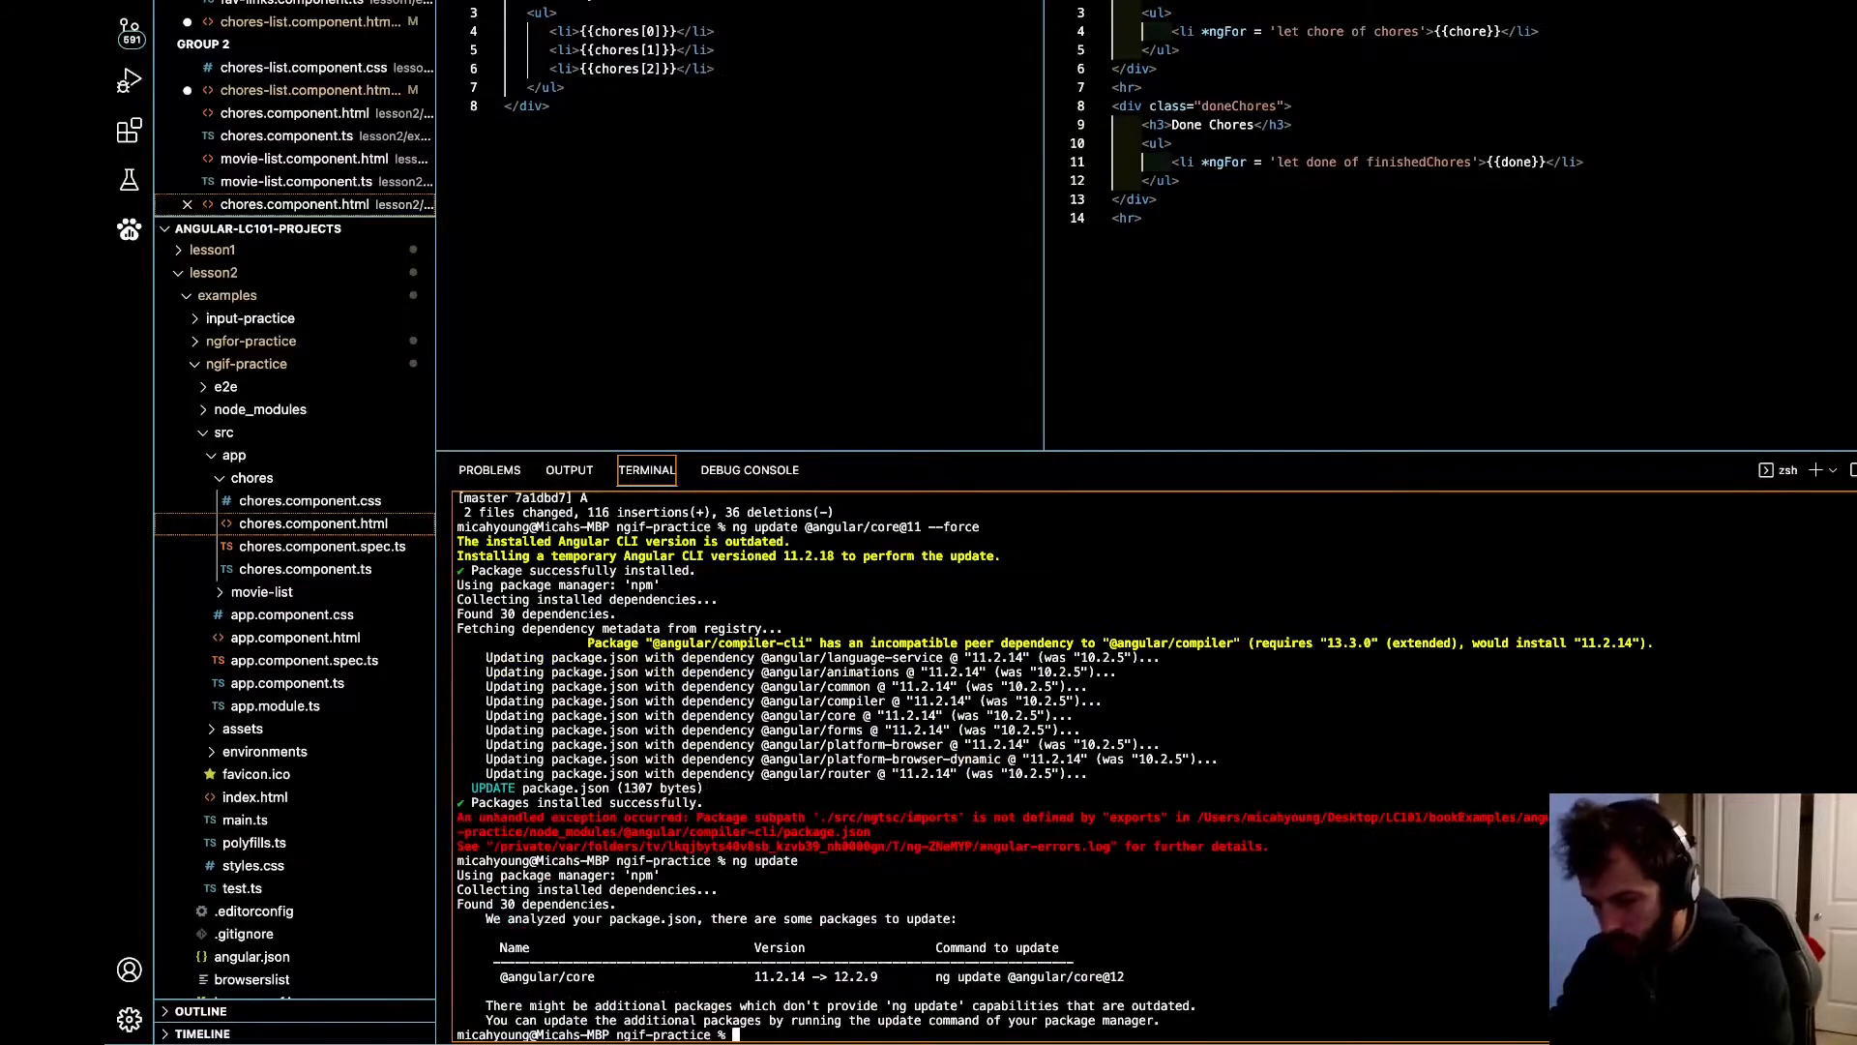
Step: Commit, force-update Angular core to version 12, then stage the changes with git add
{"action": "type", "text": "git"}
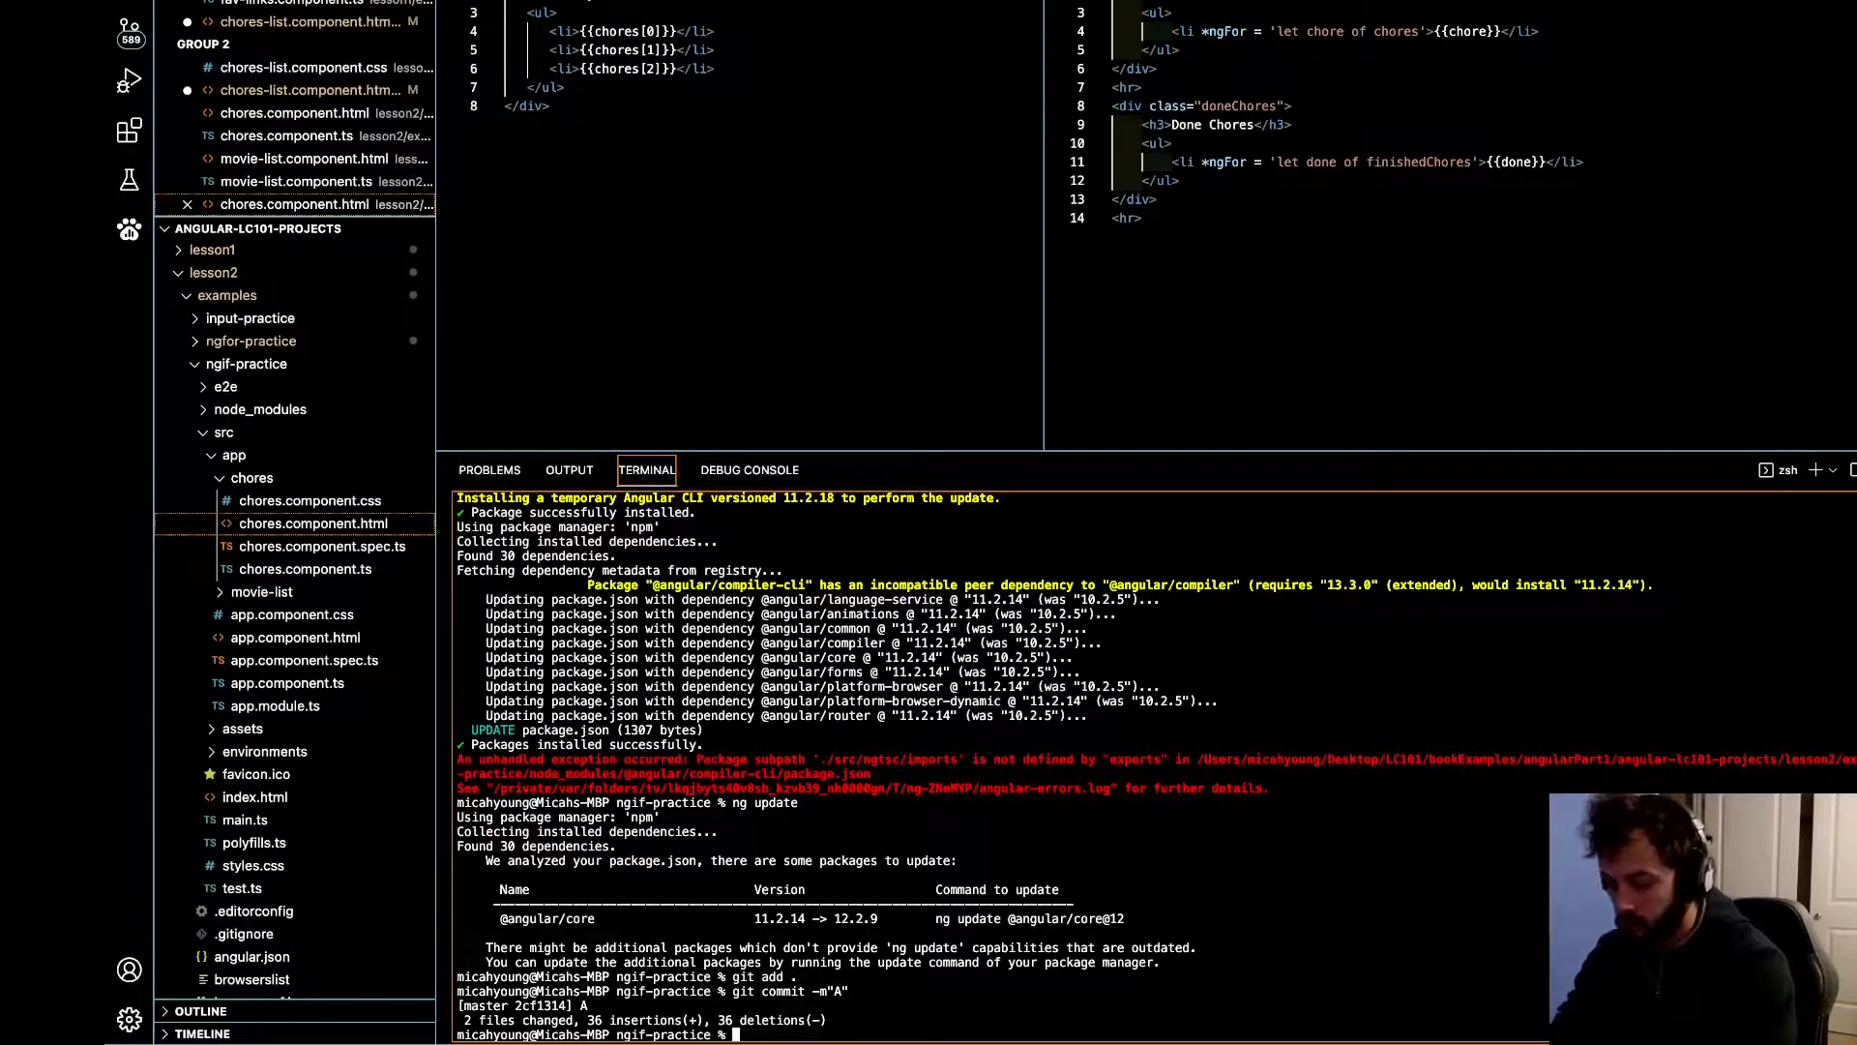
{"action": "type", "text": "ng update @angular/core@10"}
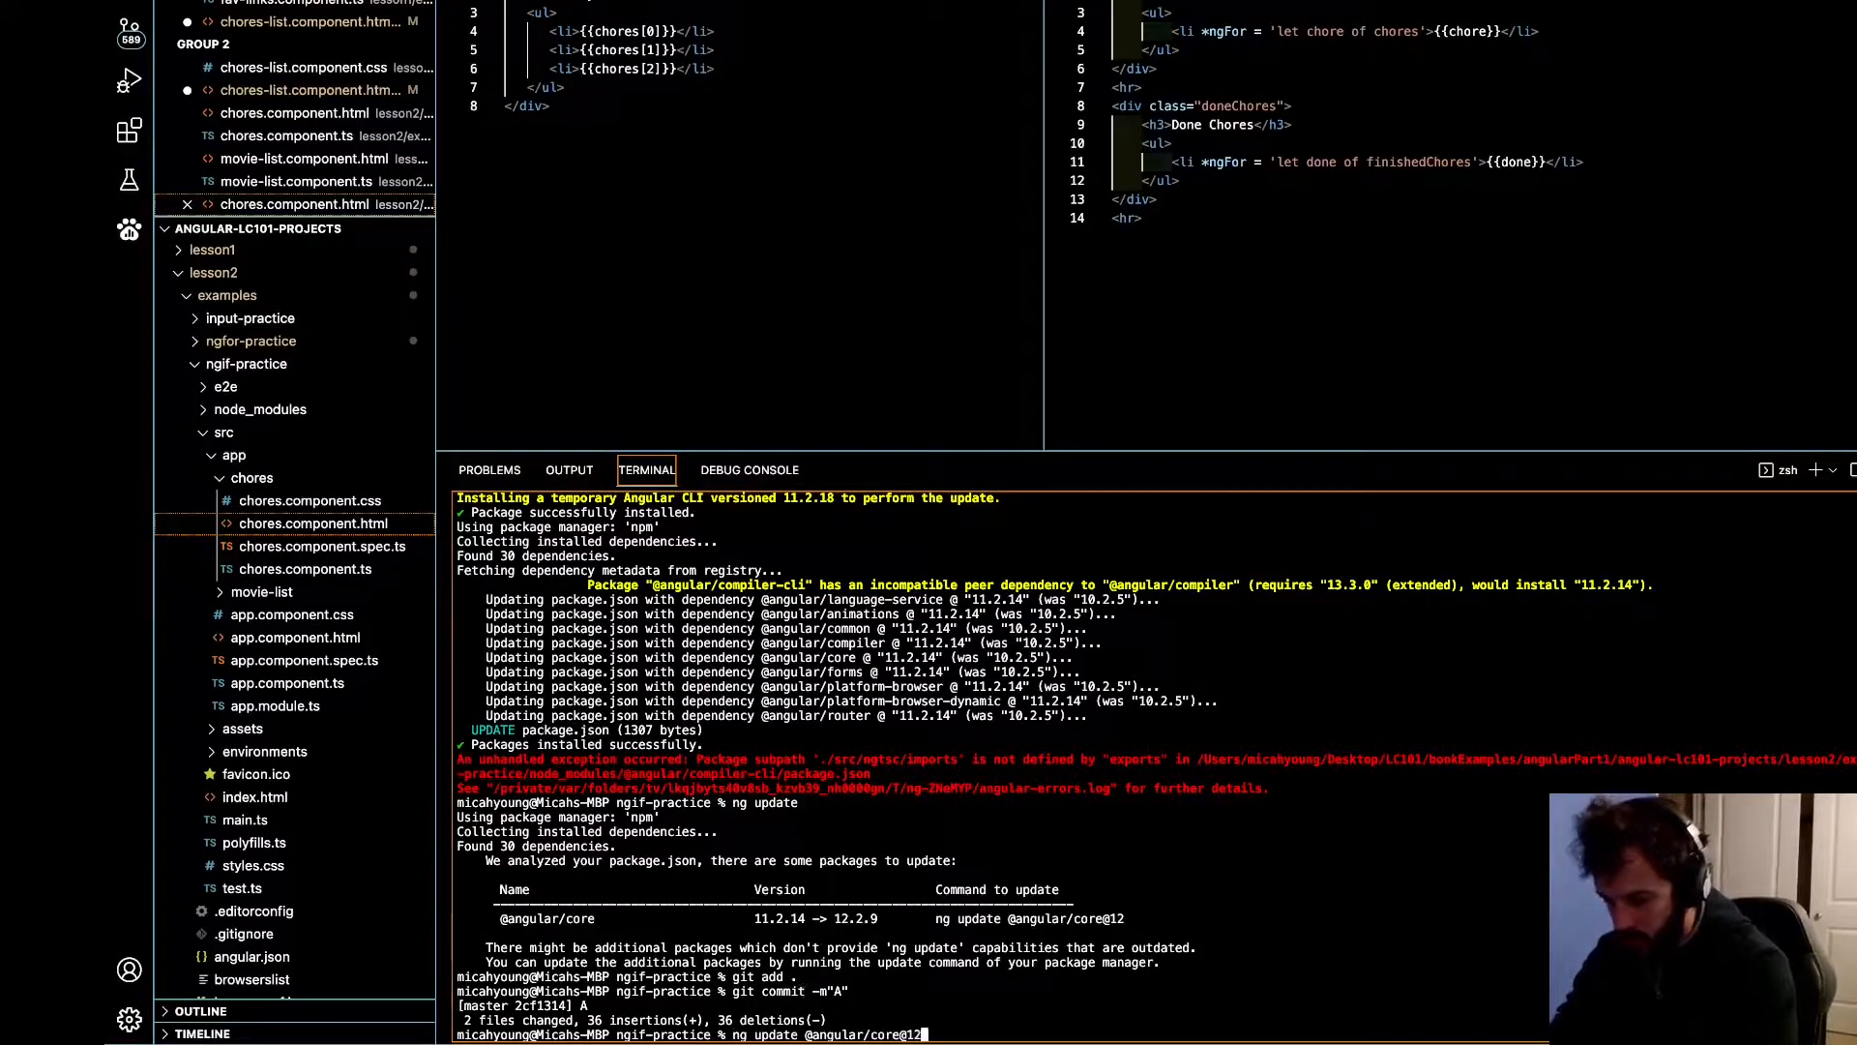
{"action": "type", "text": "--force"}
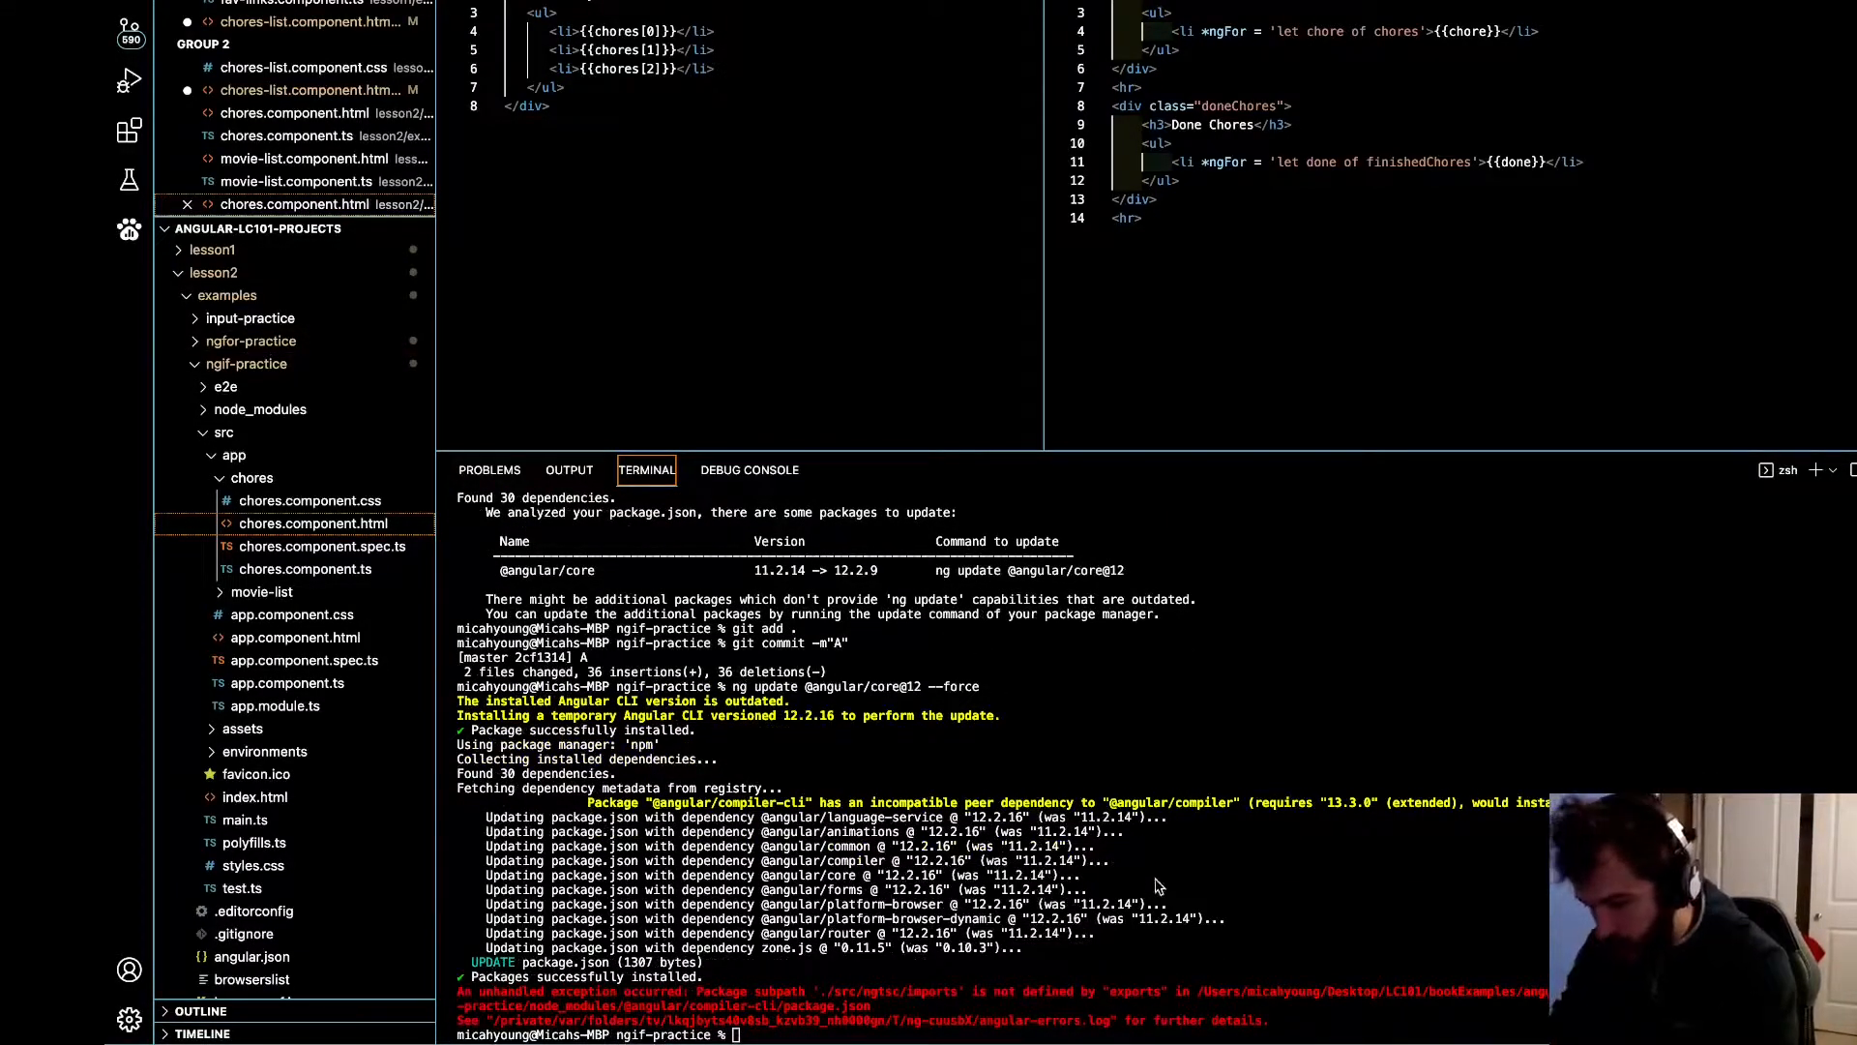
{"action": "type", "text": "git add ."}
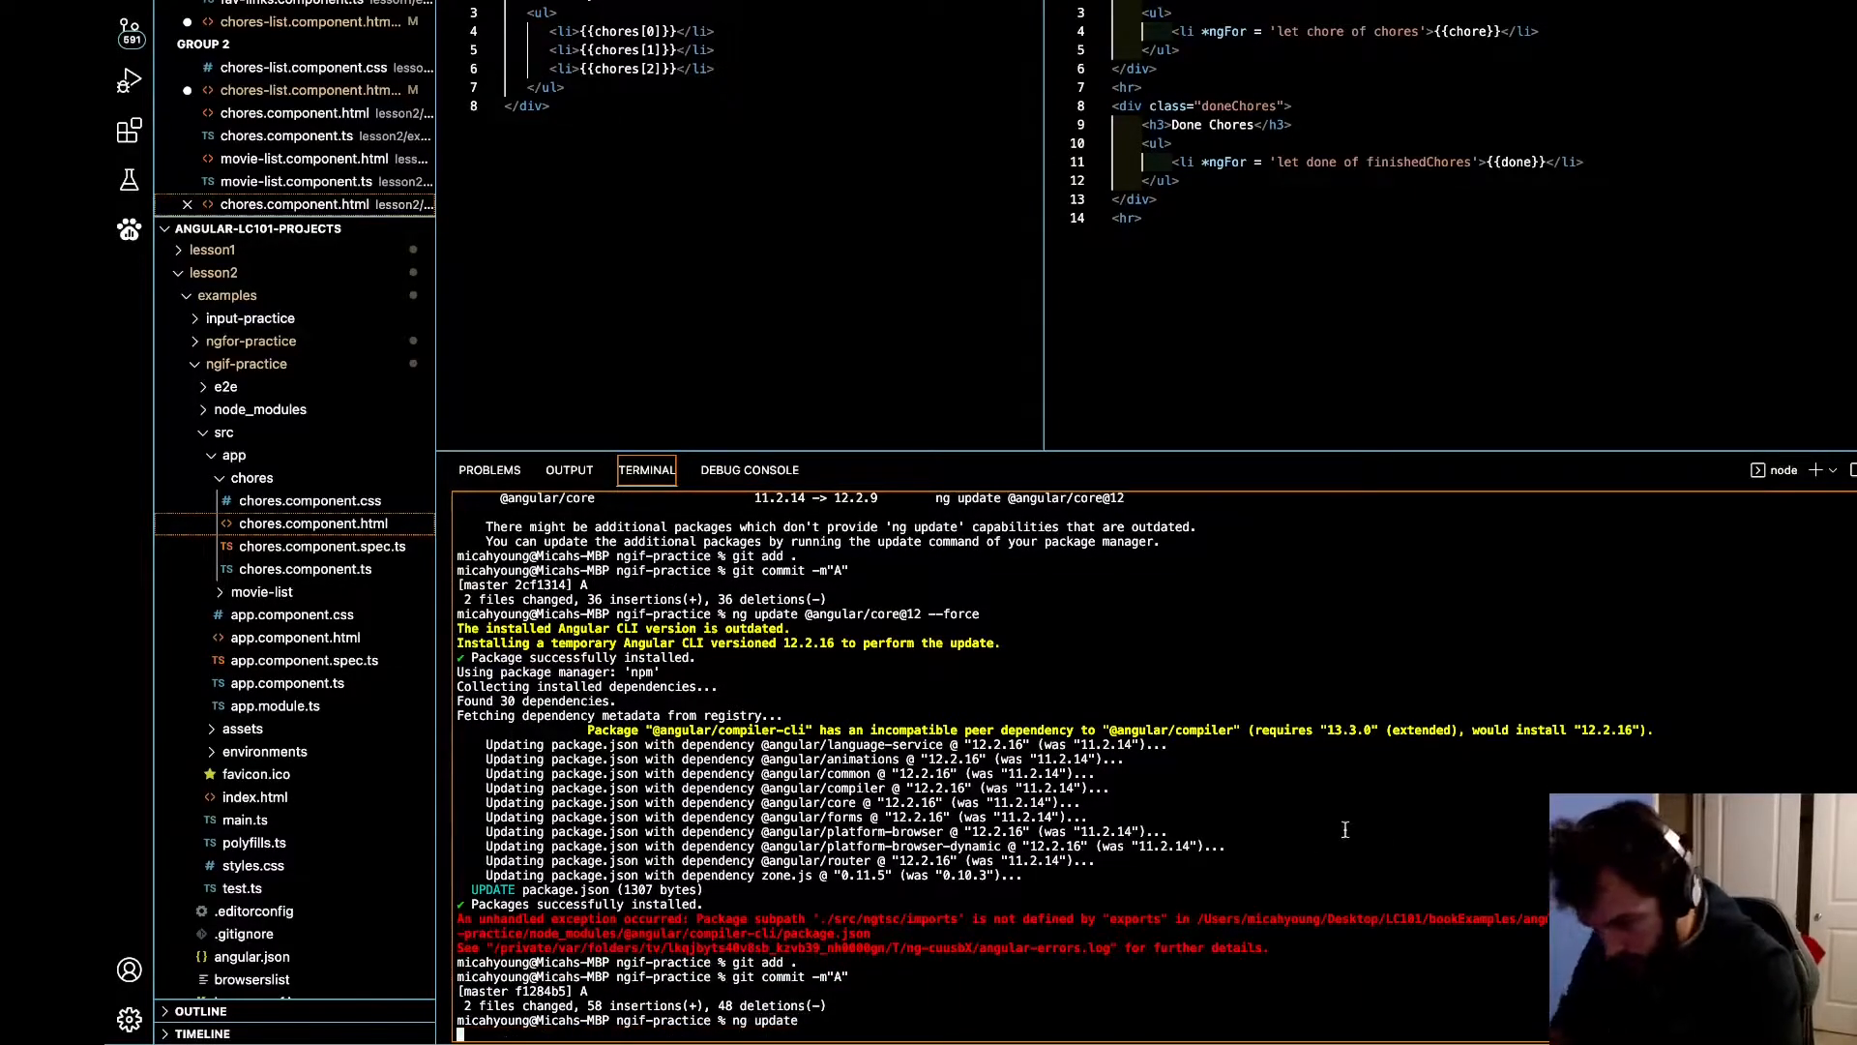
{"action": "scroll", "scroll_direction": "down", "scroll_amount": 3}
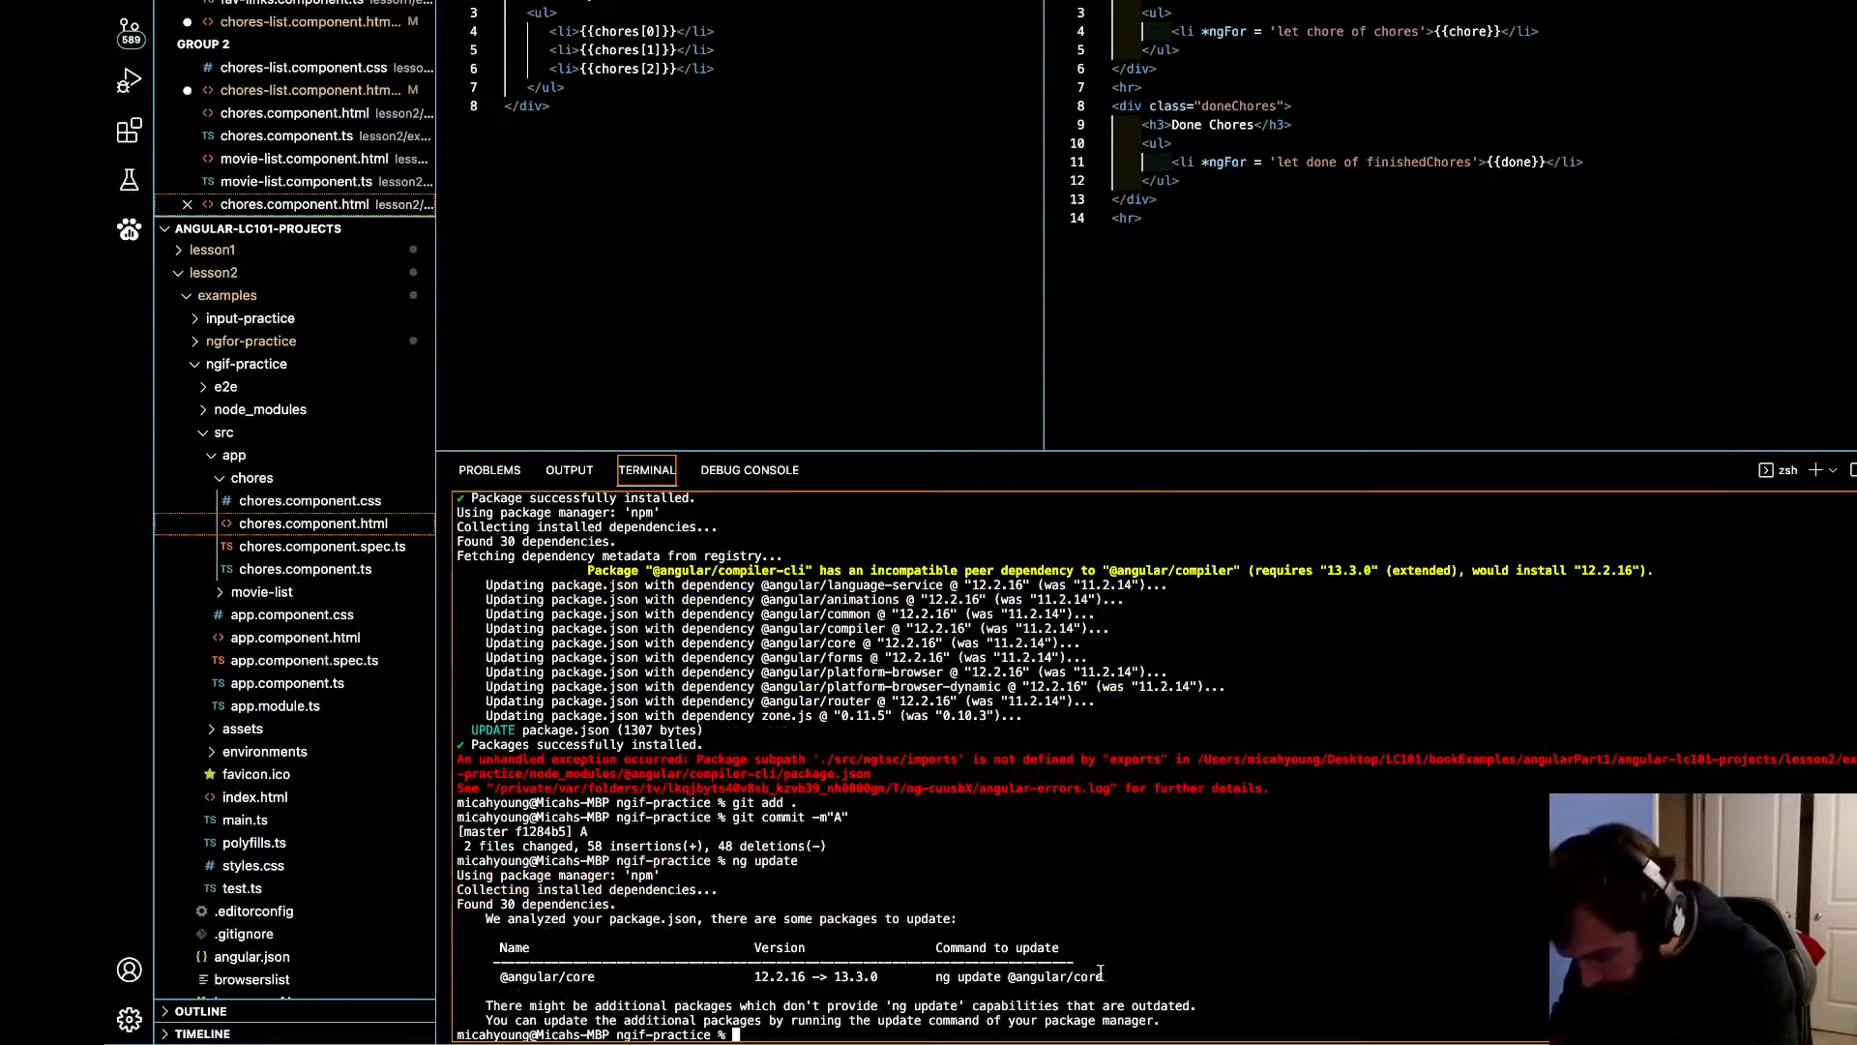
{"action": "double_click", "coordinate": [1020, 975]}
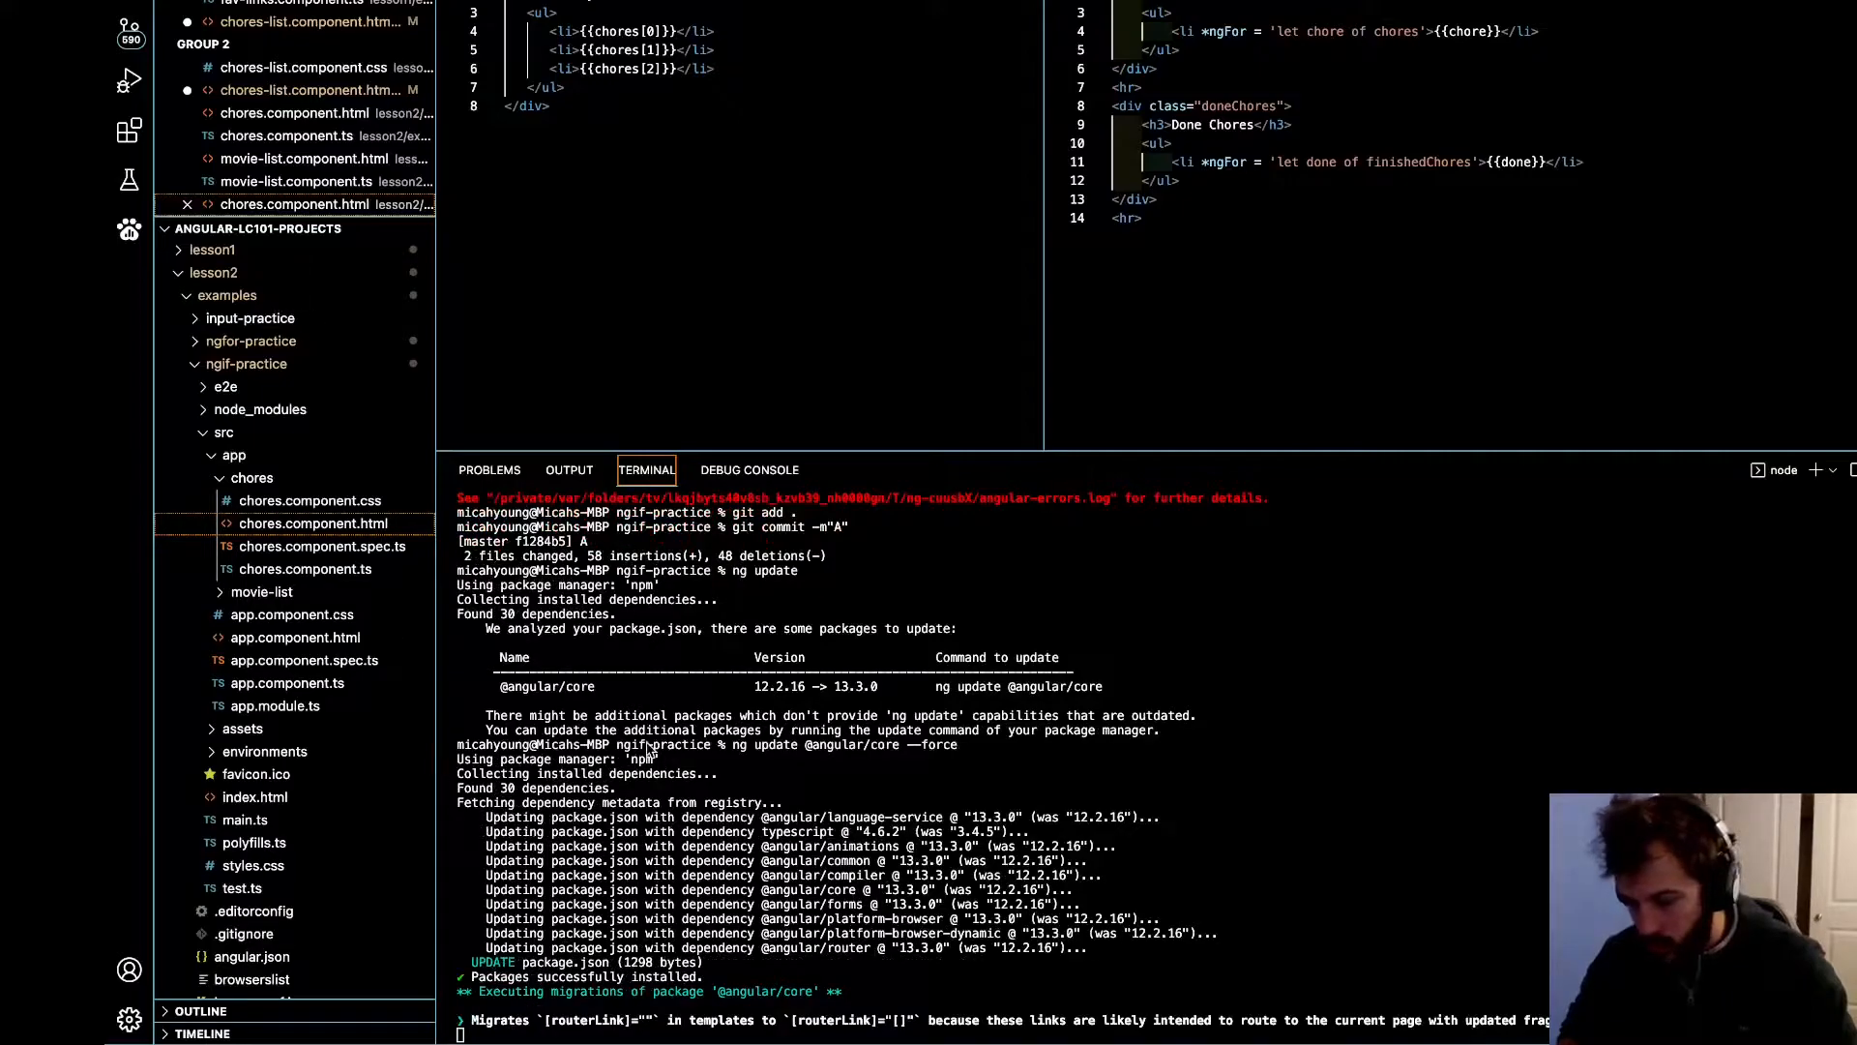
{"action": "scroll", "scroll_direction": "down", "scroll_amount": 3}
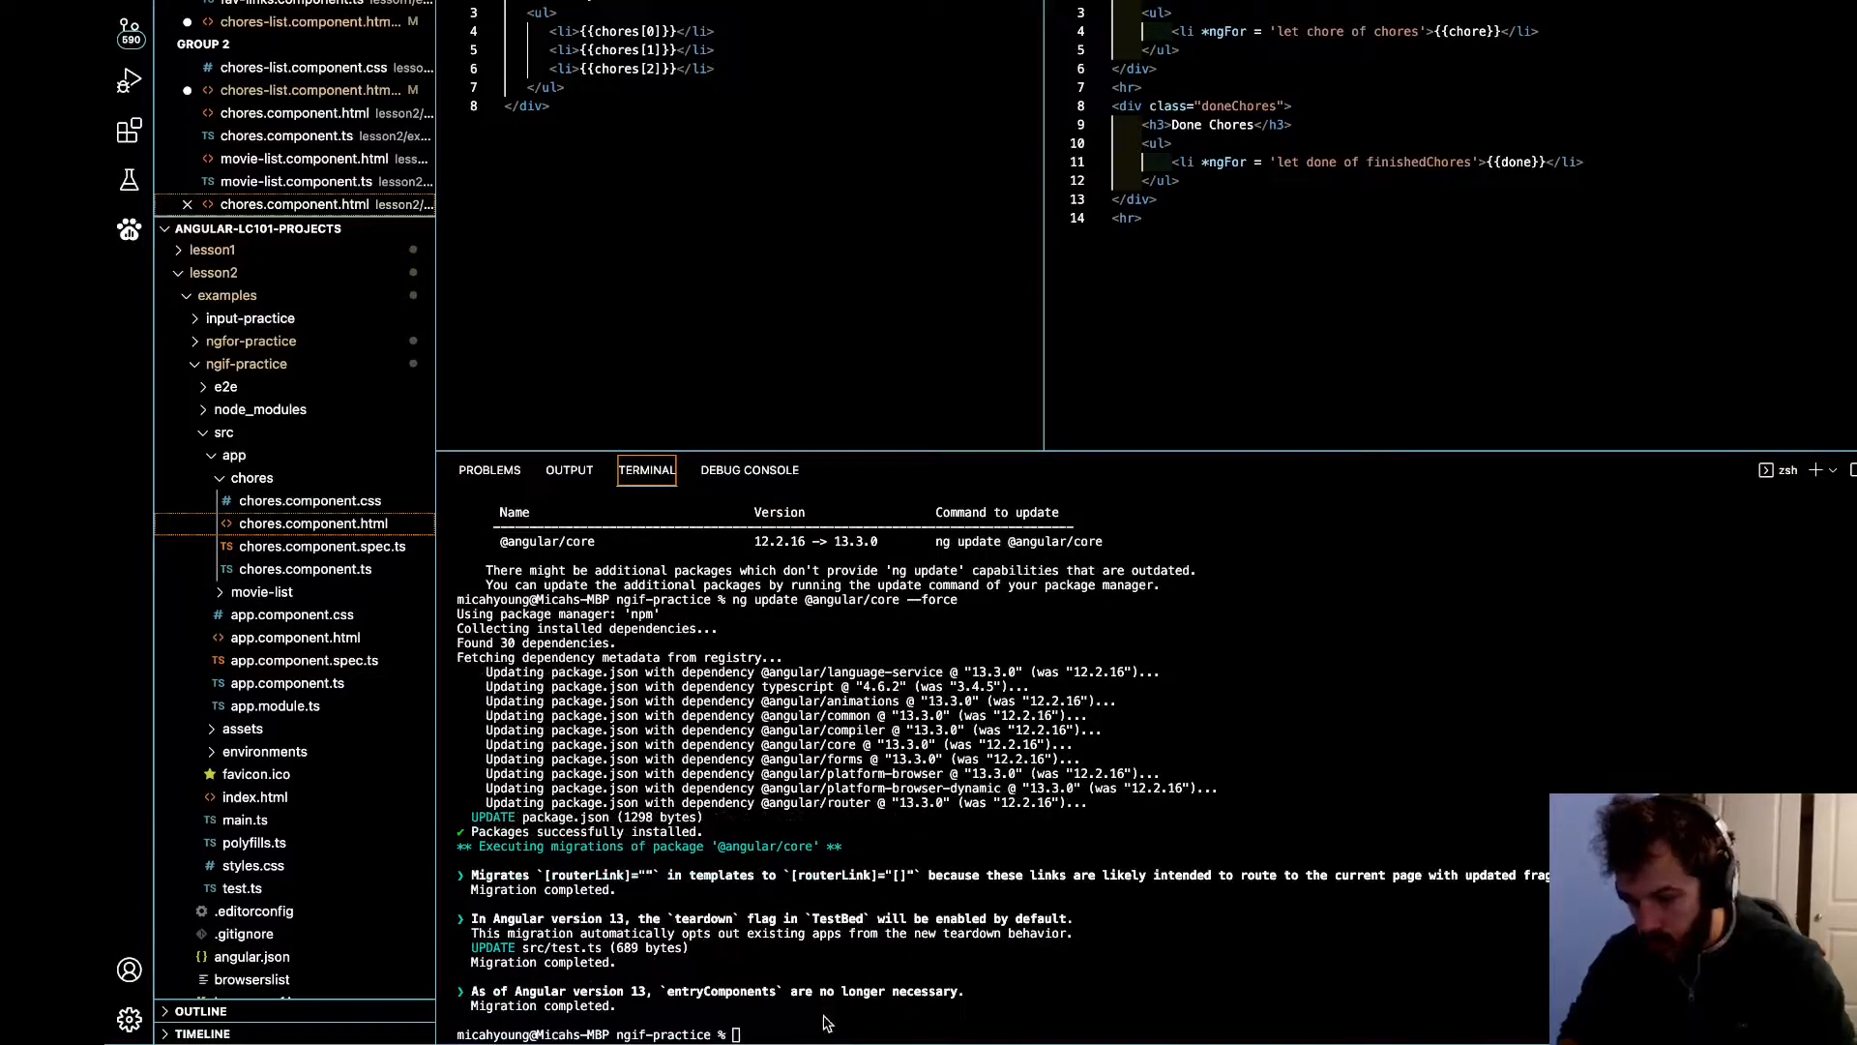
{"action": "mouse_move", "coordinate": [1066, 698]}
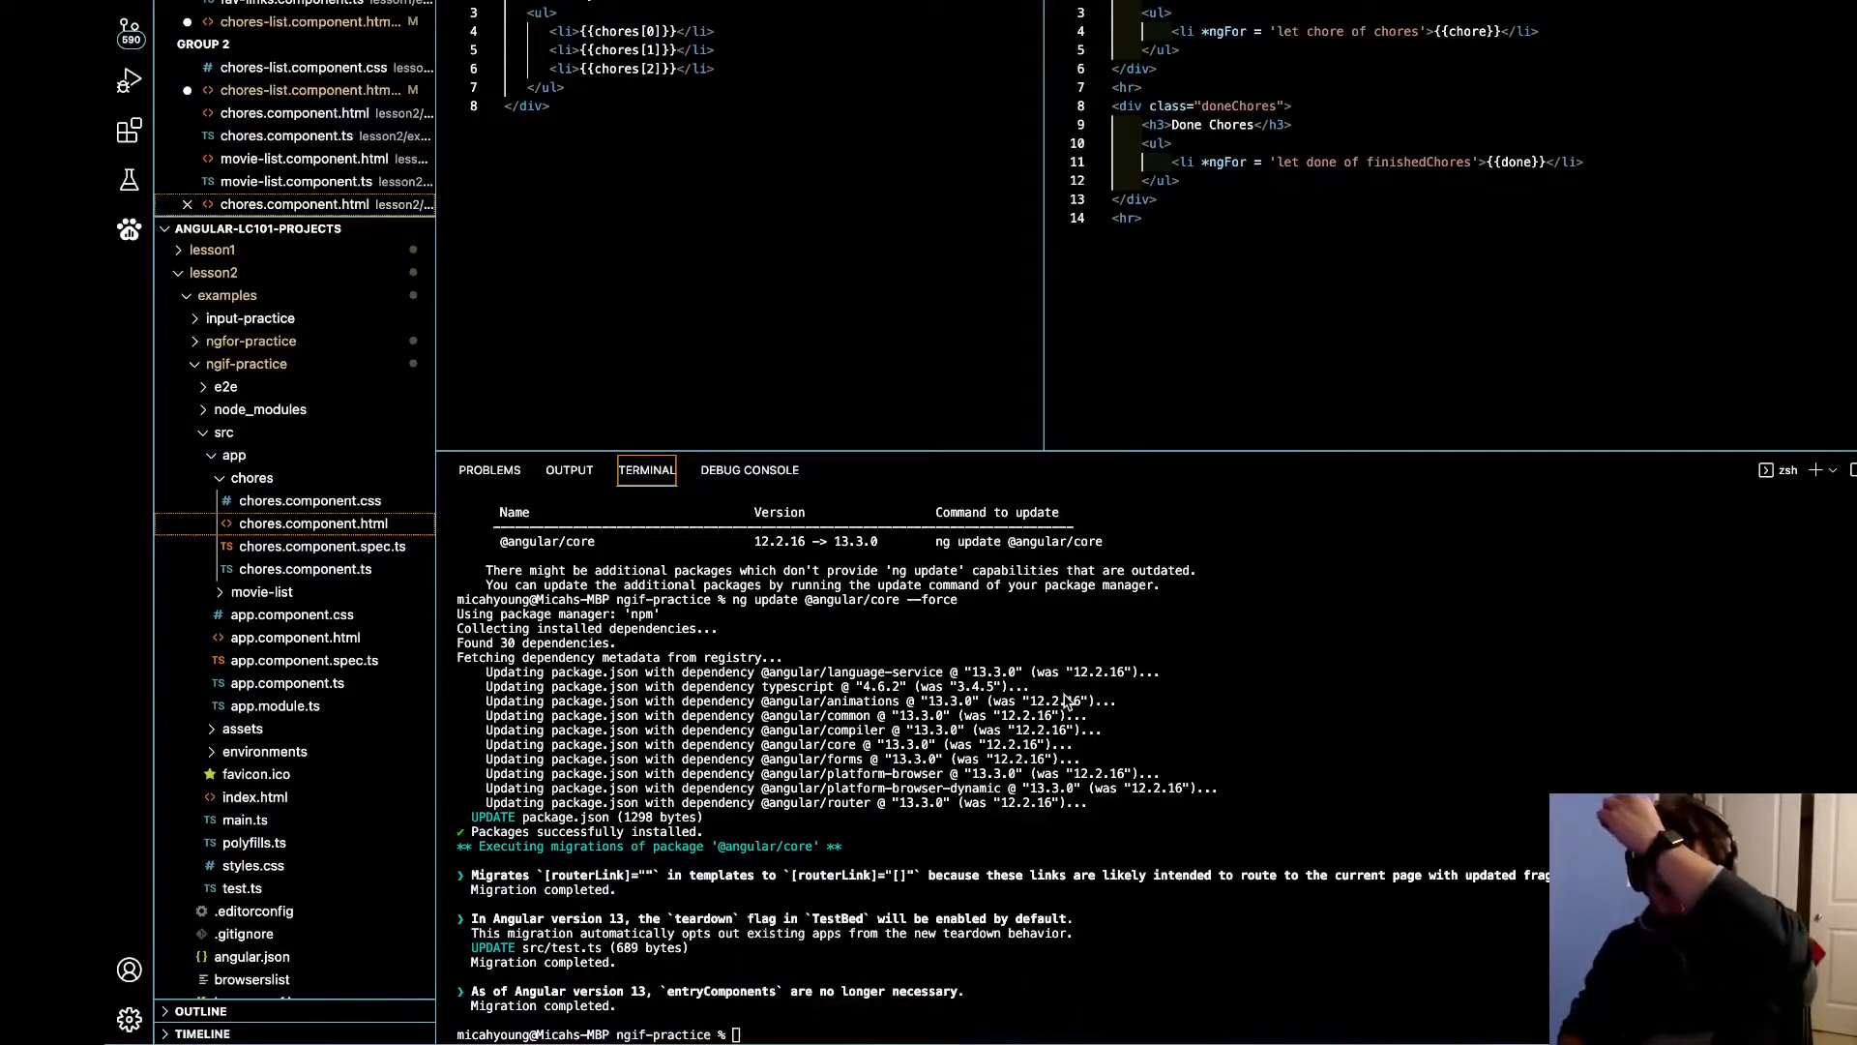
{"action": "mouse_move", "coordinate": [1087, 776]}
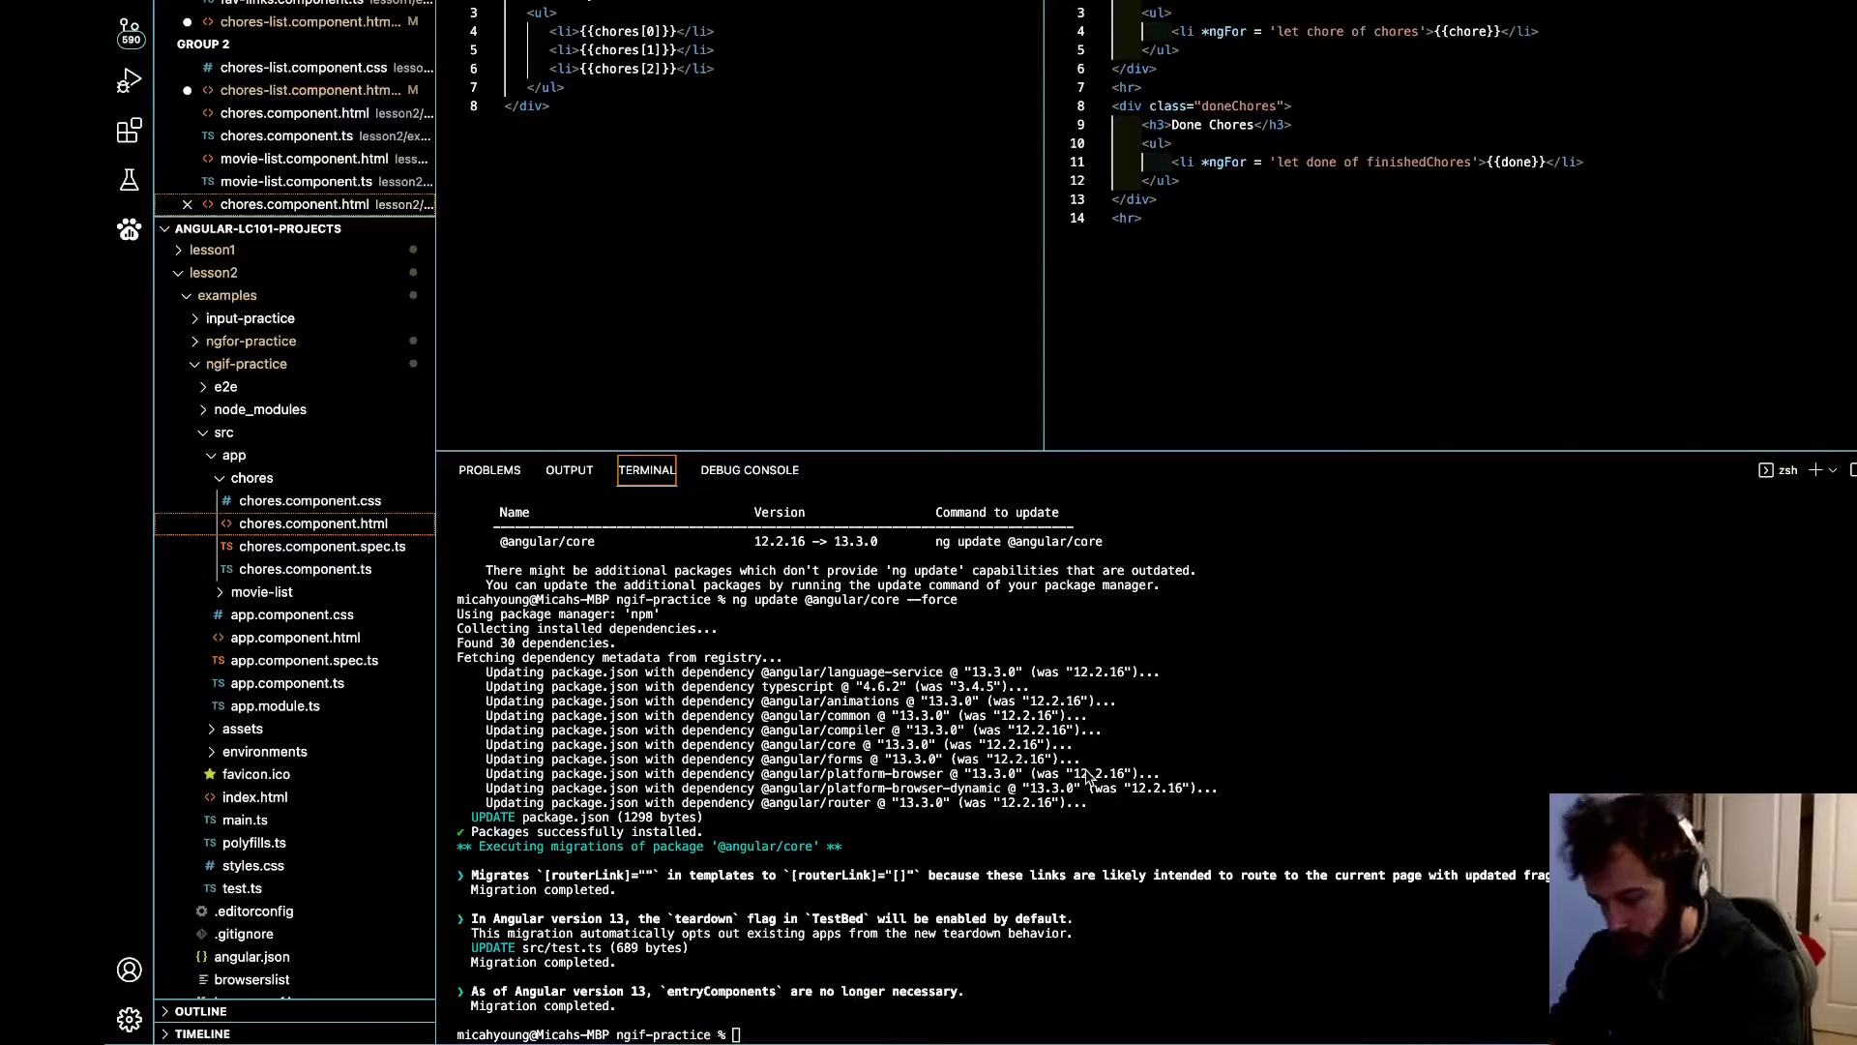
Step: Run ng serve and read the buildOptimizer requires aot error
{"action": "type", "text": "ng serve"}
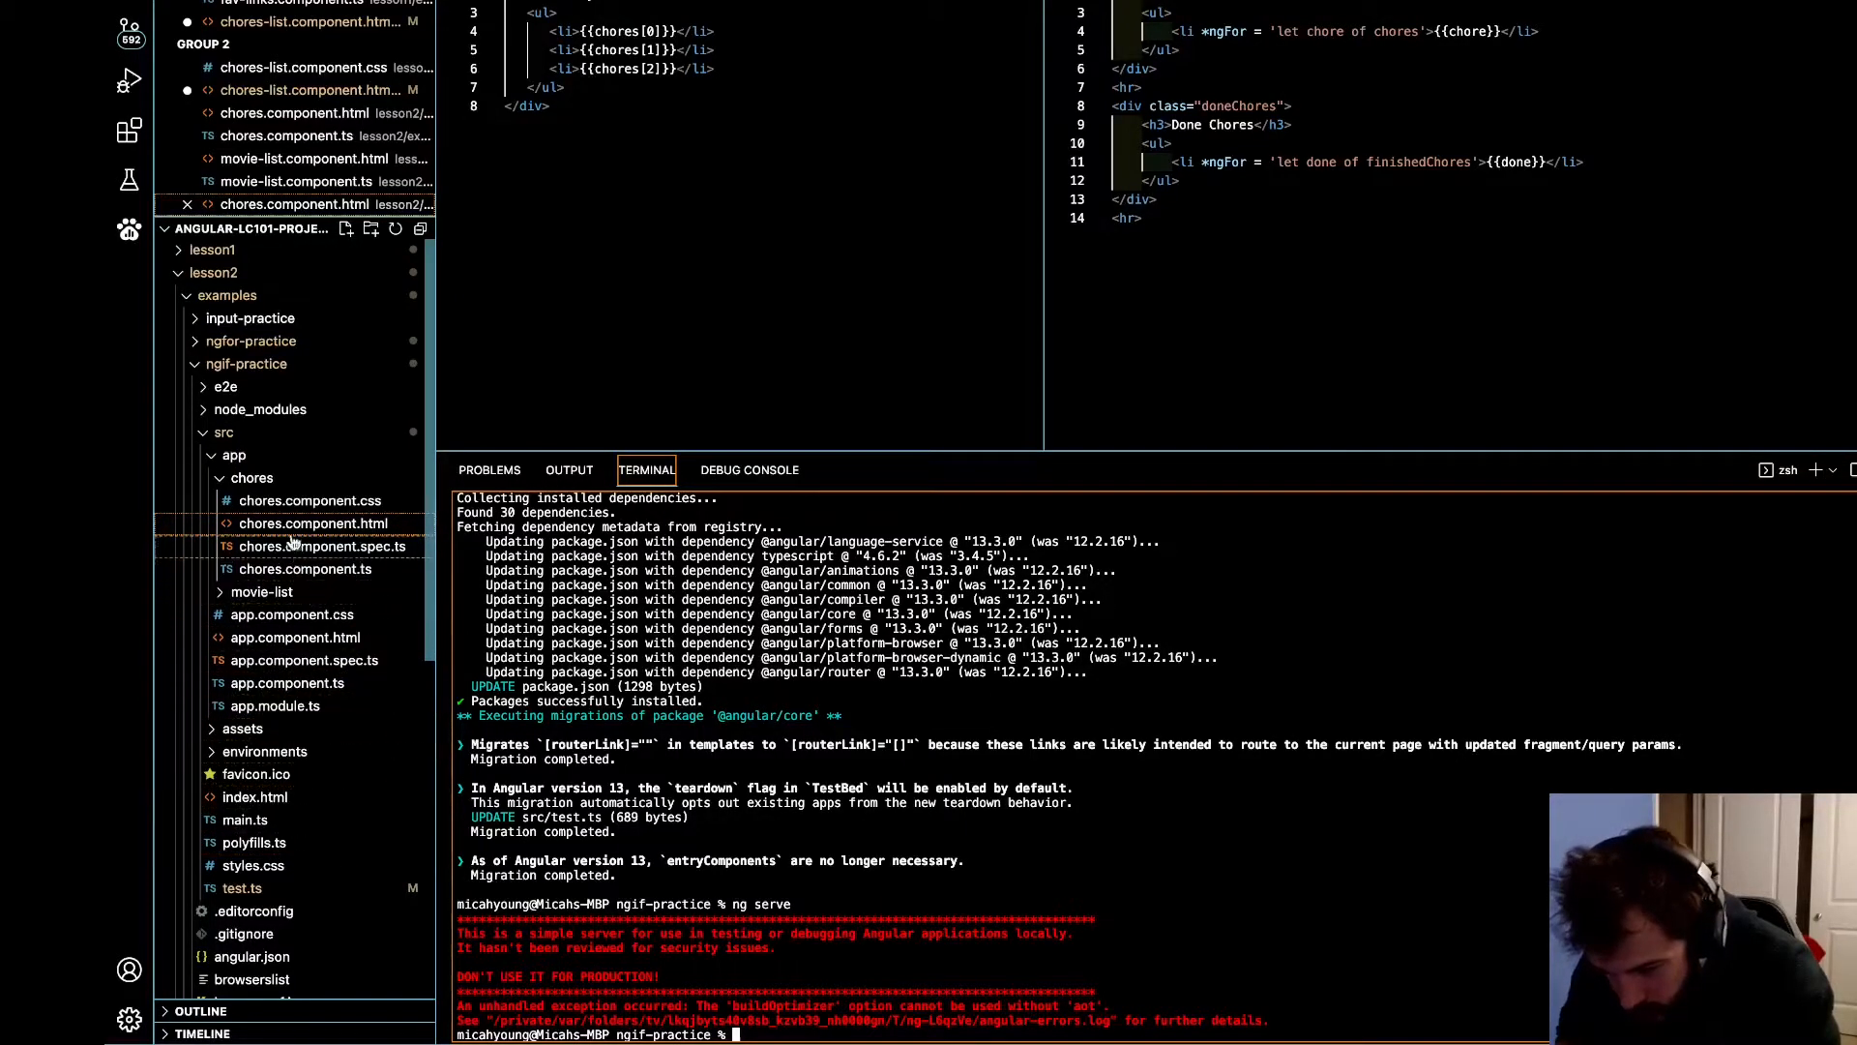
Step: Browse the Explorer to locate and open angular.json for adding the aot setting
{"action": "left_click", "coordinate": [259, 408]}
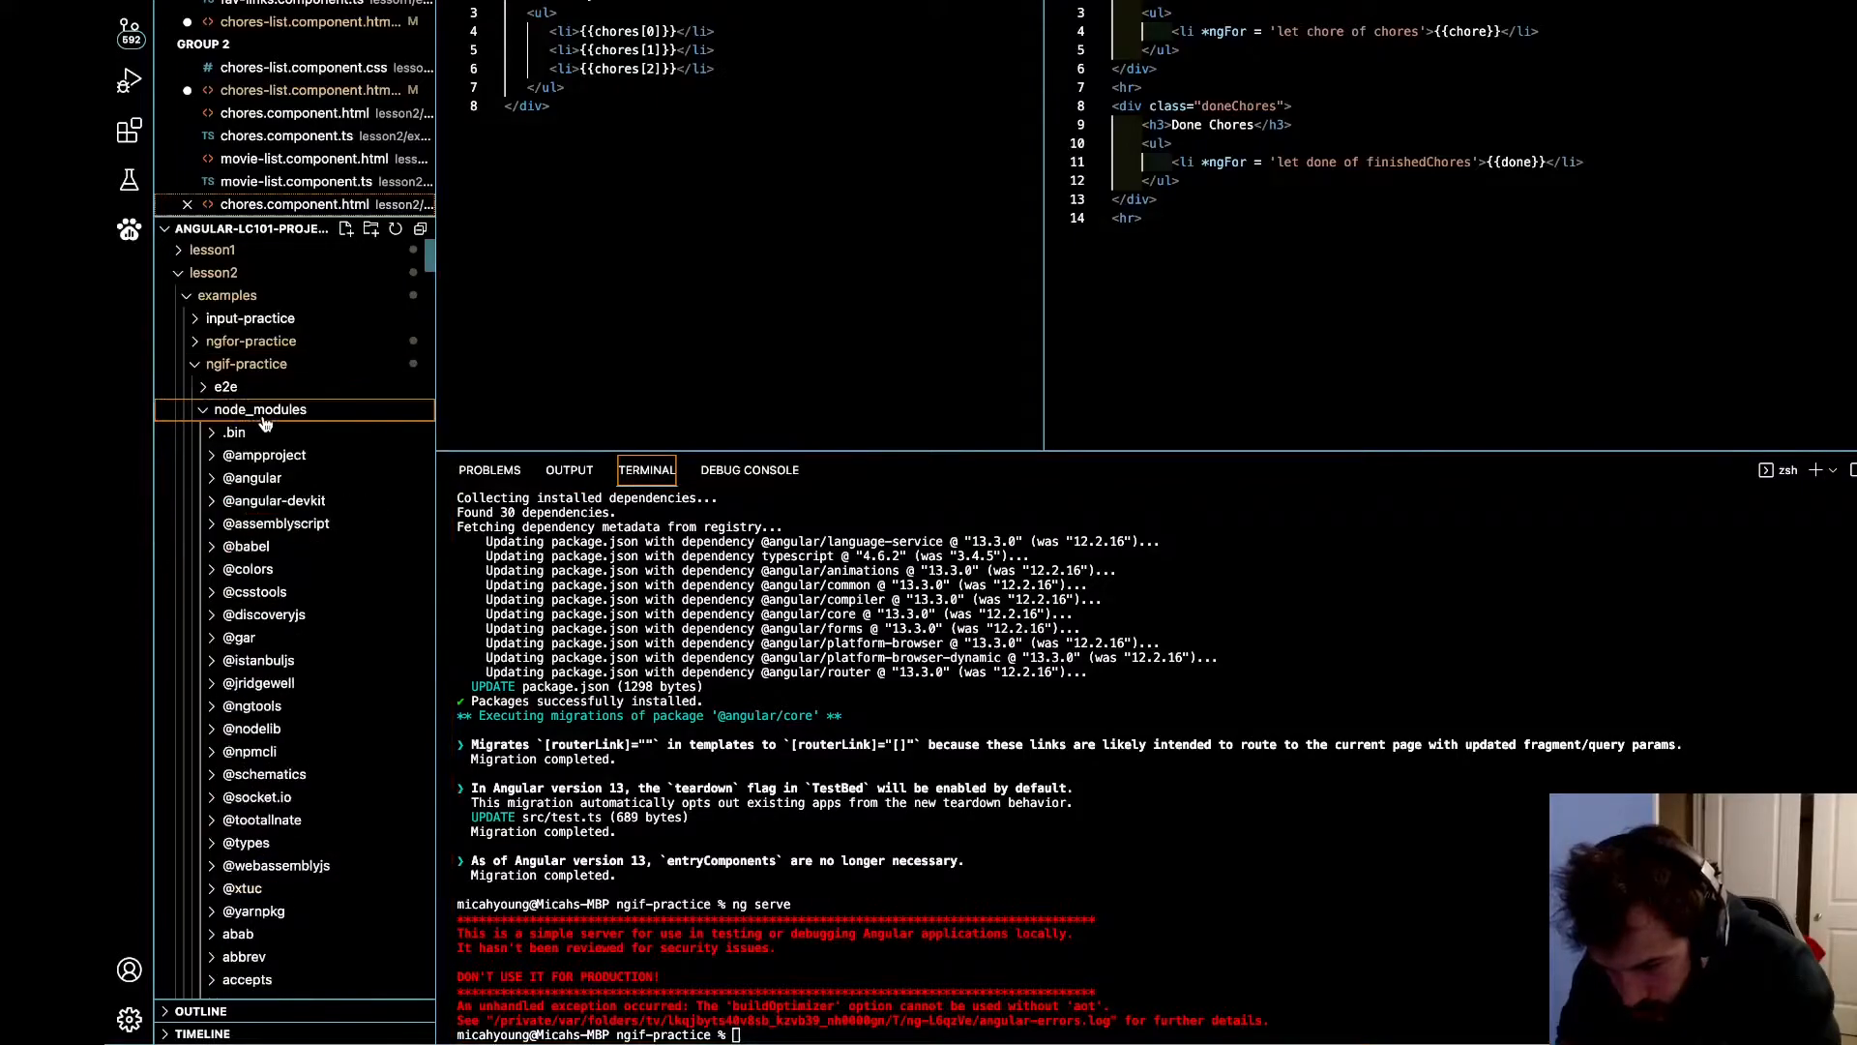
{"action": "left_click", "coordinate": [259, 408]}
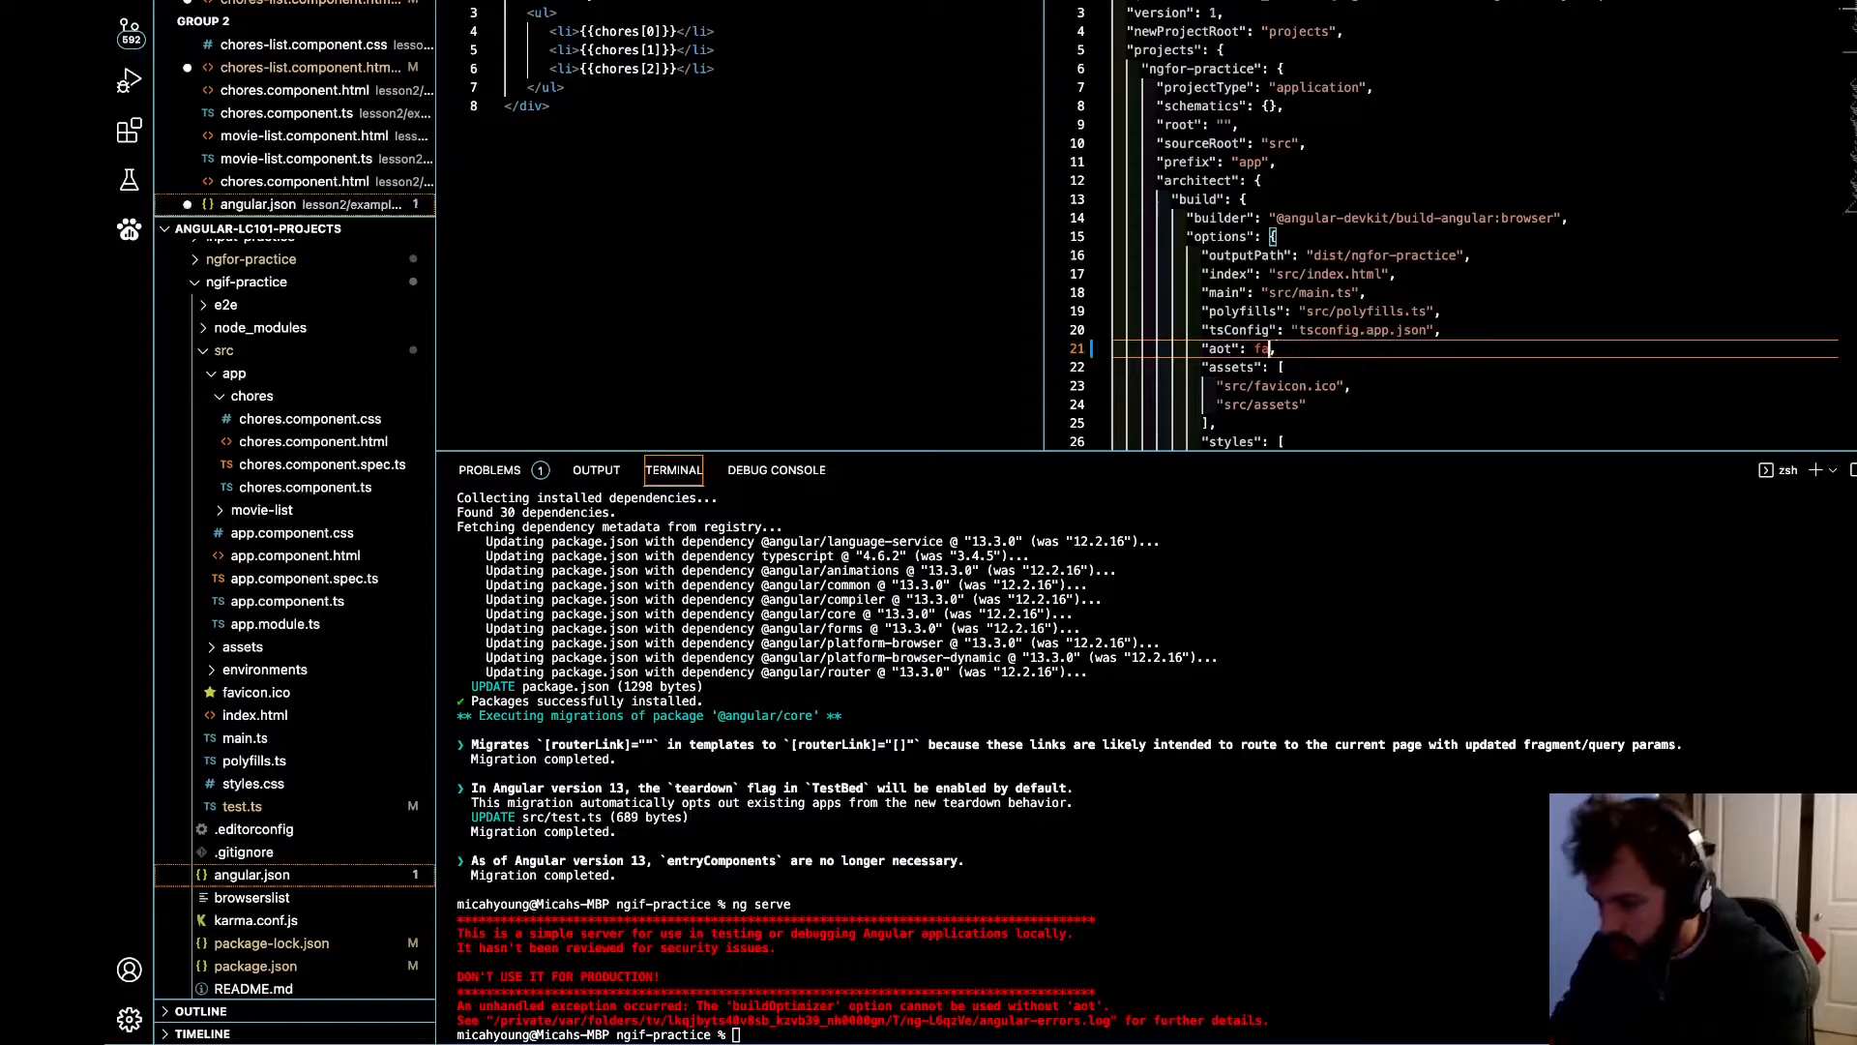
Step: Set "aot": true in angular.json and serve the app again
{"action": "type", "text": "true"}
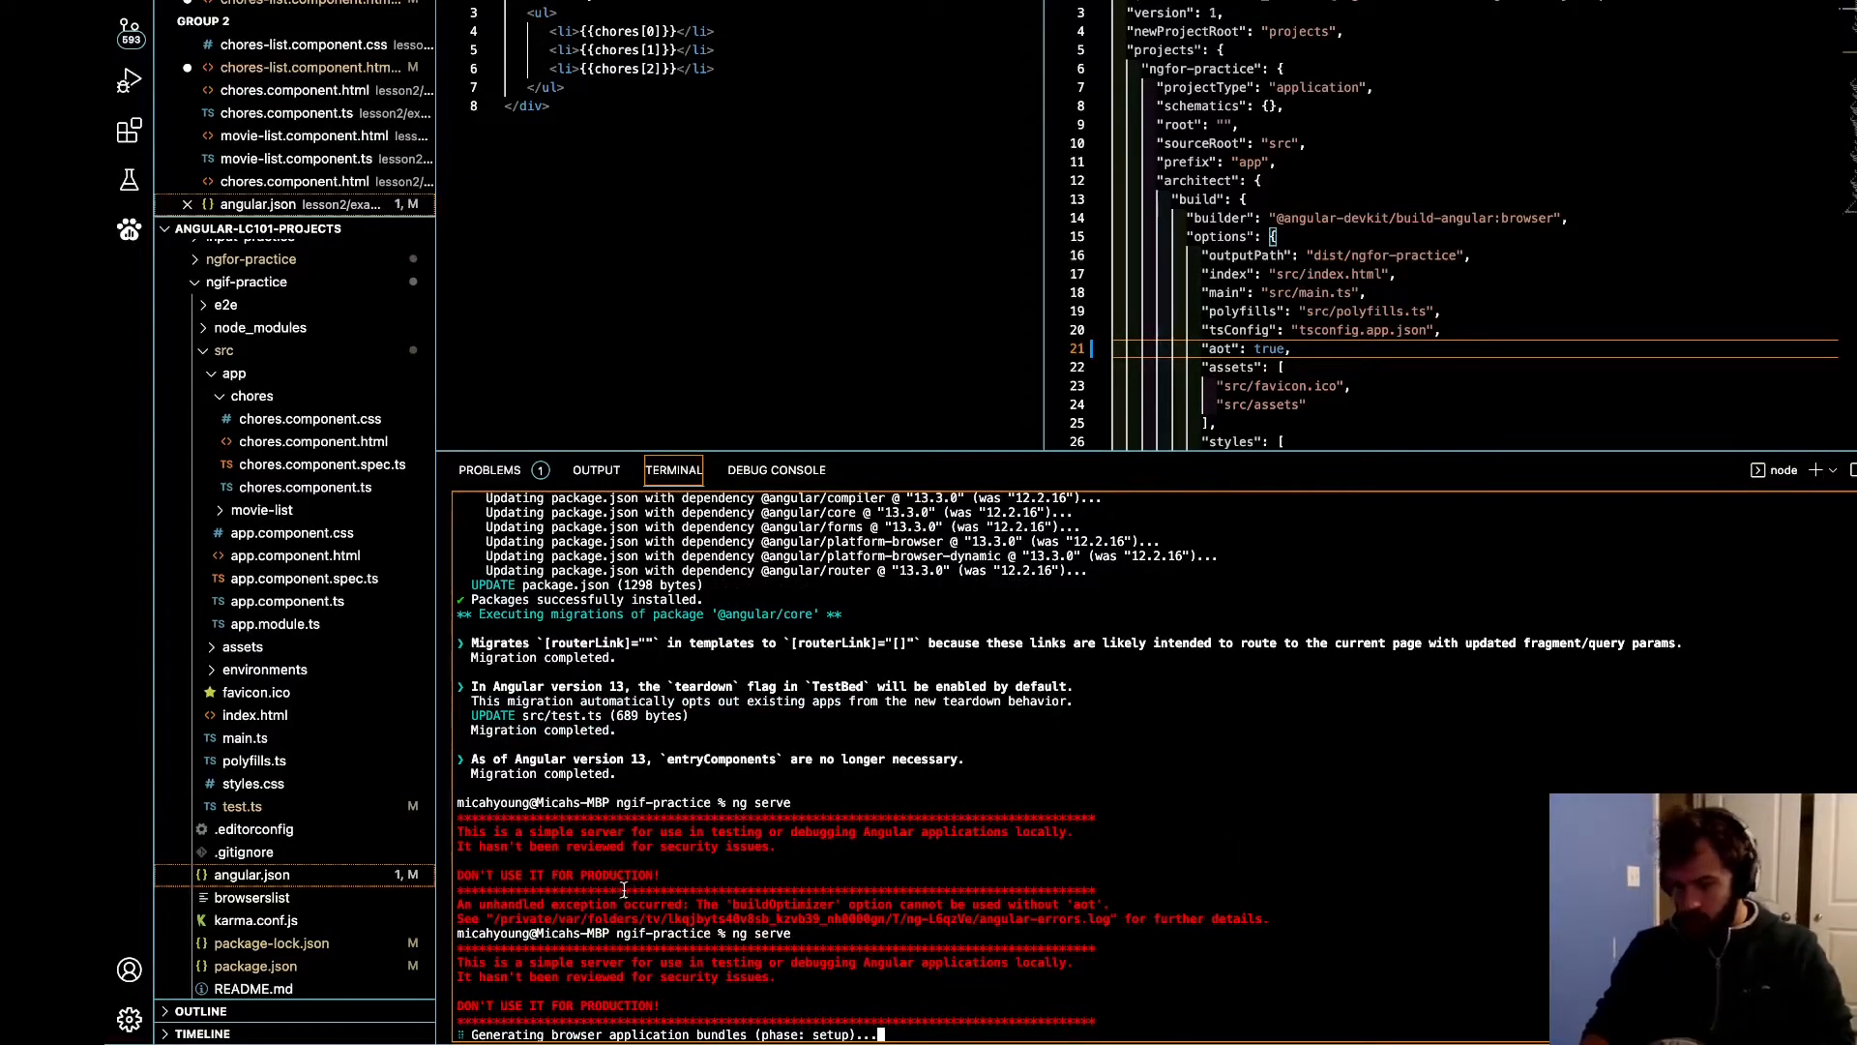
{"action": "mouse_move", "coordinate": [710, 1010]}
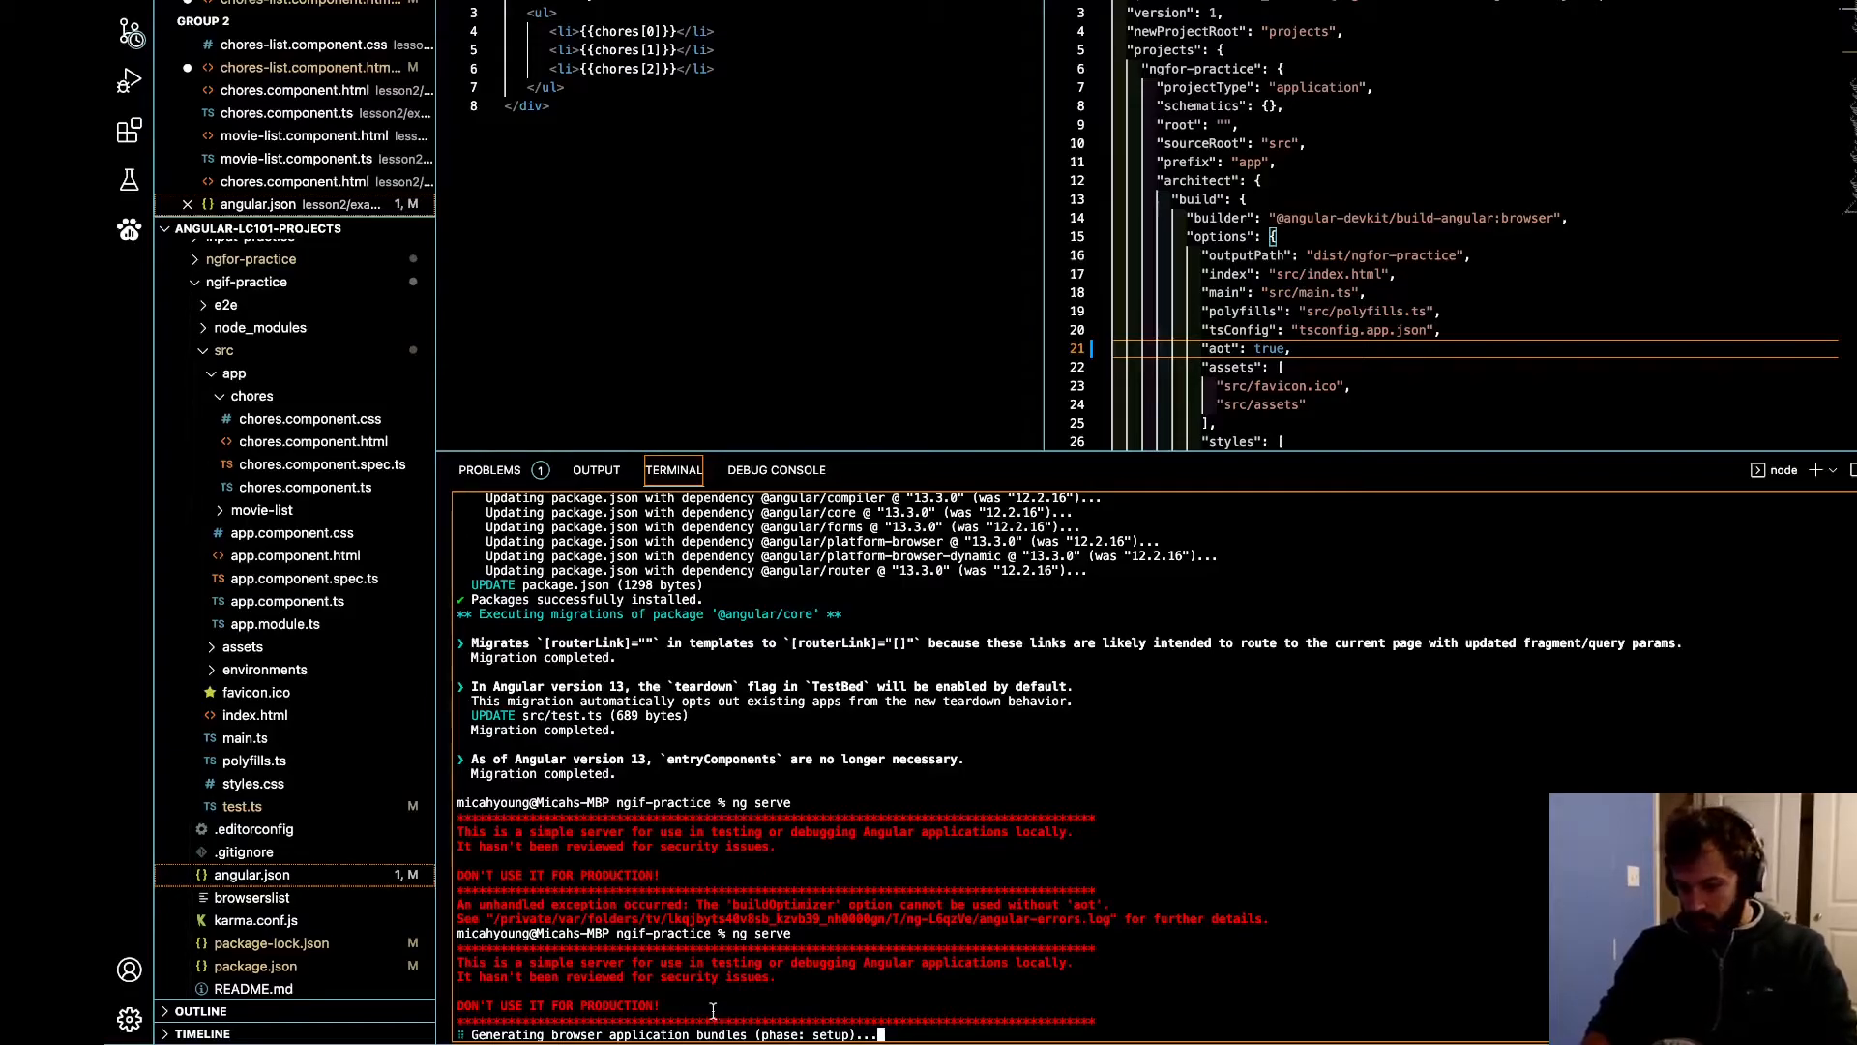